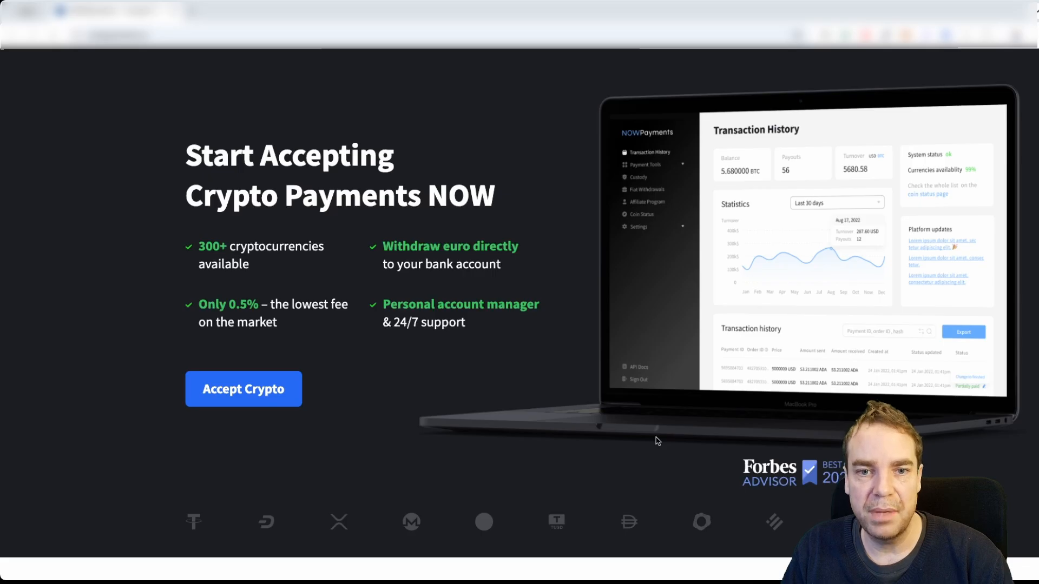
mouse_move(613, 424)
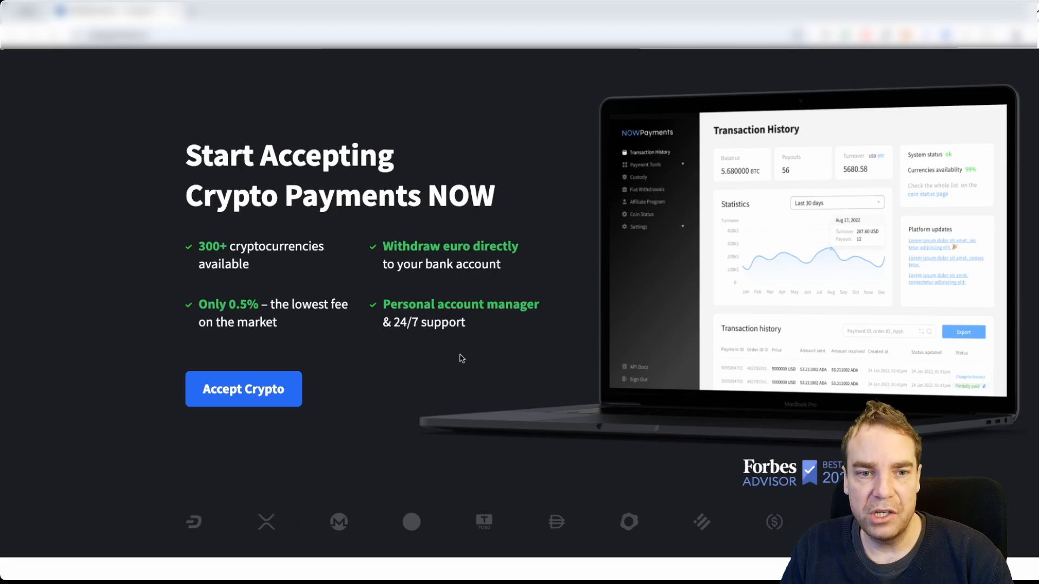
mouse_move(227, 253)
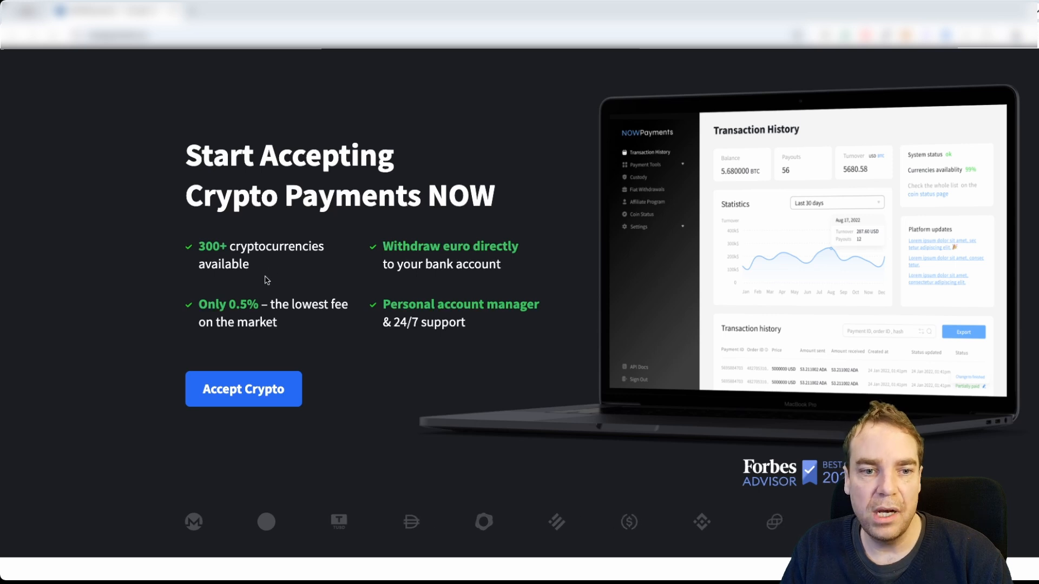
mouse_move(250, 312)
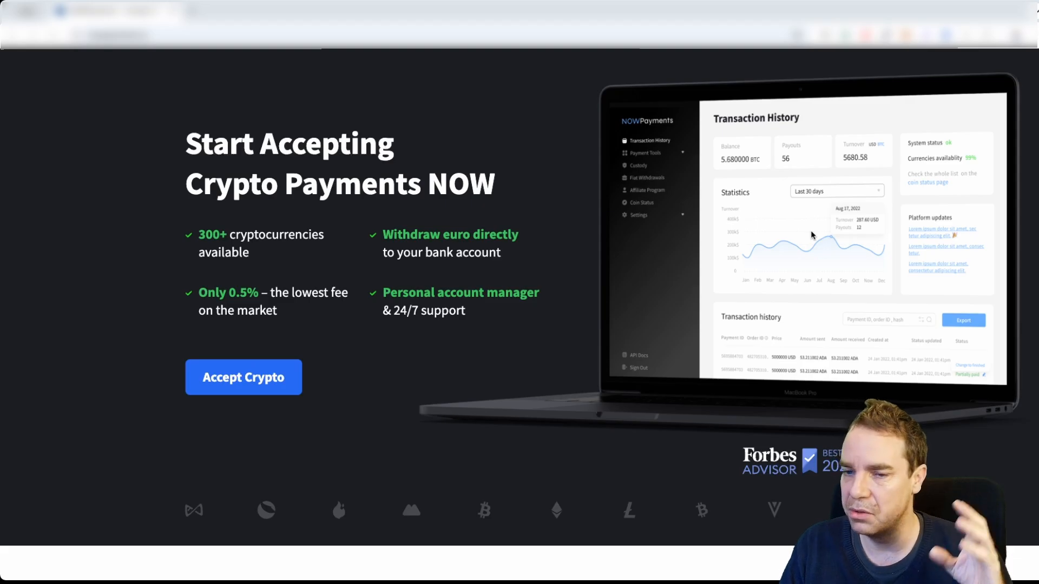
Download the NOWPayments crypto payments plugin (version 1.7.0) for WooCommerce.
scroll(down, 3)
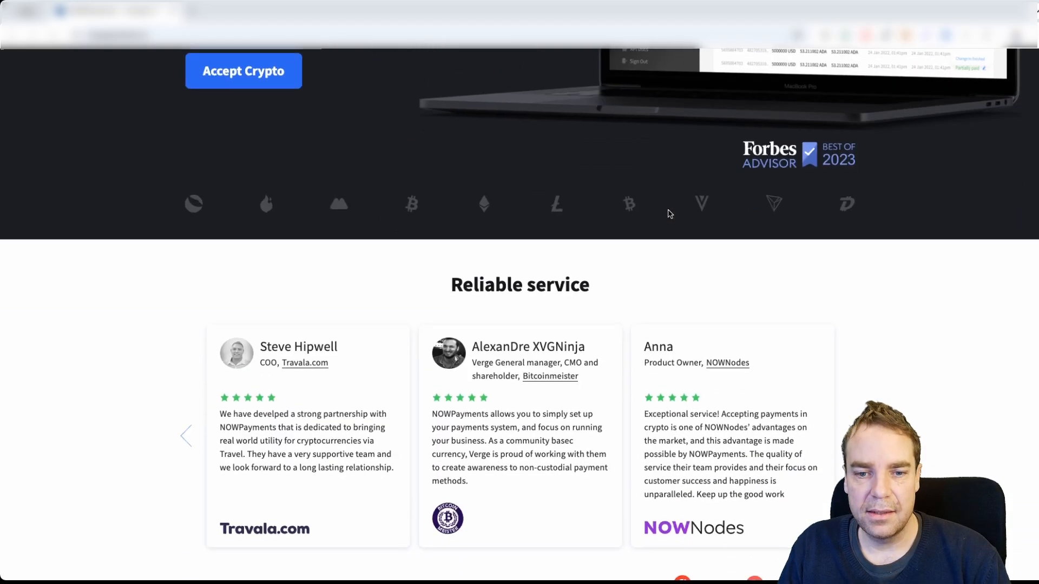
scroll(down, 3)
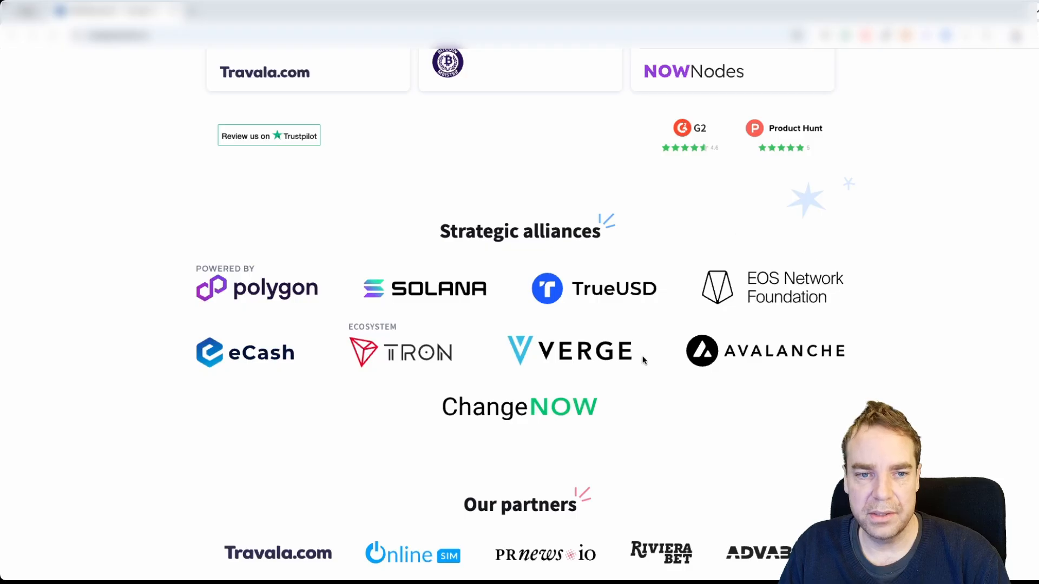
mouse_move(306, 310)
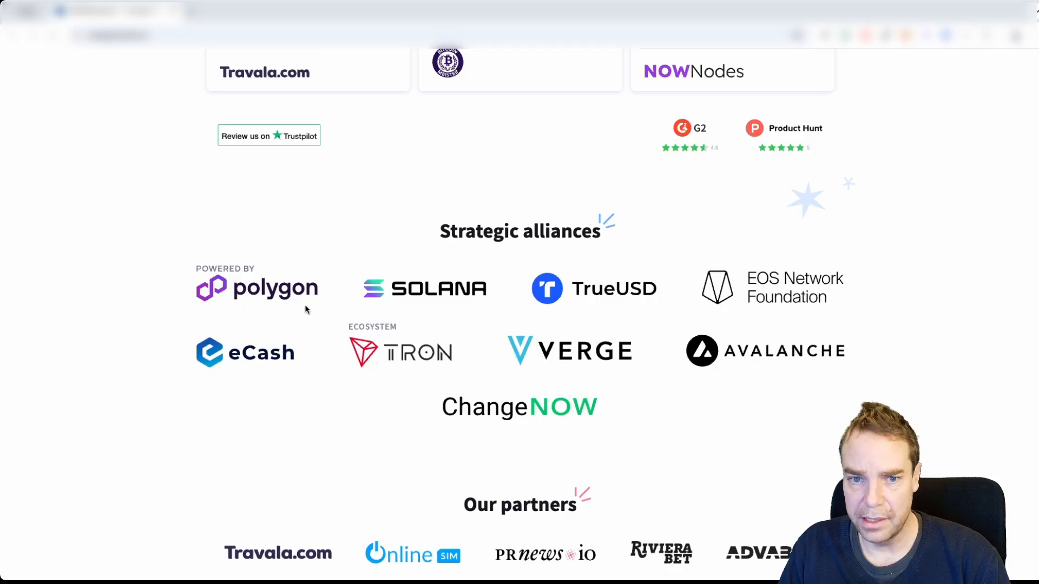
mouse_move(400, 364)
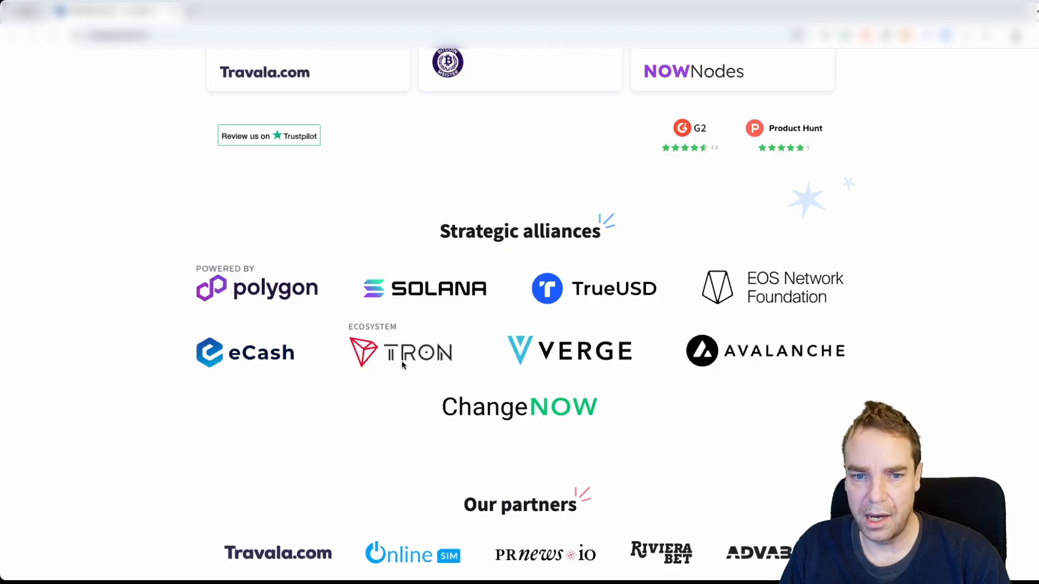
scroll(up, 3)
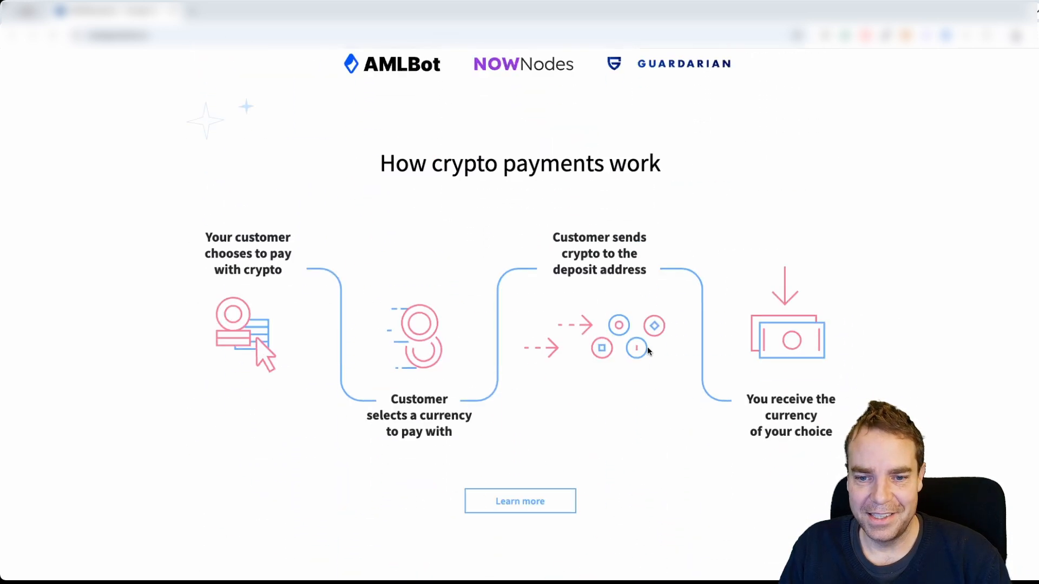
scroll(down, 3)
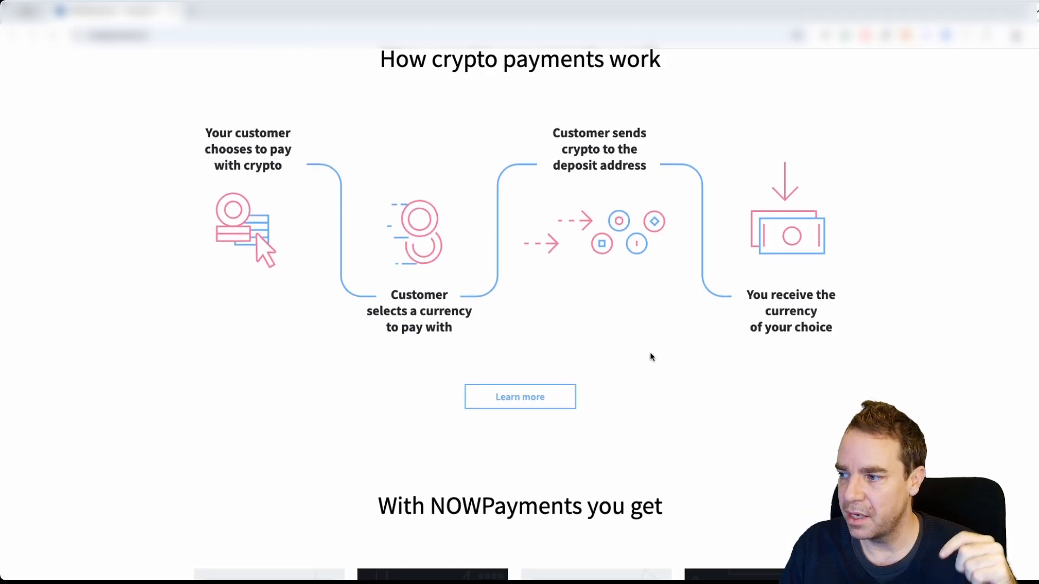
scroll(down, 3)
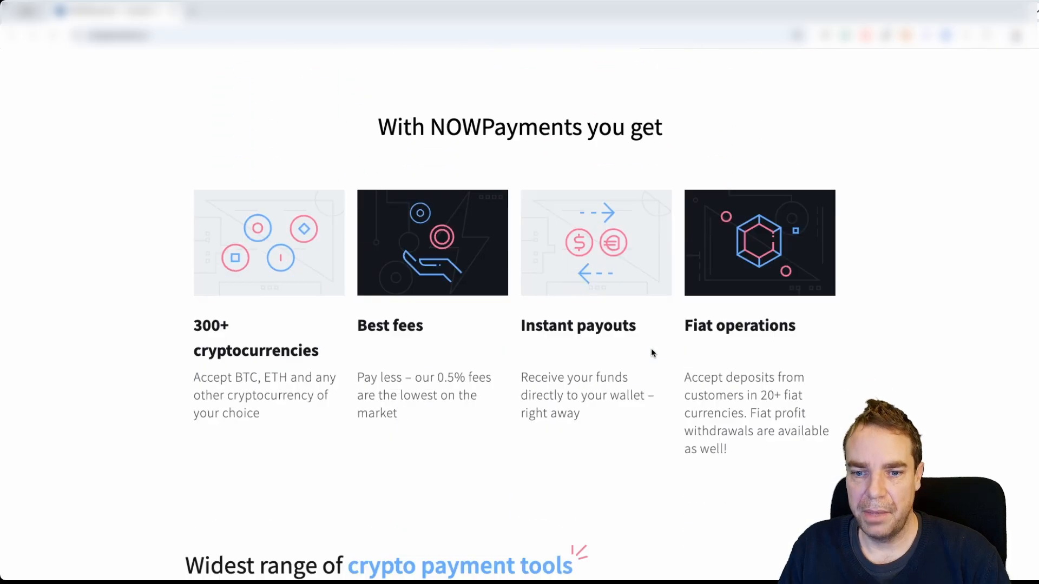
mouse_move(555, 376)
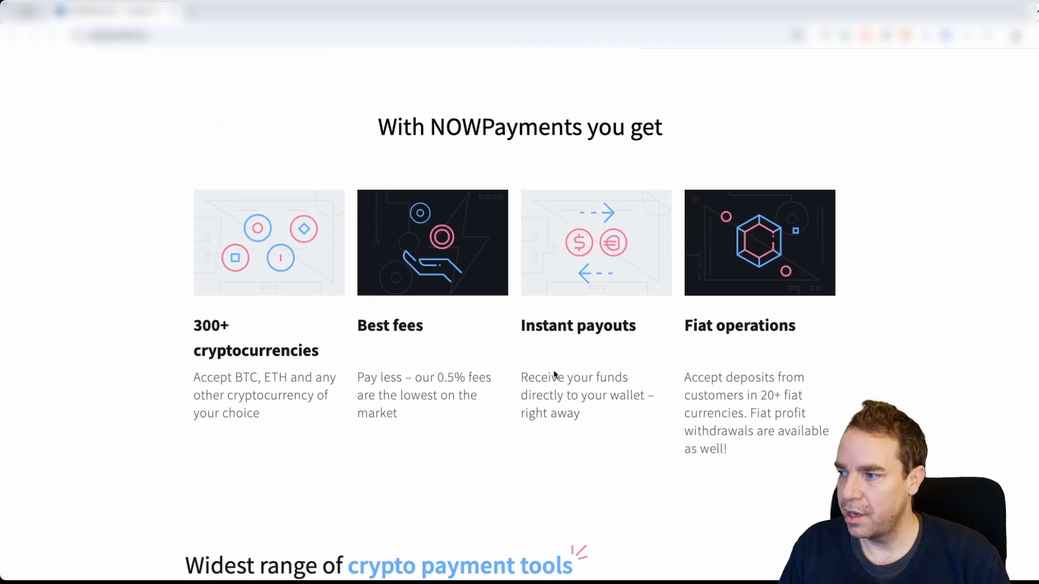
scroll(up, 3)
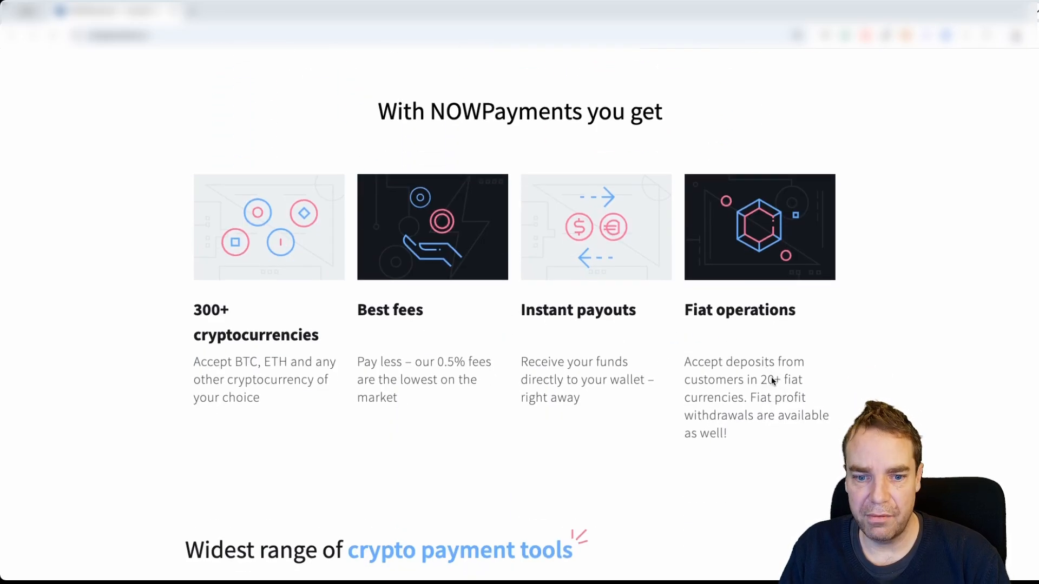
scroll(down, 3)
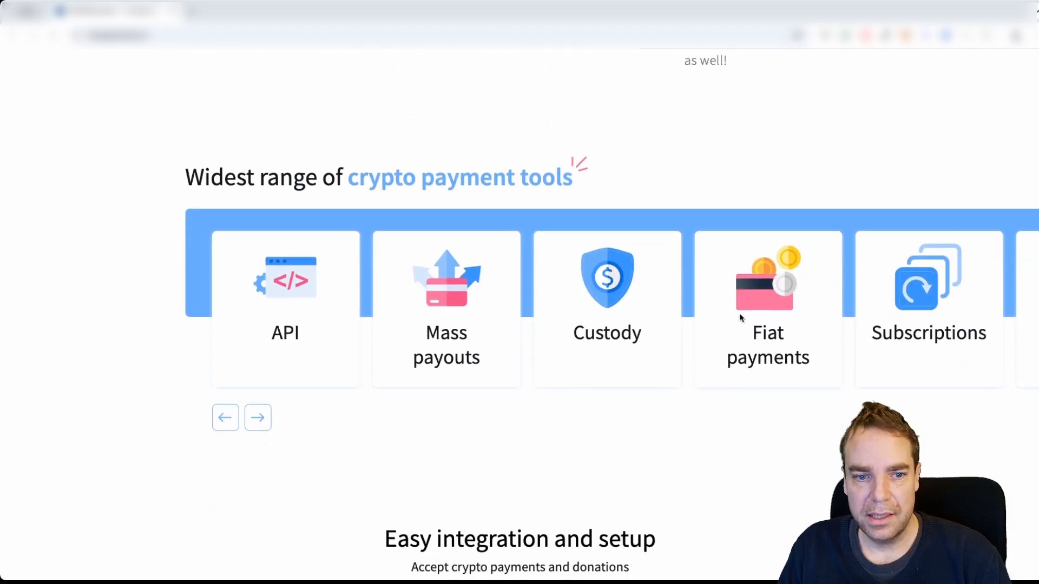
scroll(down, 3)
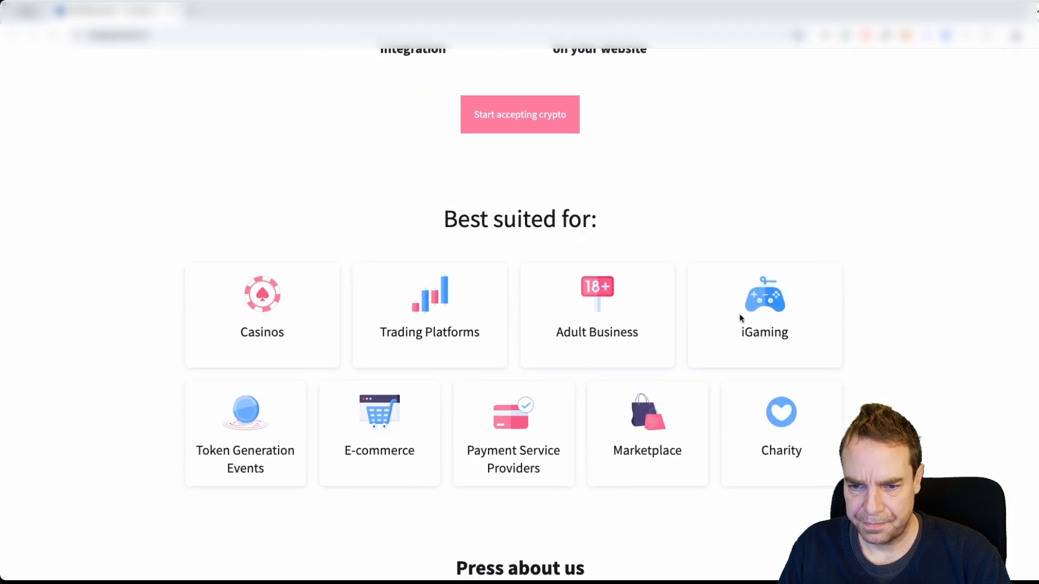
scroll(up, 3)
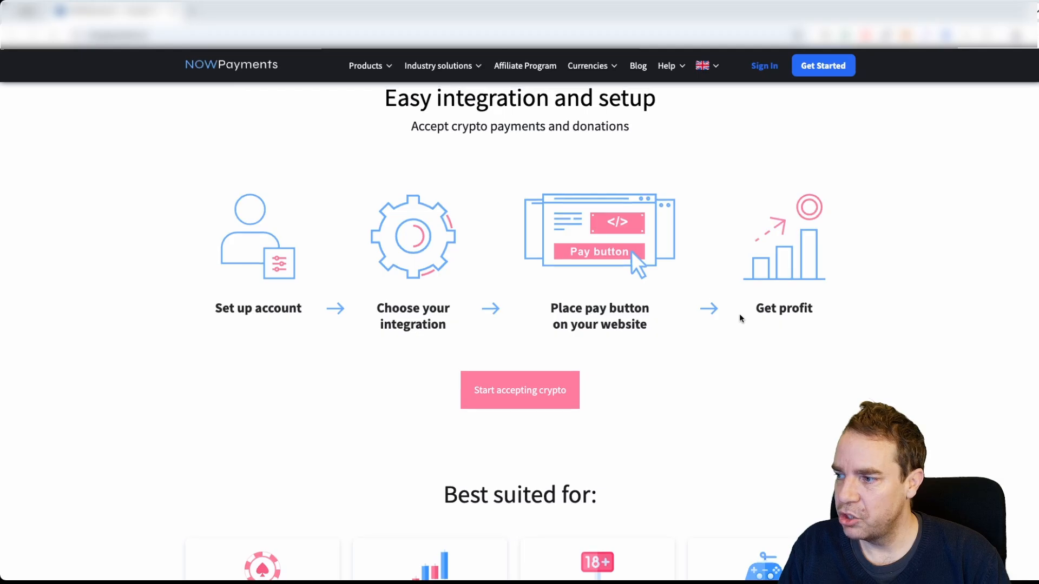
scroll(down, 3)
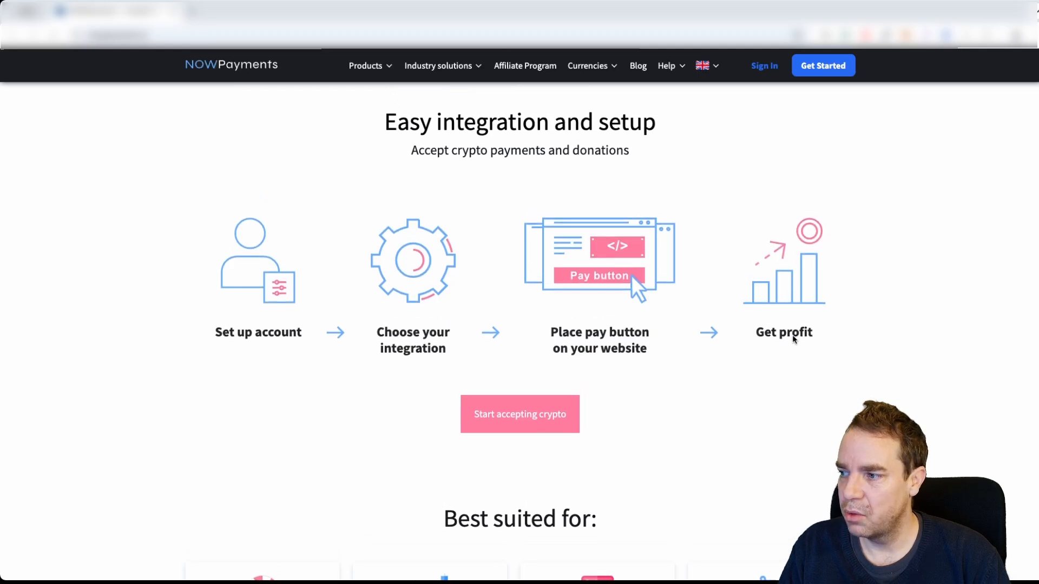
mouse_move(813, 397)
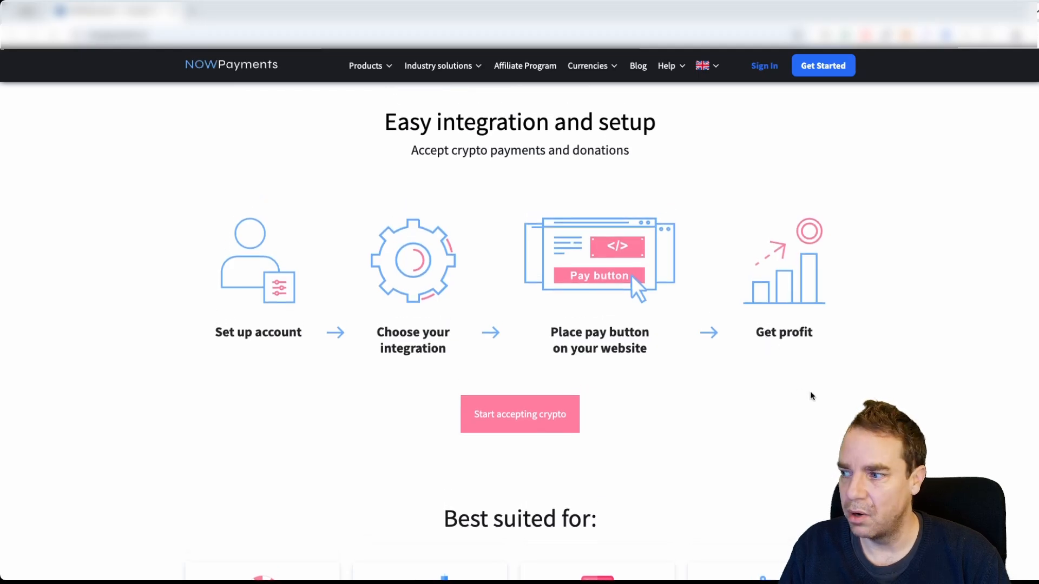
mouse_move(795, 386)
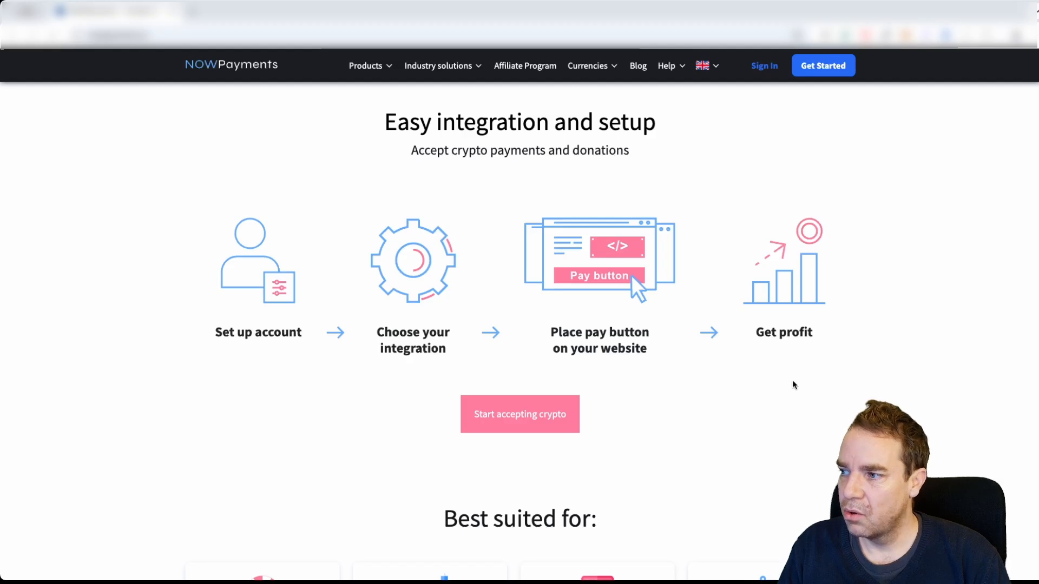
scroll(up, 3)
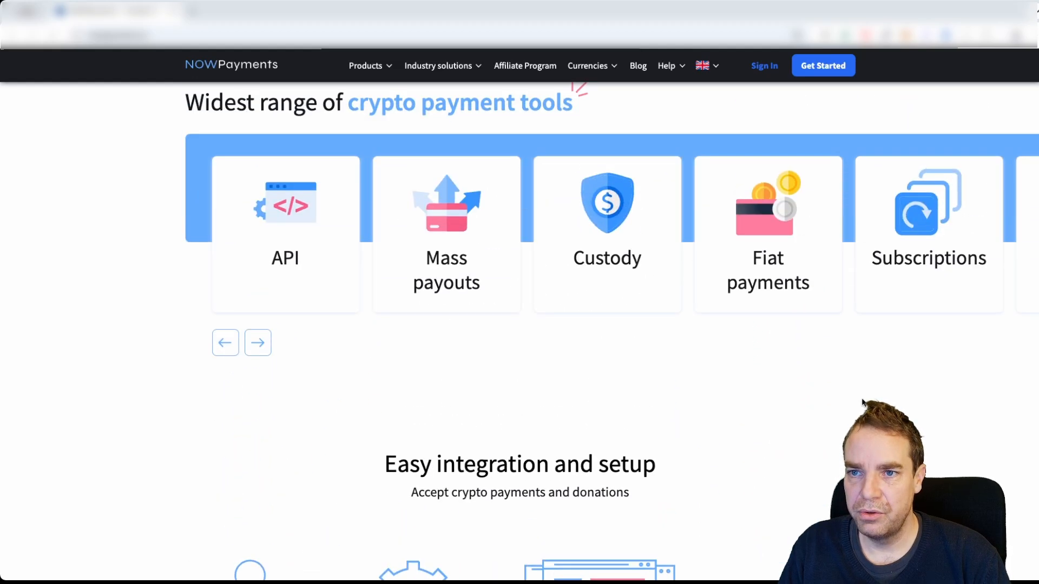
scroll(up, 3)
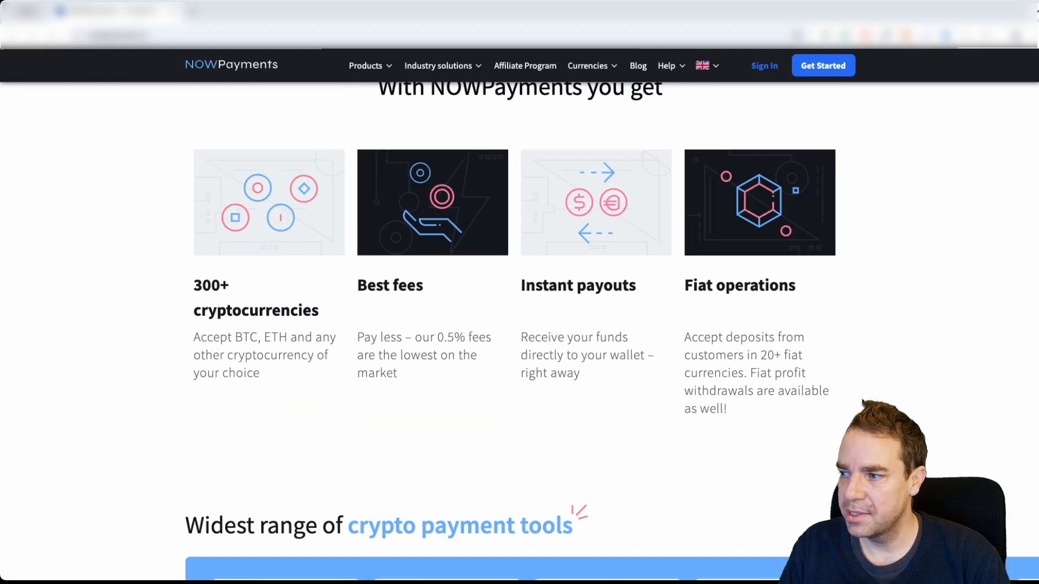
scroll(up, 3)
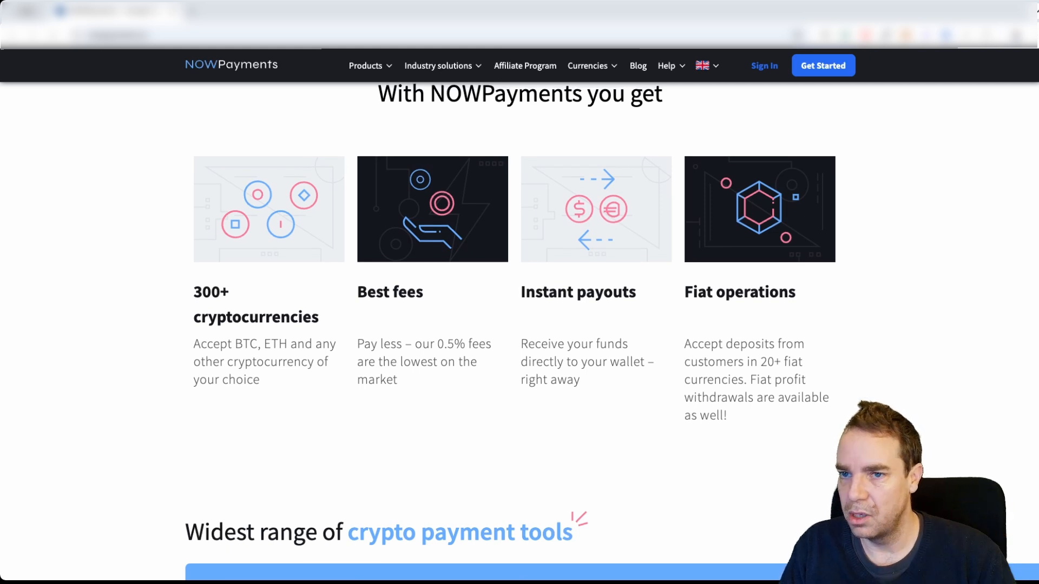
mouse_move(869, 397)
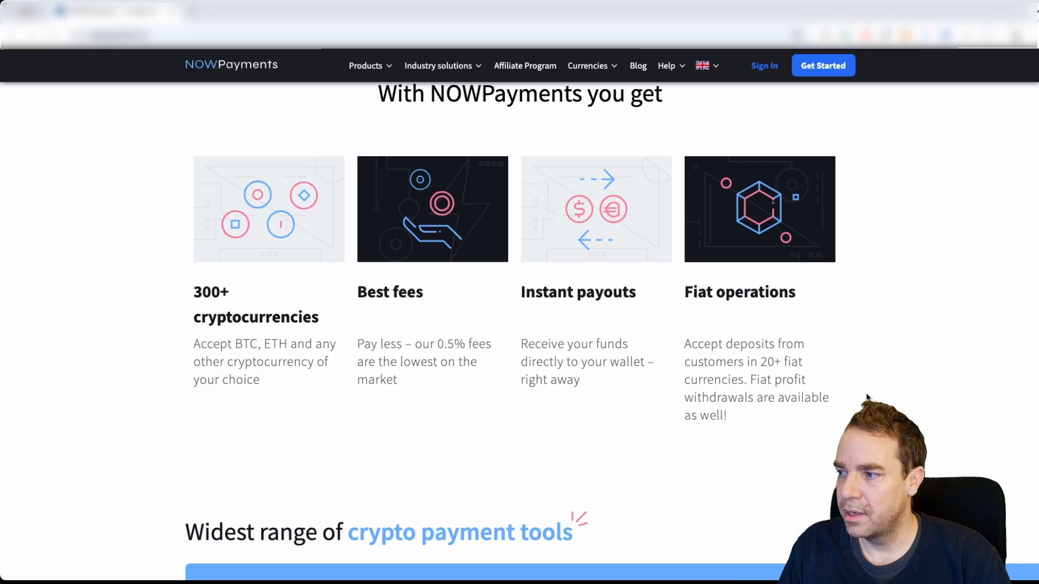
mouse_move(866, 208)
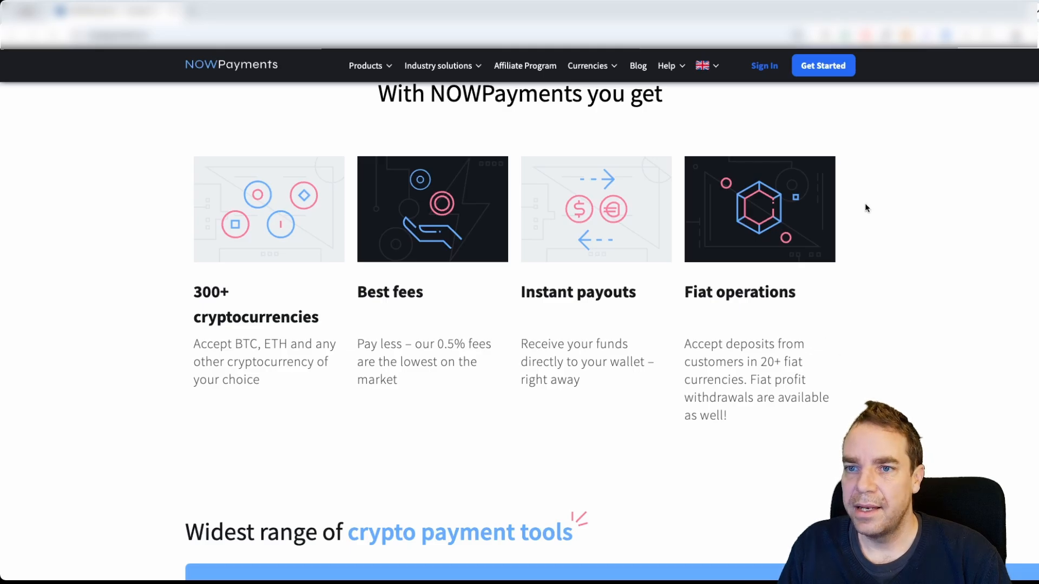
scroll(up, 3)
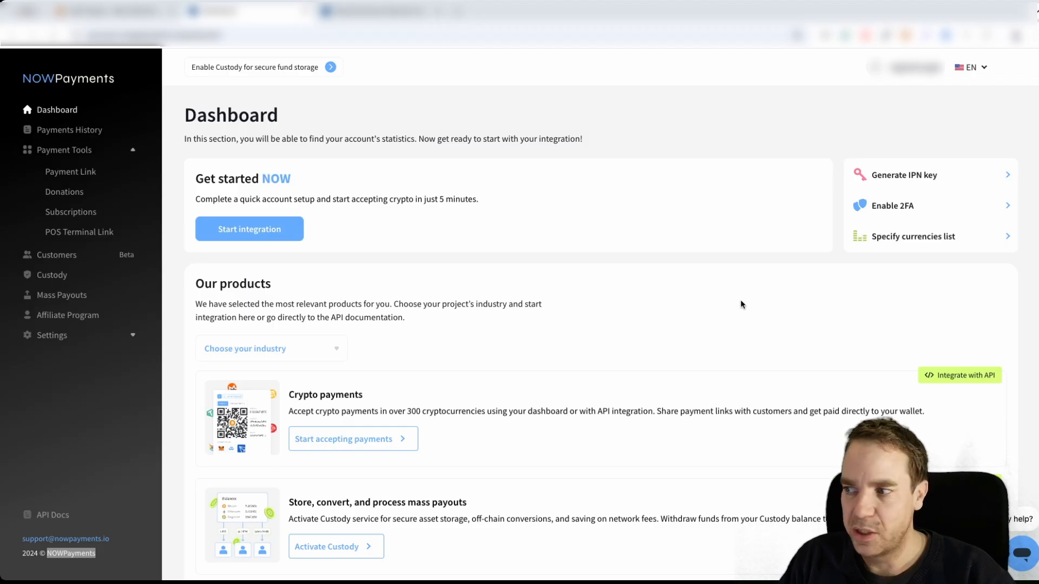
mouse_move(314, 193)
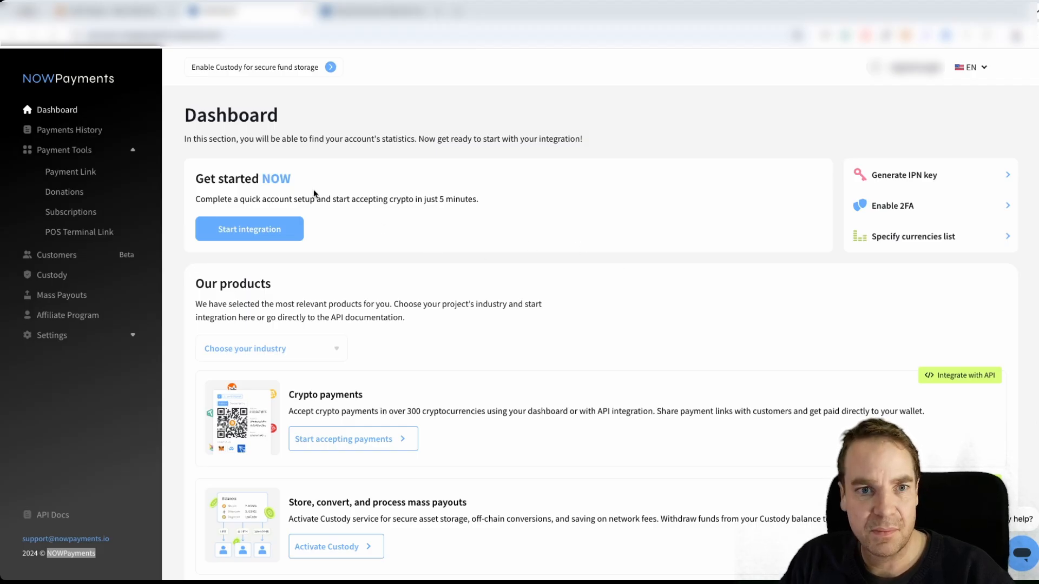
mouse_move(584, 181)
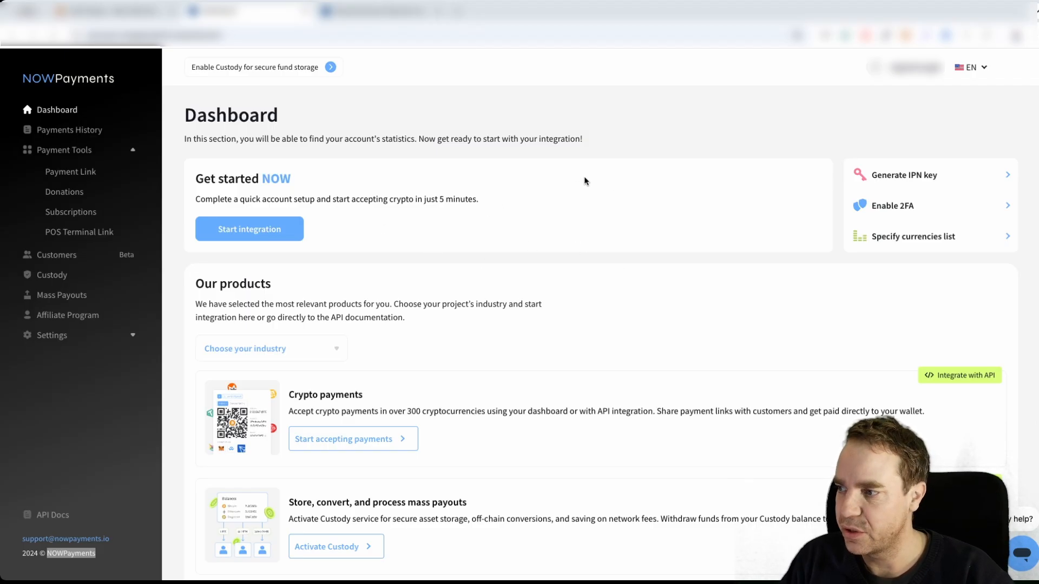
mouse_move(647, 200)
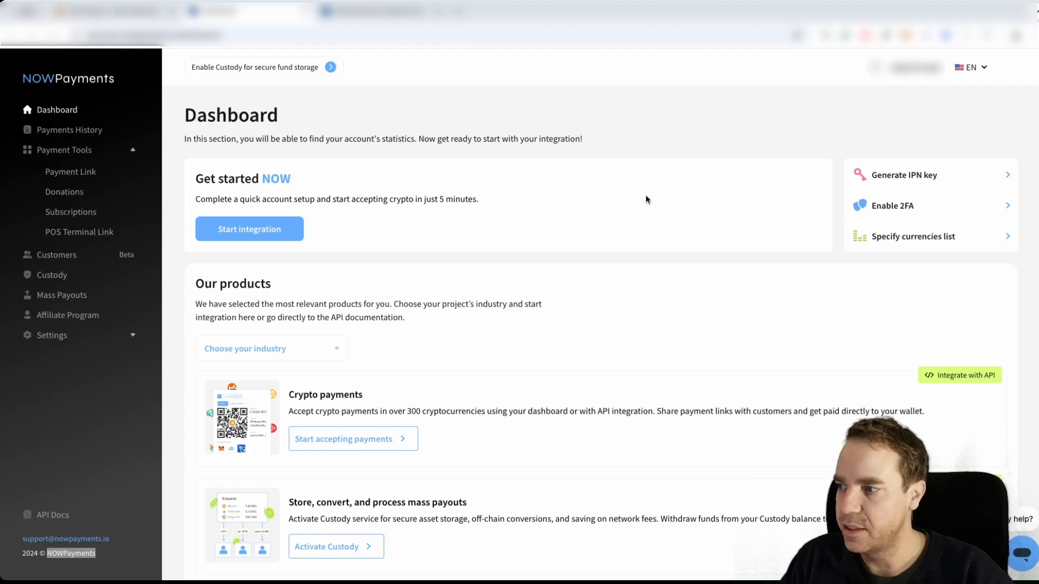
mouse_move(499, 275)
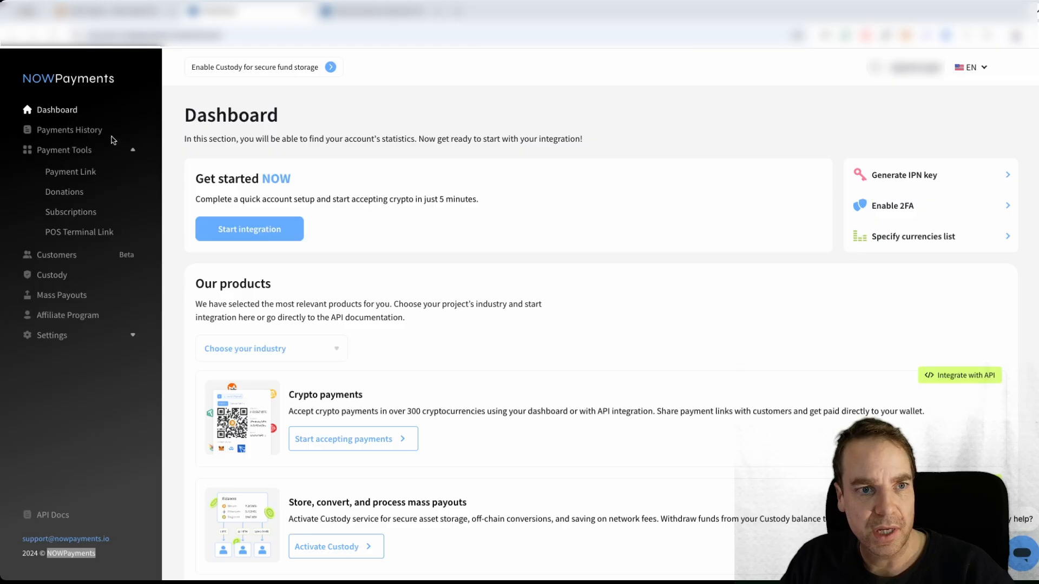
mouse_move(70, 178)
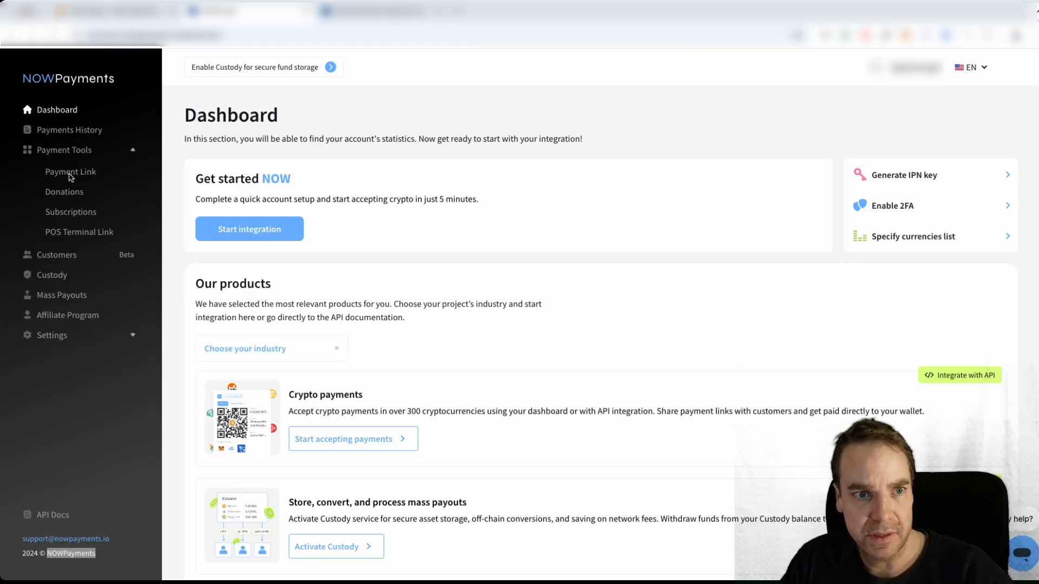
mouse_move(144, 158)
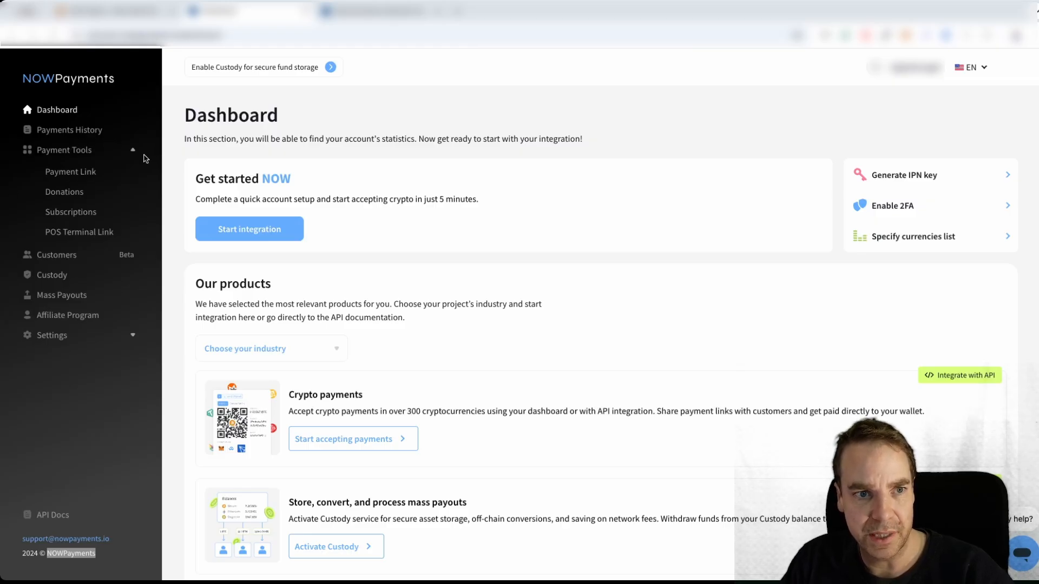
mouse_move(84, 183)
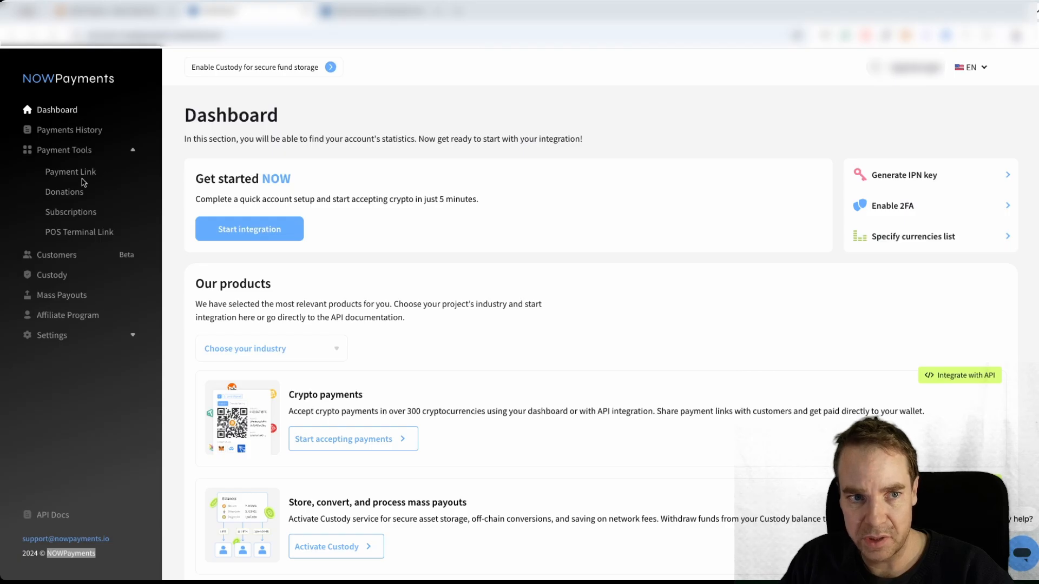
mouse_move(112, 184)
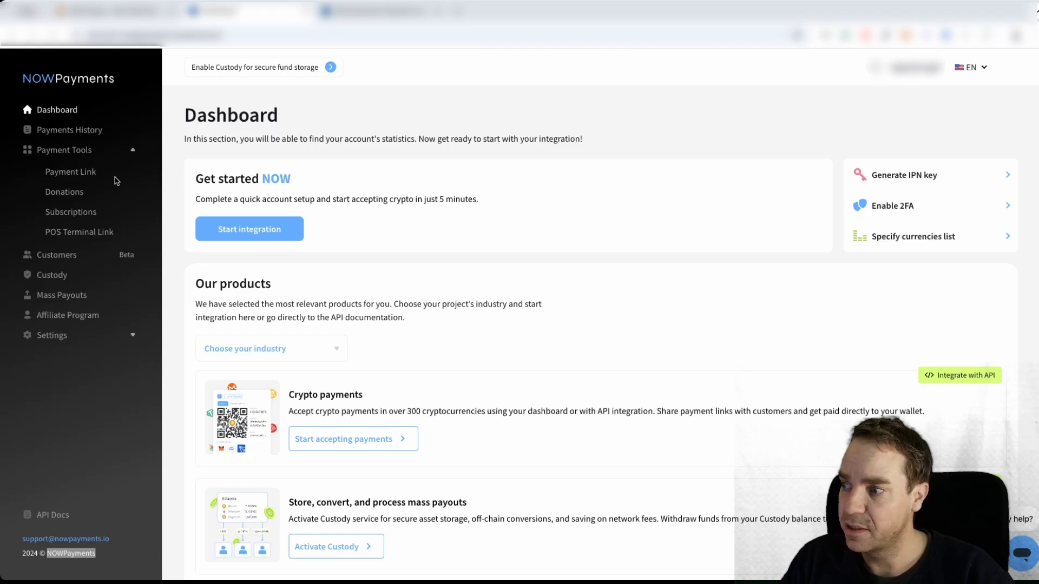
mouse_move(253, 356)
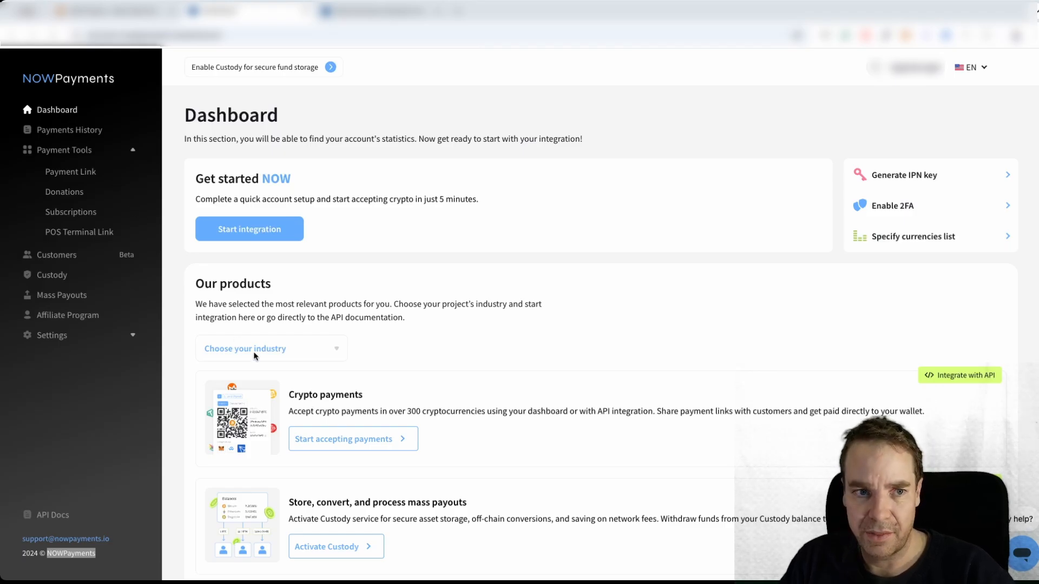
mouse_move(102, 199)
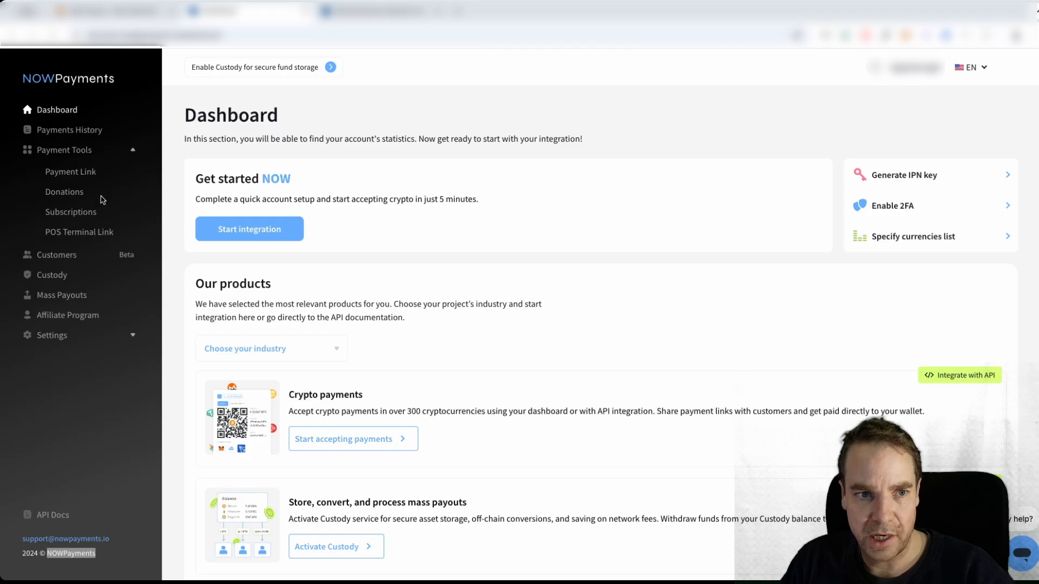
mouse_move(166, 233)
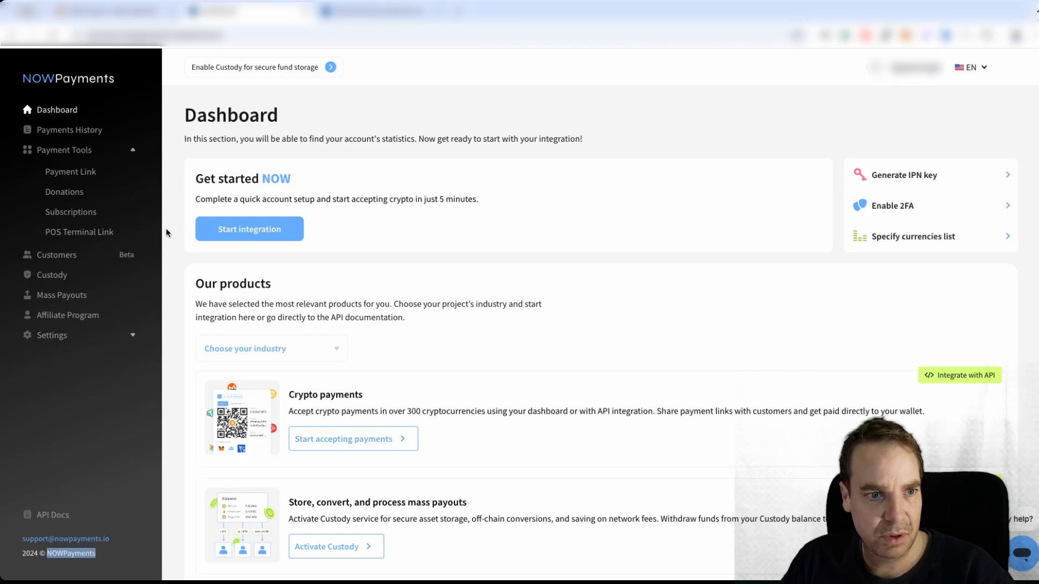
mouse_move(72, 211)
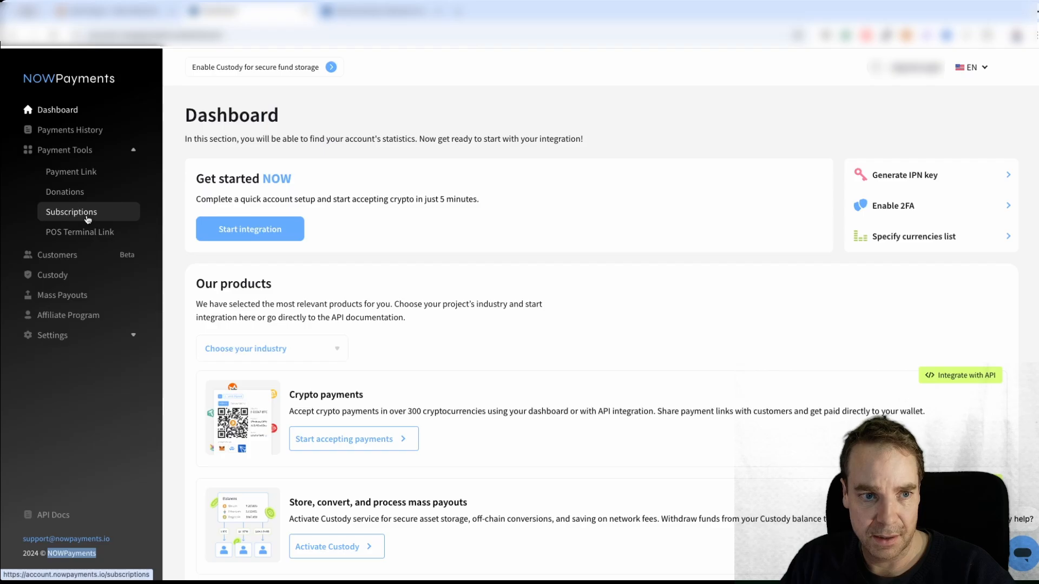
mouse_move(79, 232)
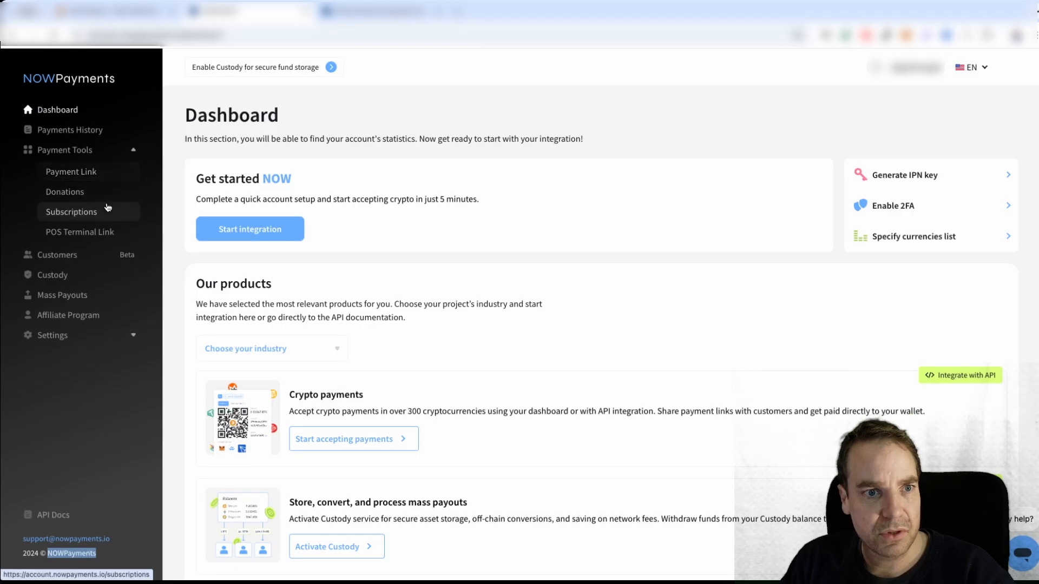
mouse_move(594, 196)
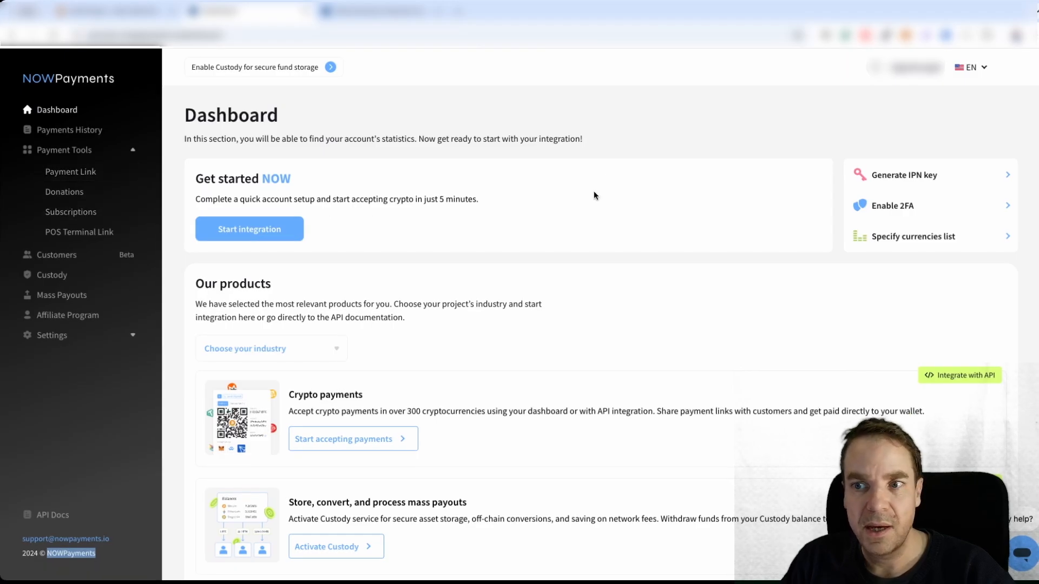
mouse_move(627, 151)
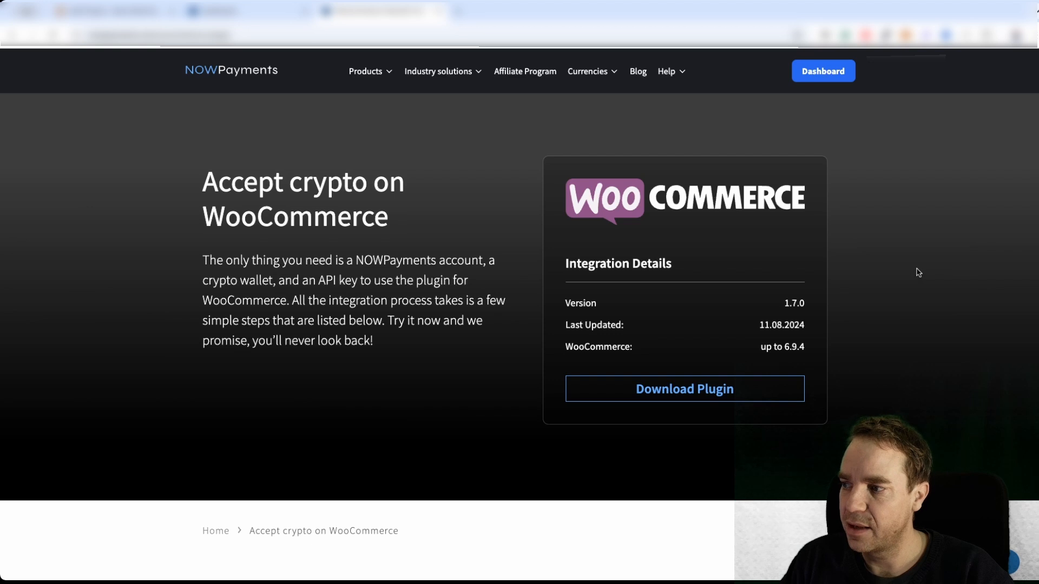
mouse_move(814, 373)
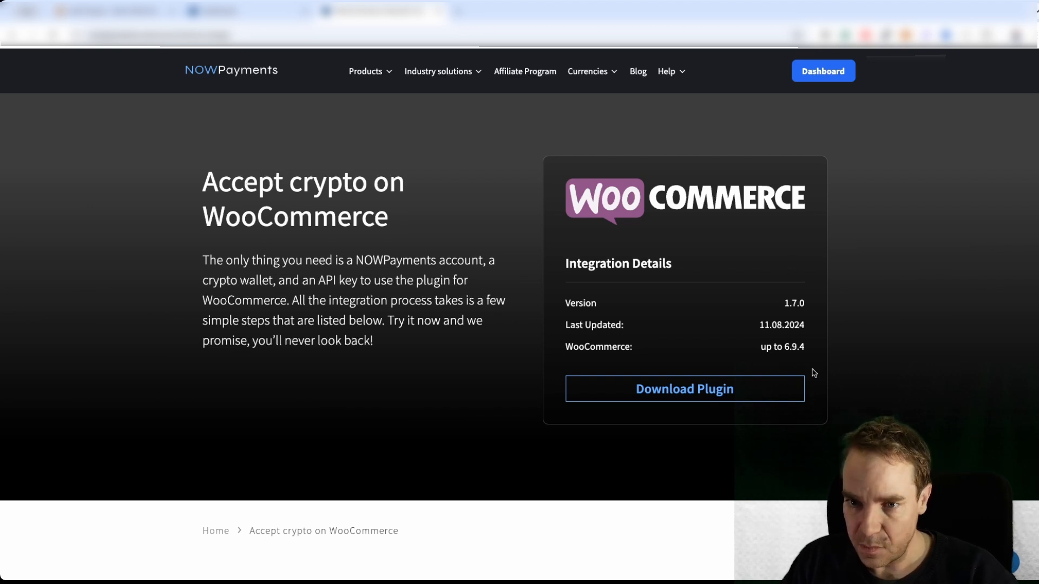
mouse_move(662, 244)
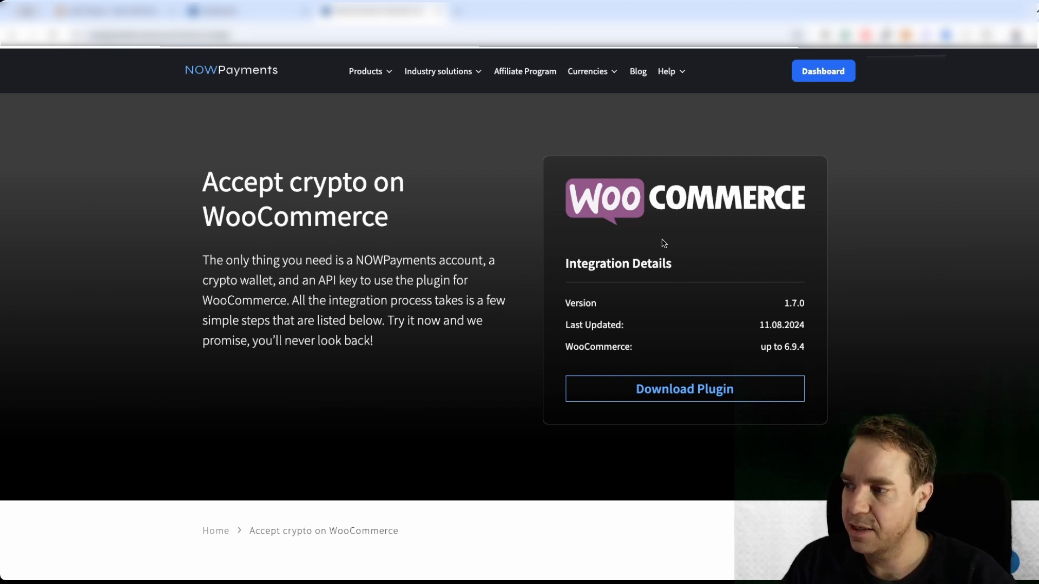
mouse_move(707, 353)
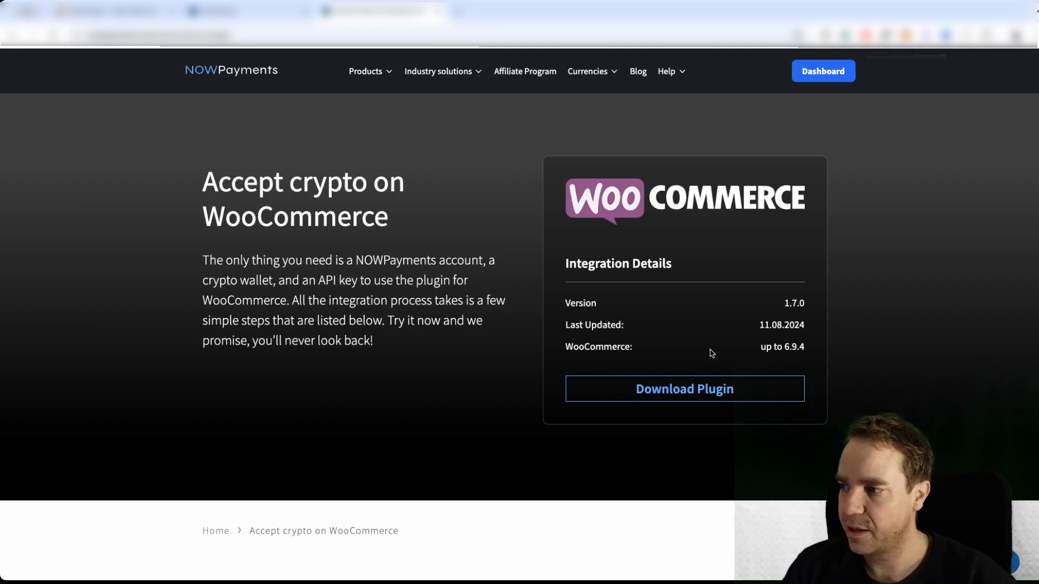
mouse_move(723, 420)
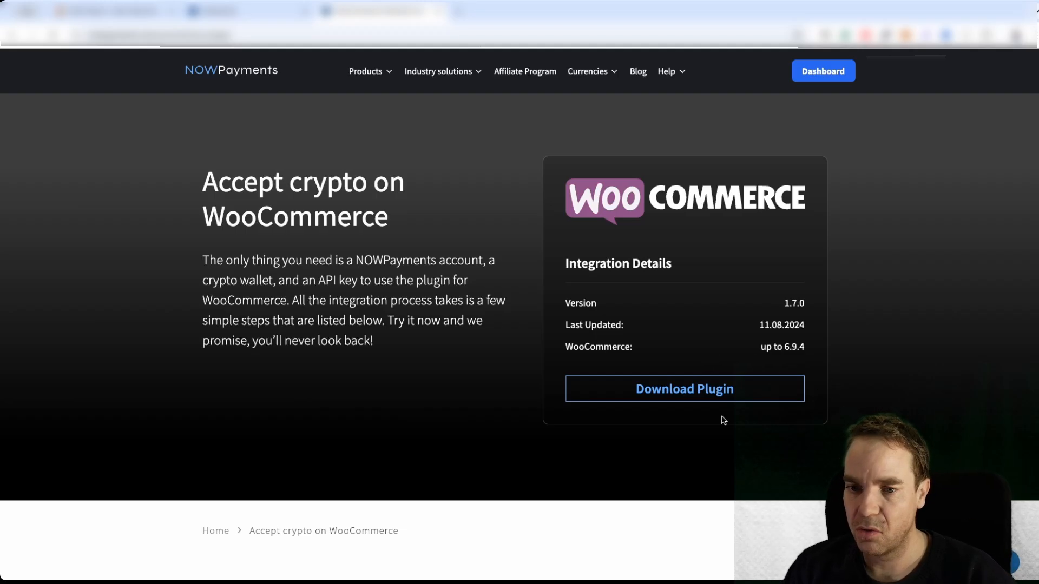
click(684, 388)
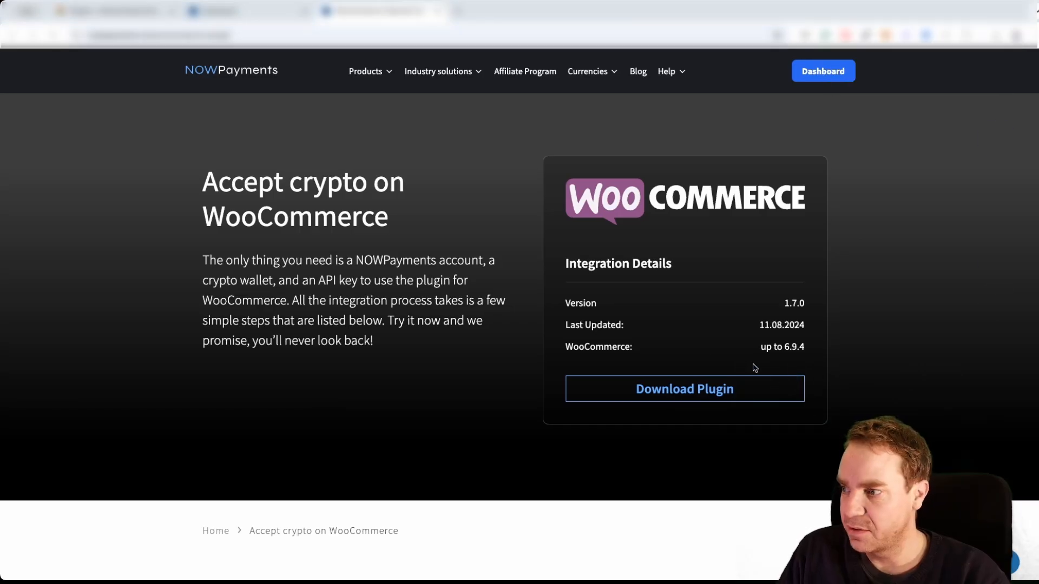
mouse_move(465, 364)
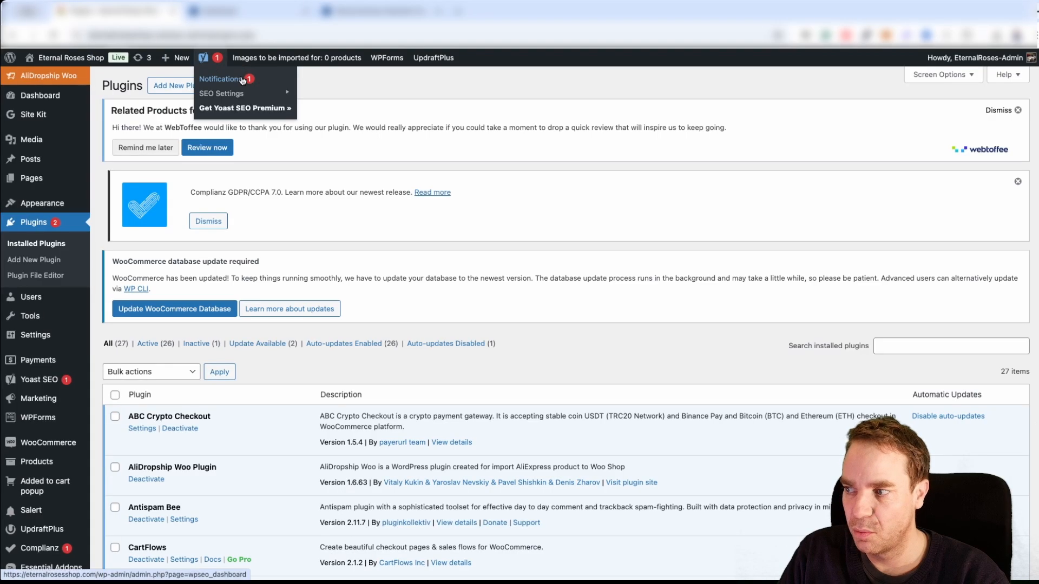
Upload the downloaded nowpayments plugin zip via Add New Plugin and install it.
click(388, 278)
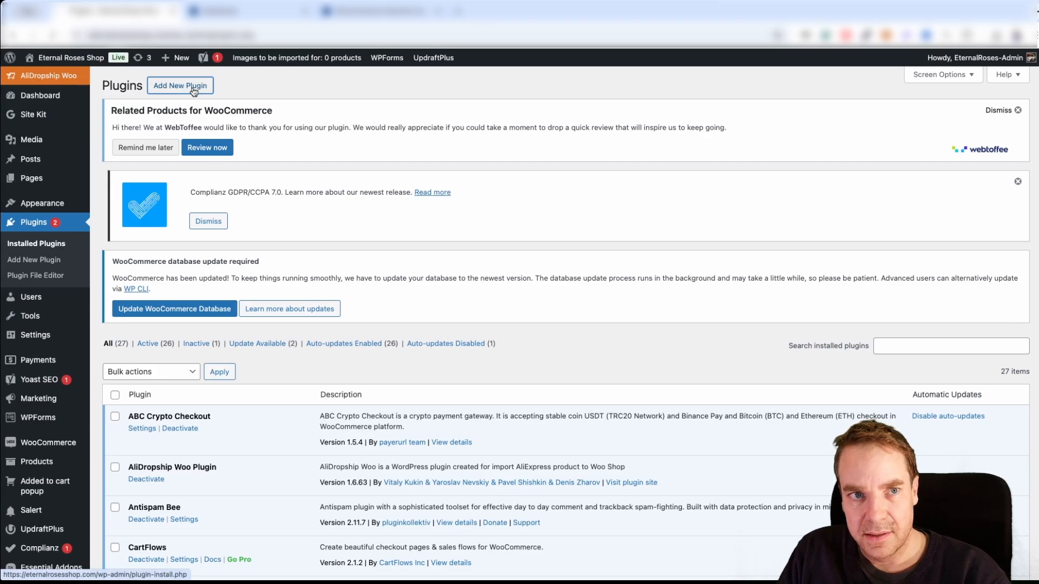
mouse_move(208, 98)
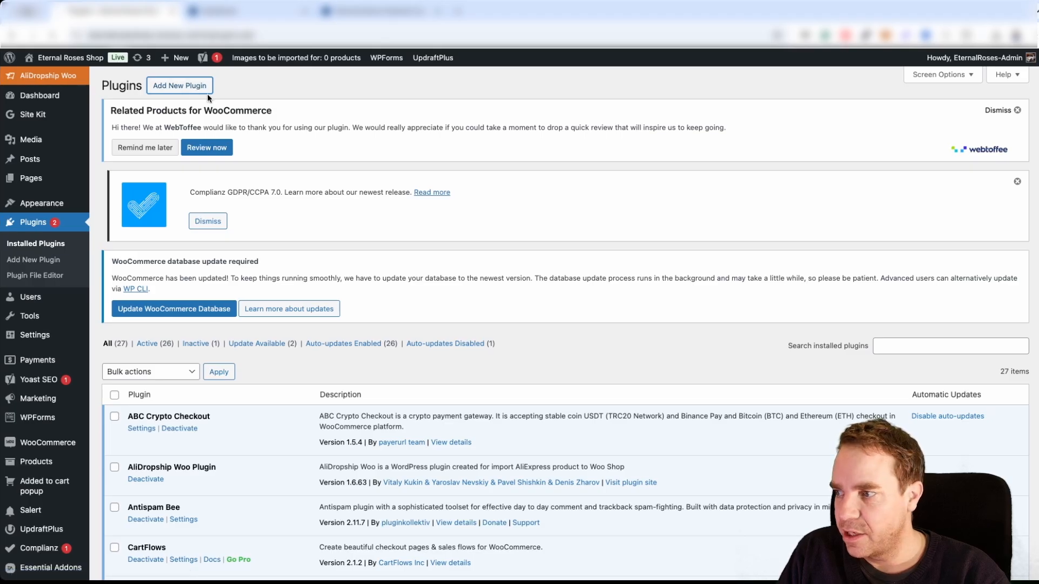
click(178, 85)
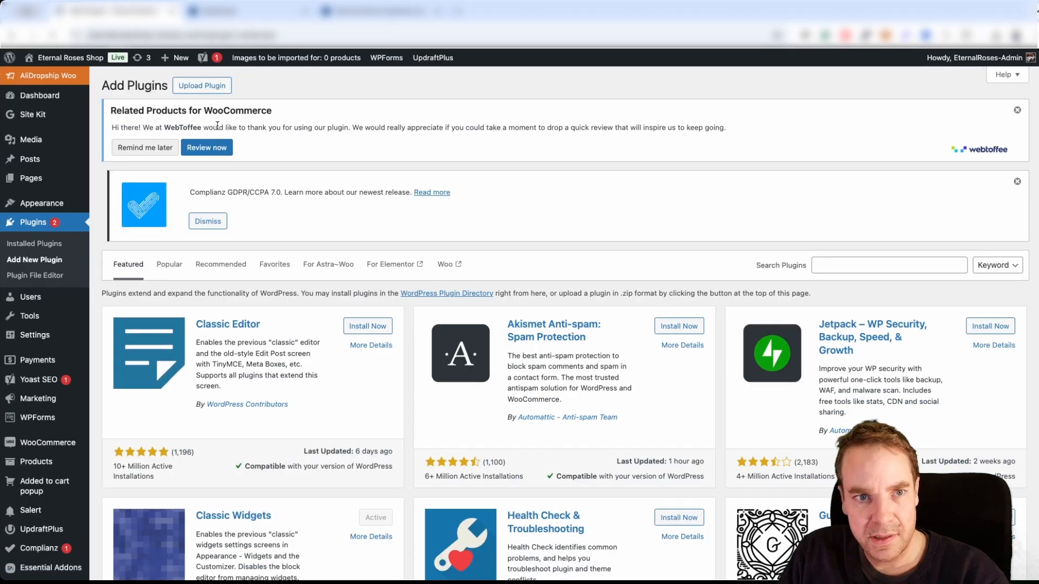
click(201, 84)
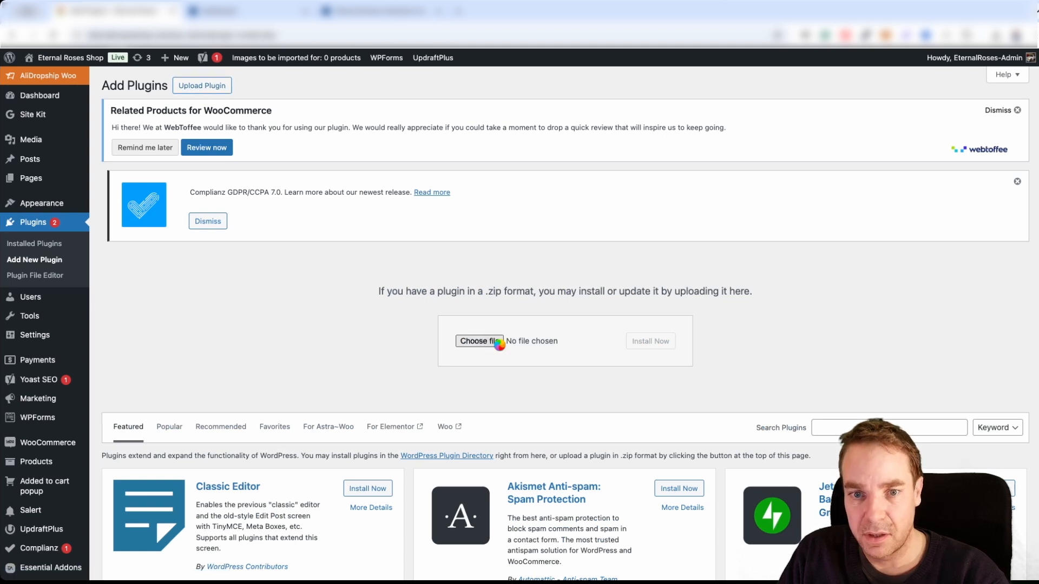
click(478, 341)
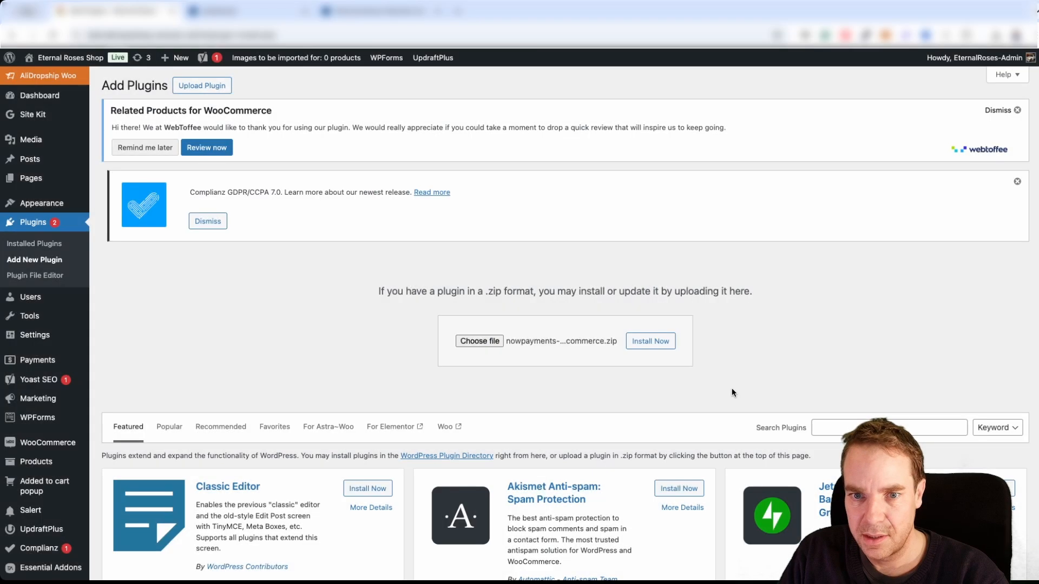
mouse_move(651, 340)
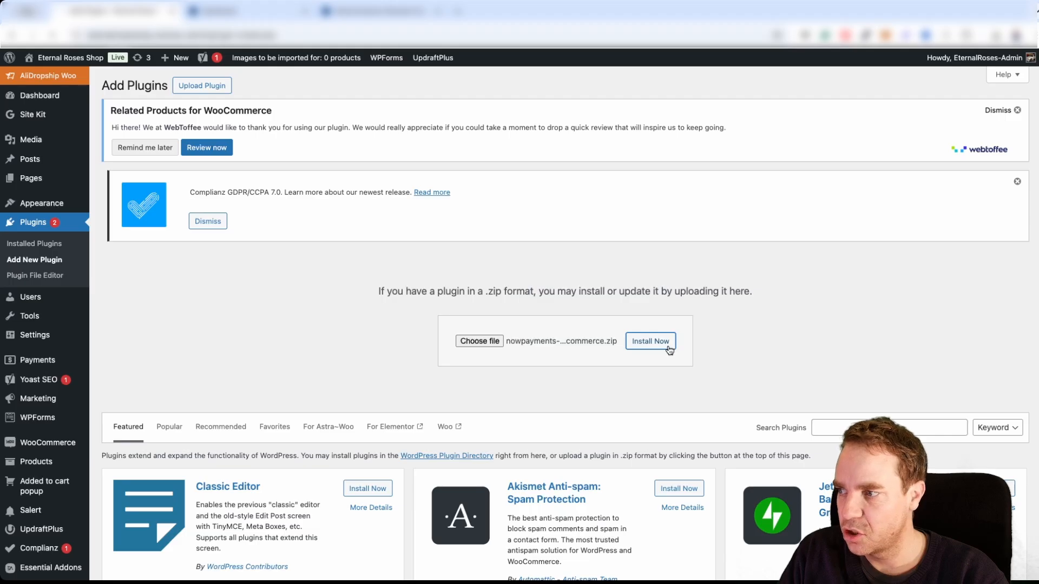
click(649, 341)
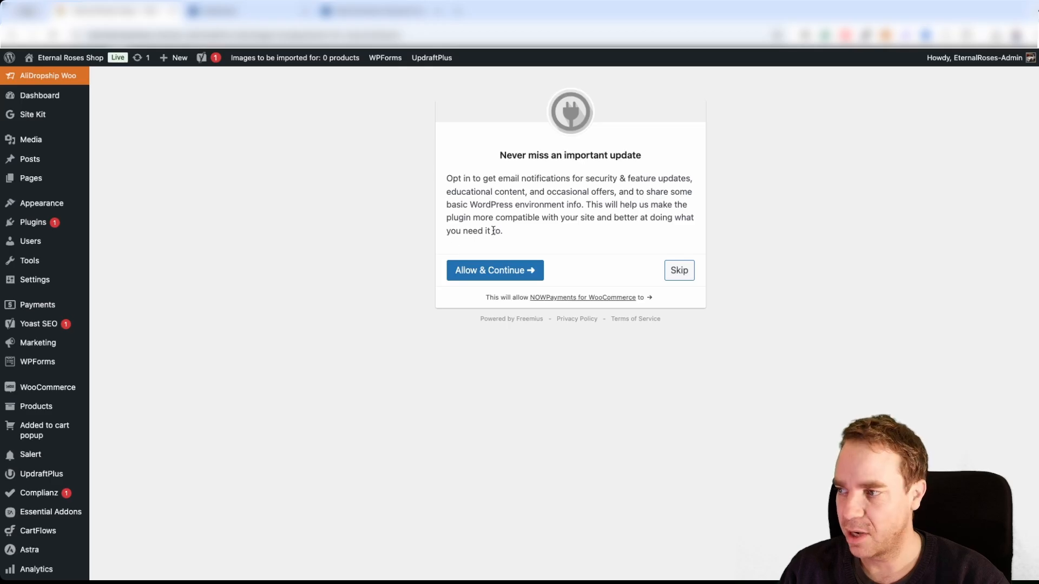
mouse_move(532, 226)
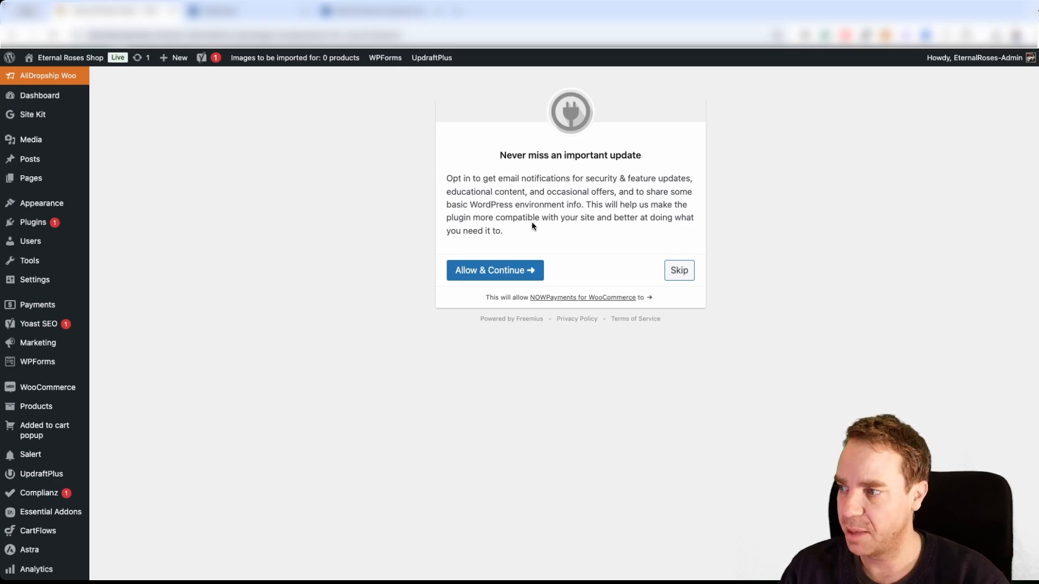
mouse_move(494, 270)
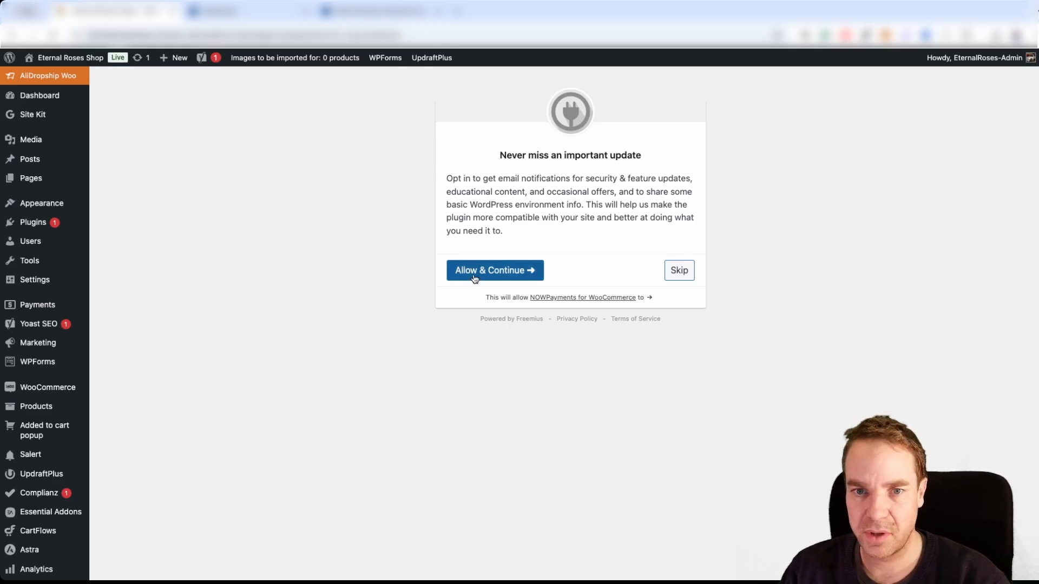
Accept the plugin's update-notification opt-in with Allow & Continue so it activates.
click(494, 270)
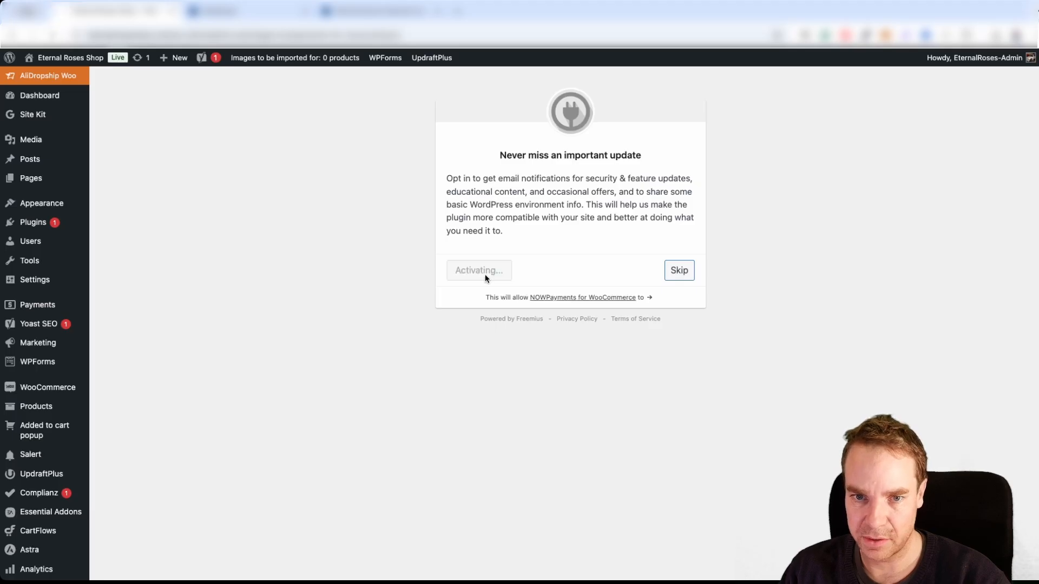
mouse_move(399, 298)
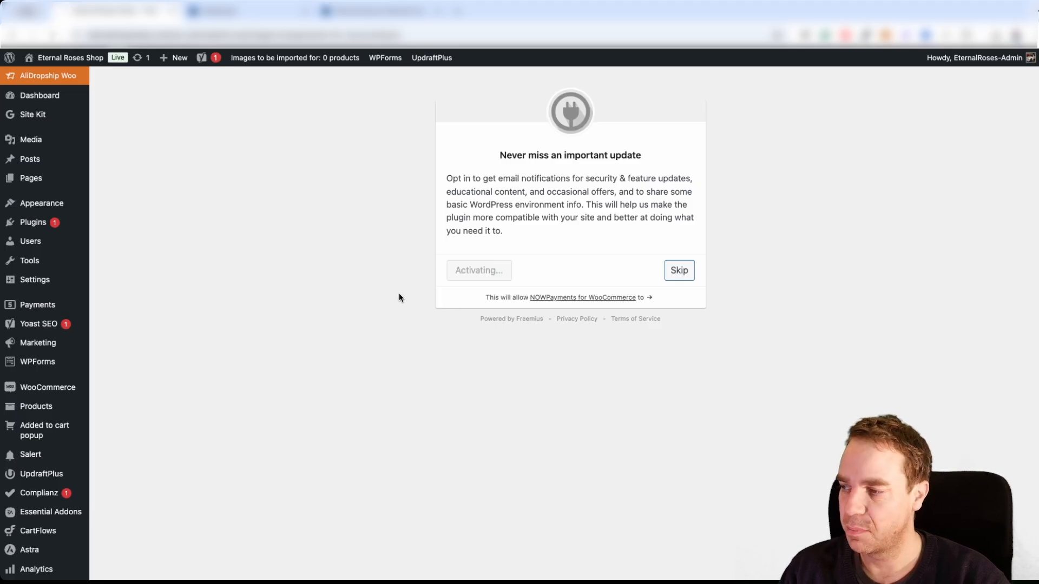
click(678, 270)
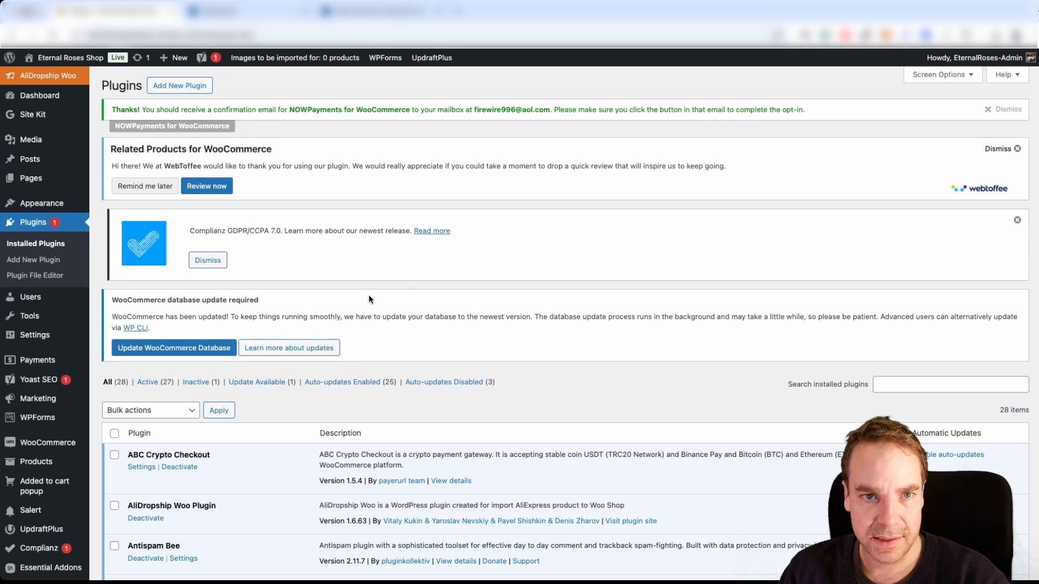
mouse_move(189, 123)
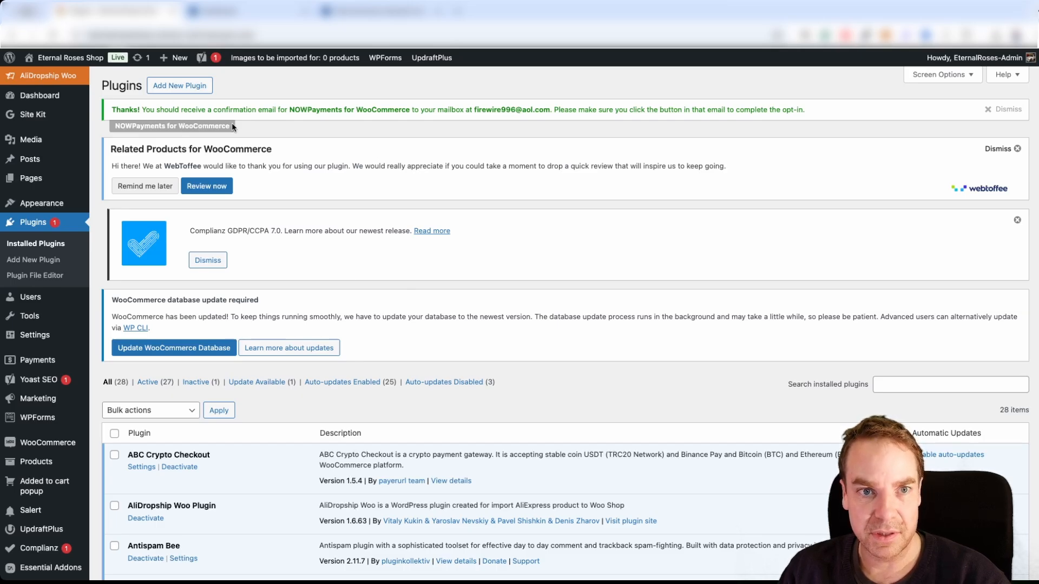
mouse_move(464, 131)
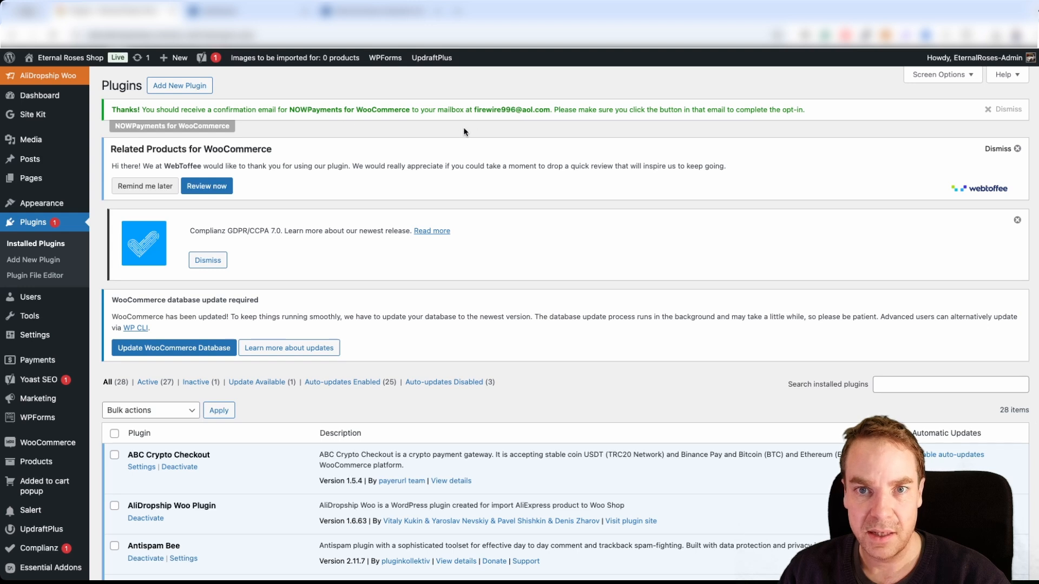
mouse_move(679, 119)
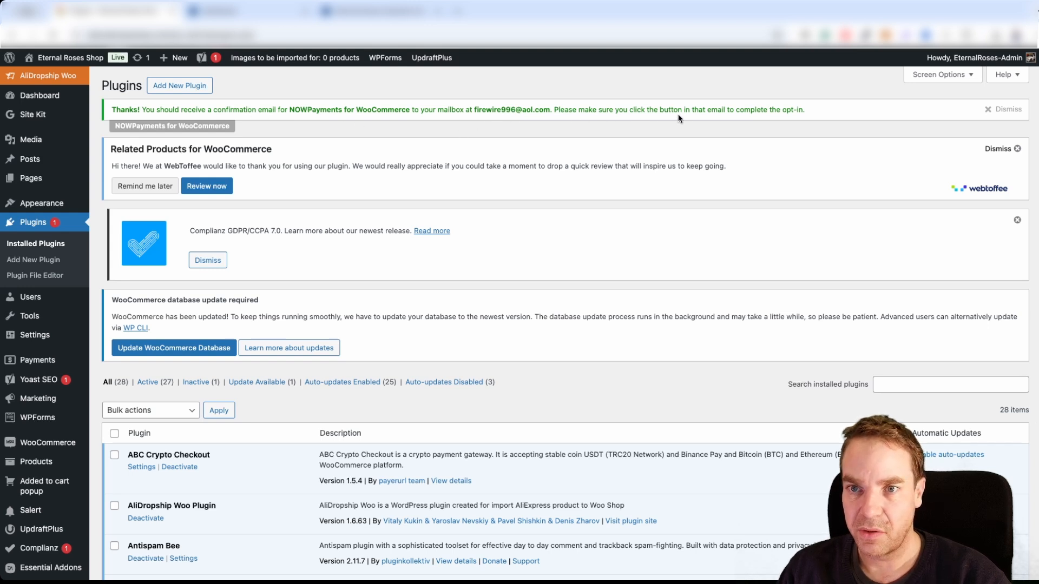
mouse_move(808, 121)
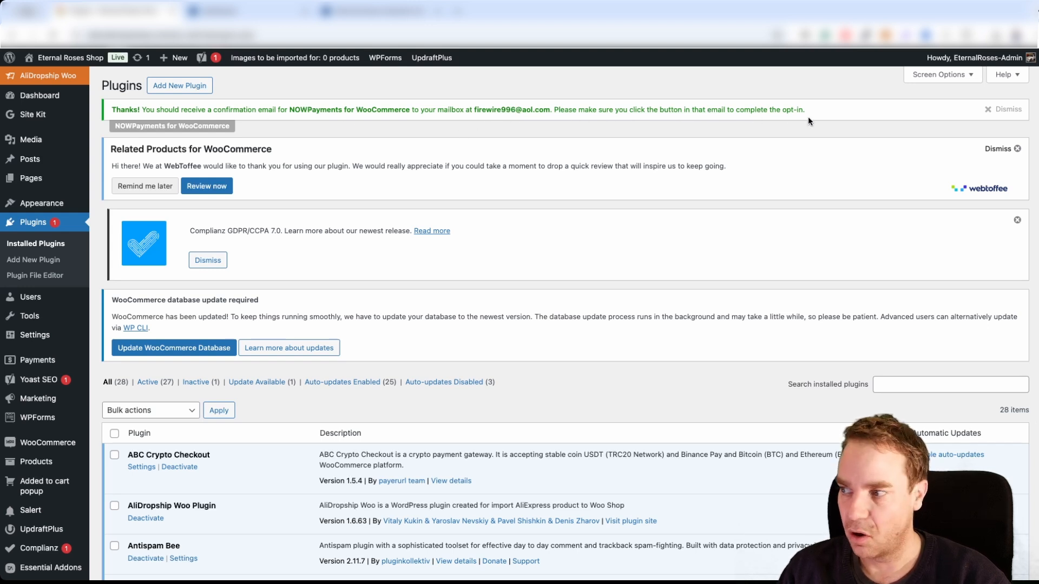
mouse_move(751, 136)
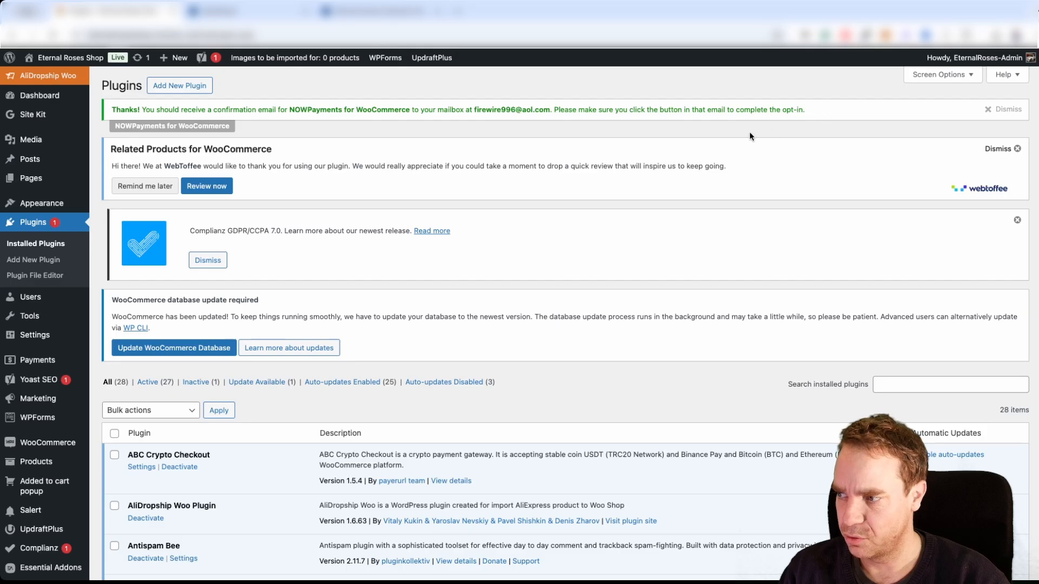
mouse_move(491, 147)
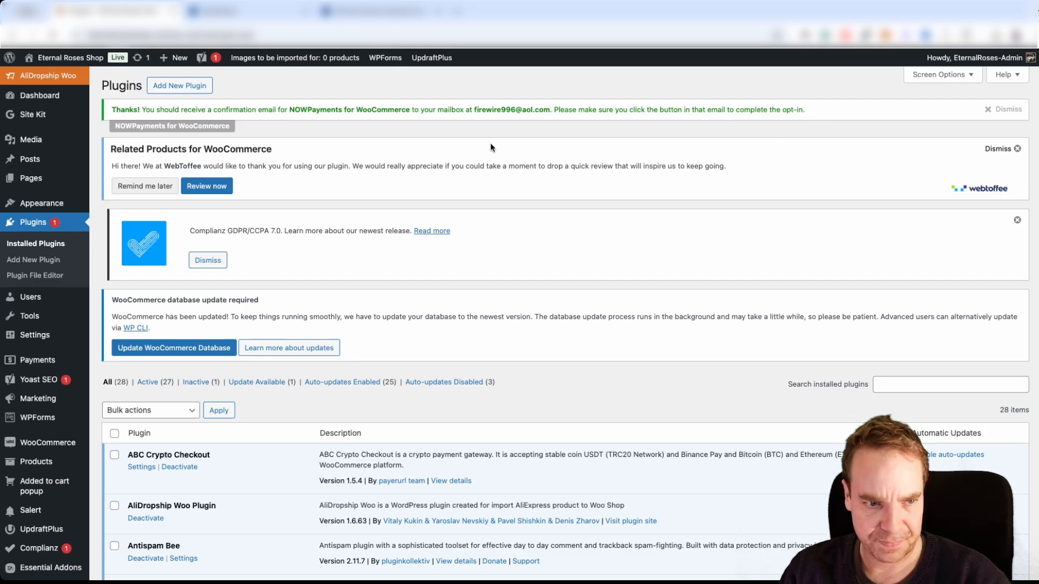
mouse_move(286, 303)
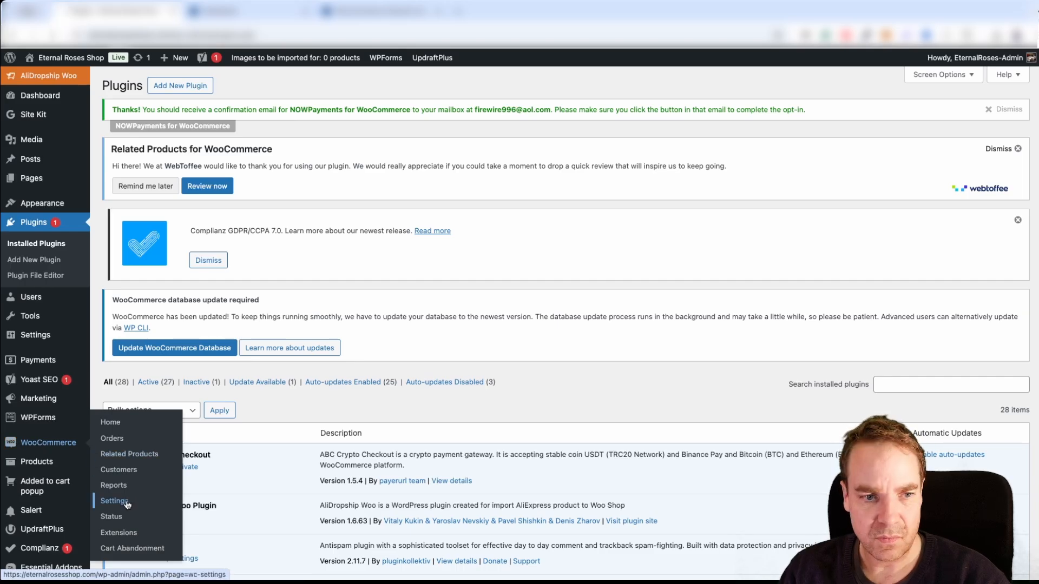
Show WooCommerce's Payment Methods table where NOWPayments Crypto-Payments is listed disabled.
click(114, 501)
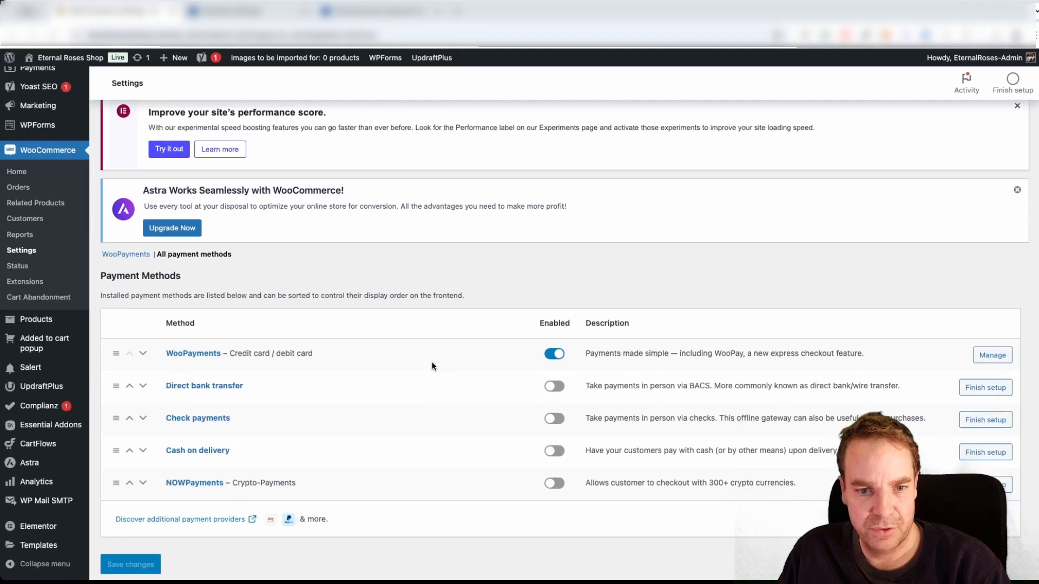
scroll(down, 3)
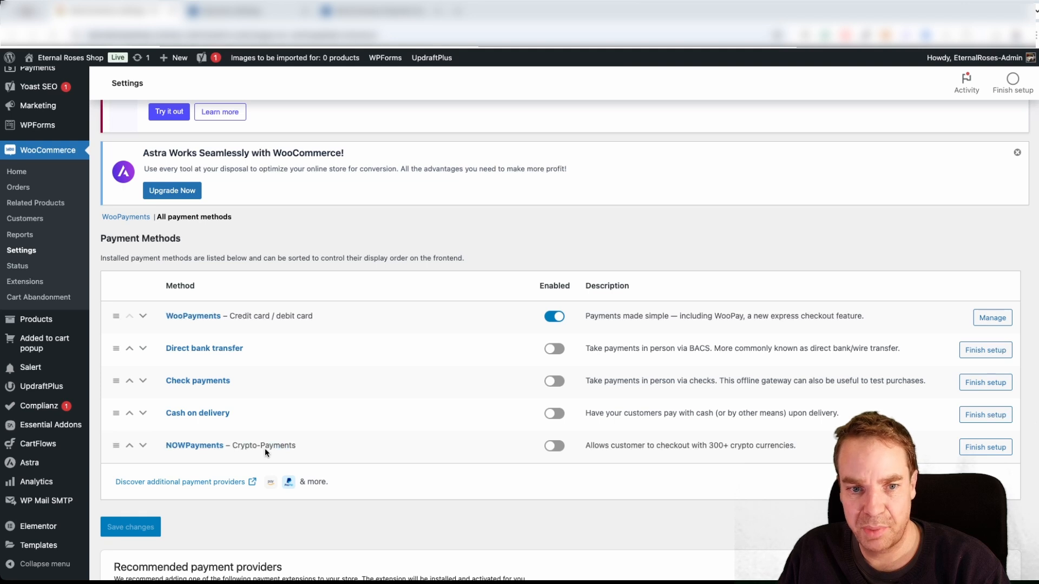
mouse_move(951, 458)
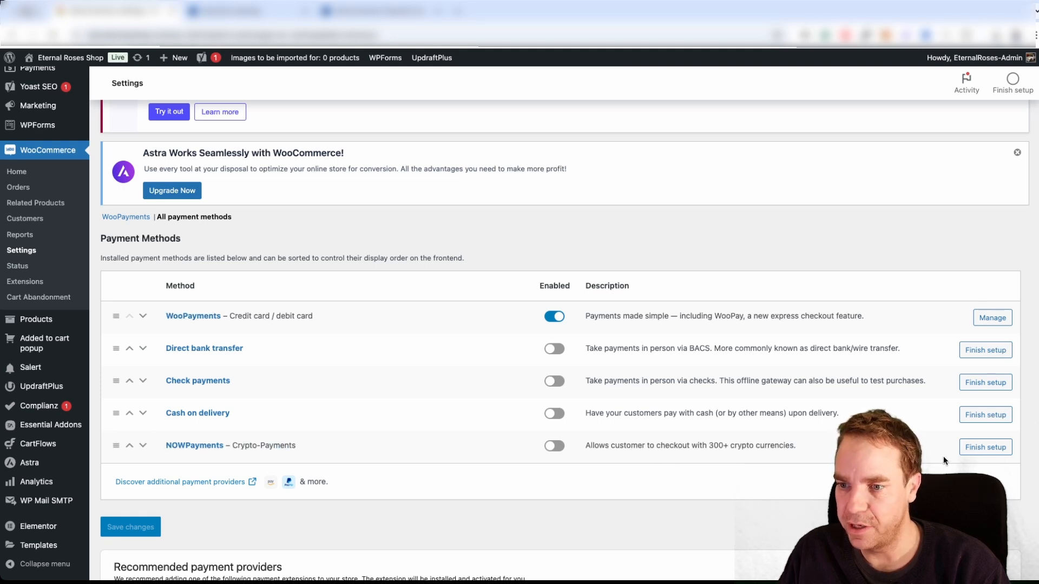
Enable NOWPayments as a payment method in its gateway settings.
click(985, 447)
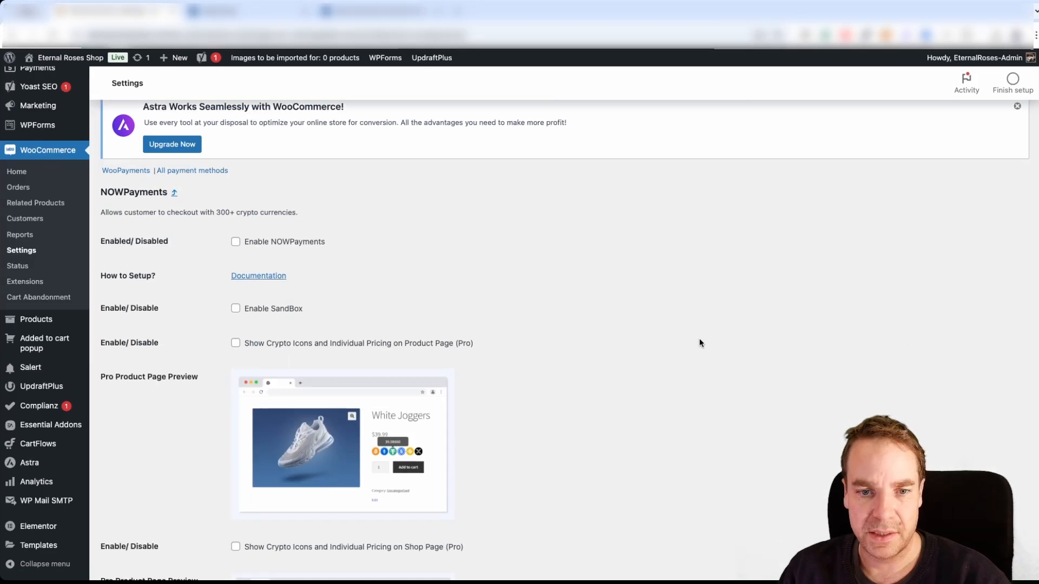
mouse_move(226, 248)
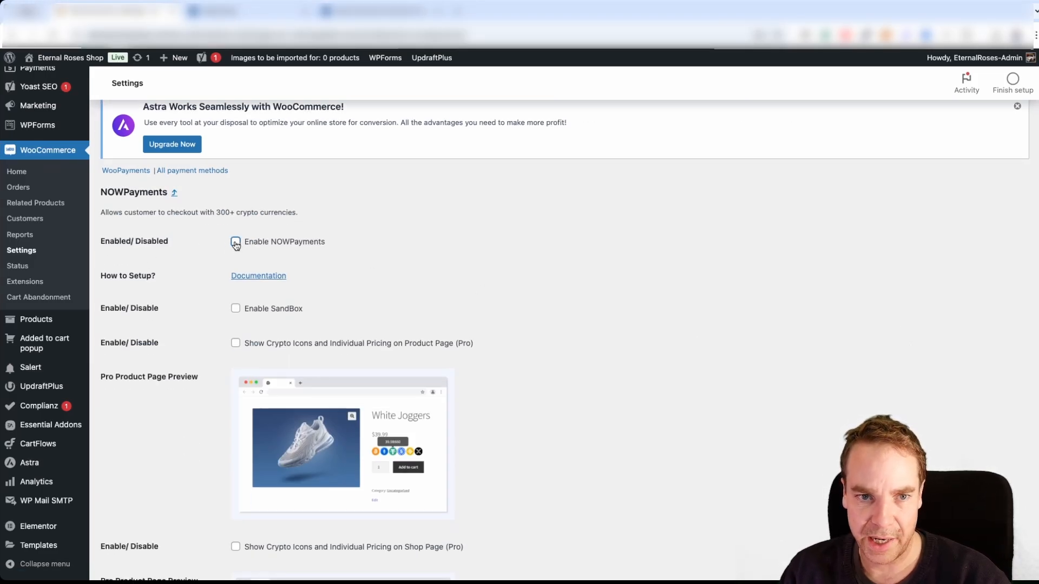
click(235, 241)
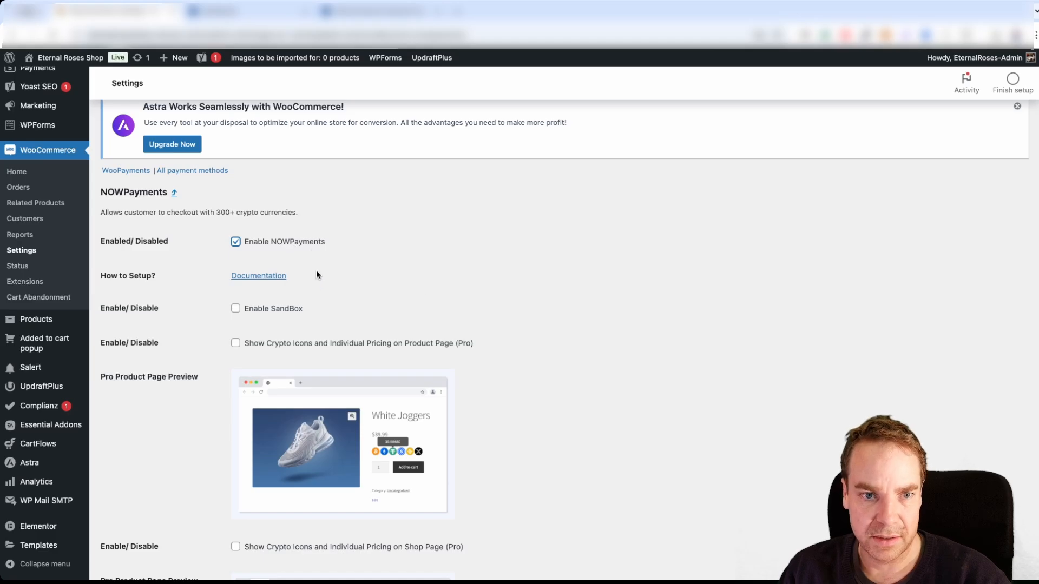
mouse_move(246, 306)
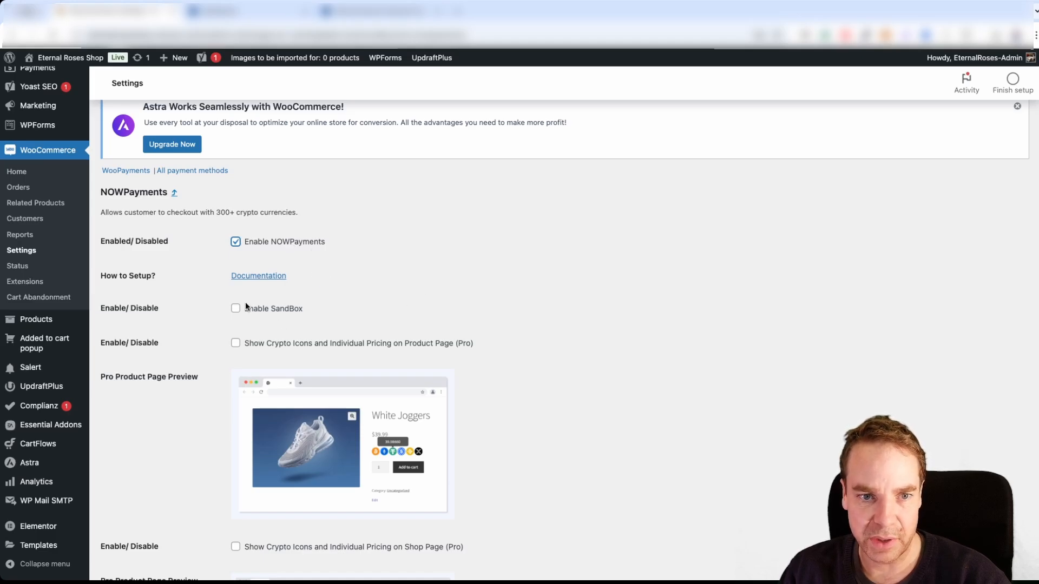
mouse_move(291, 315)
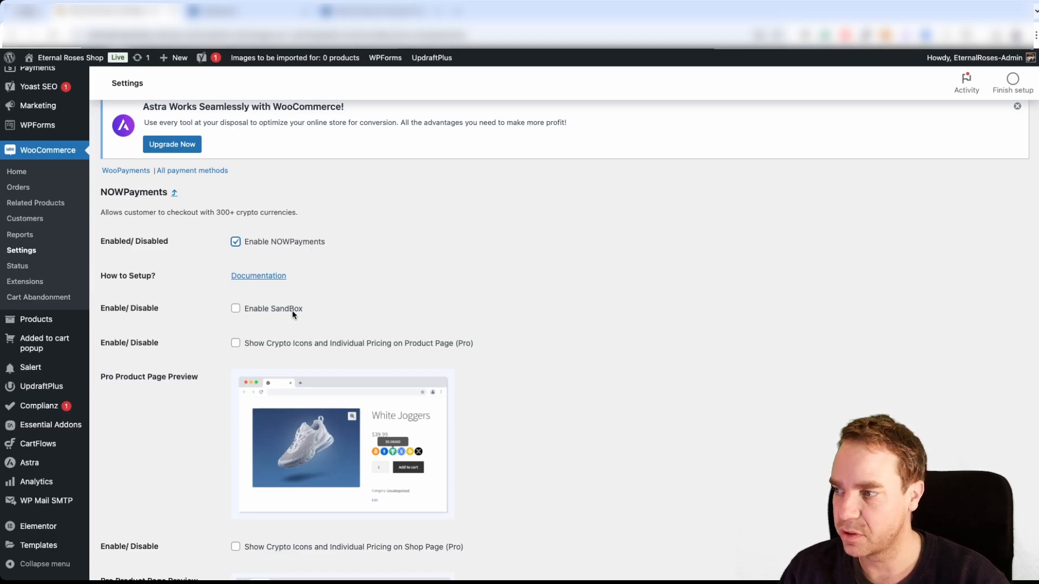
mouse_move(299, 307)
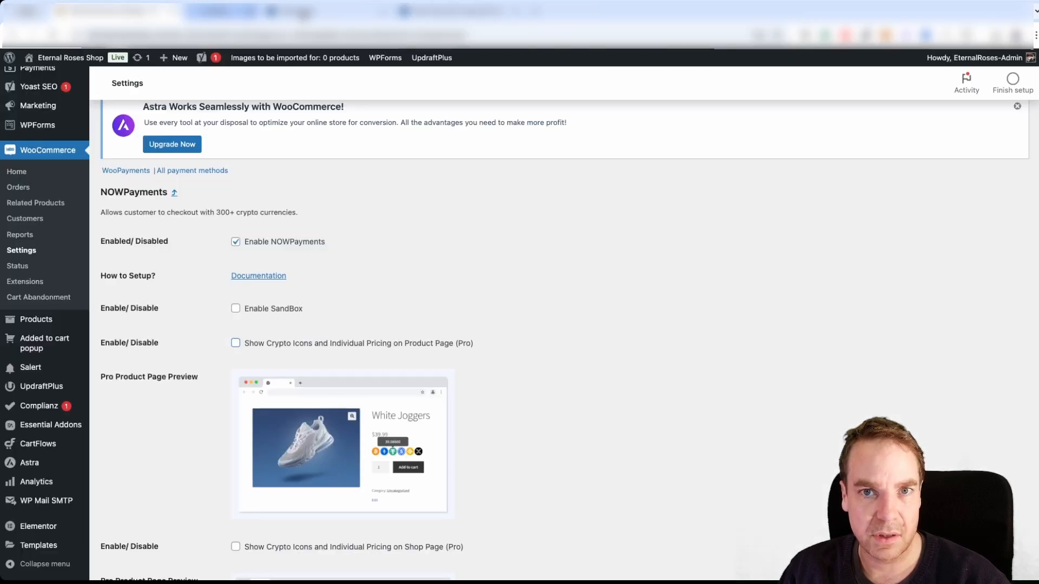
mouse_move(529, 357)
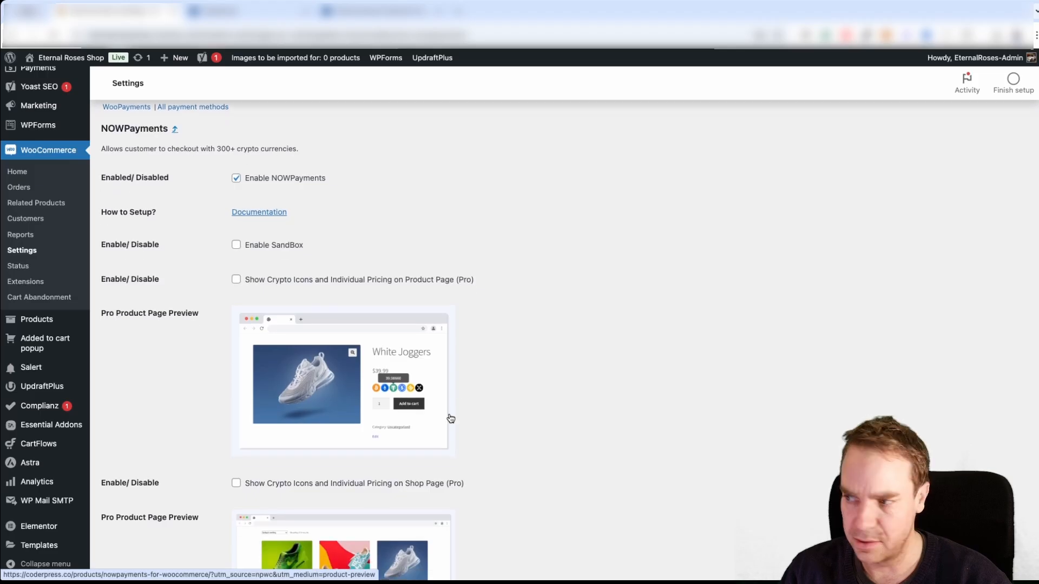
mouse_move(398, 438)
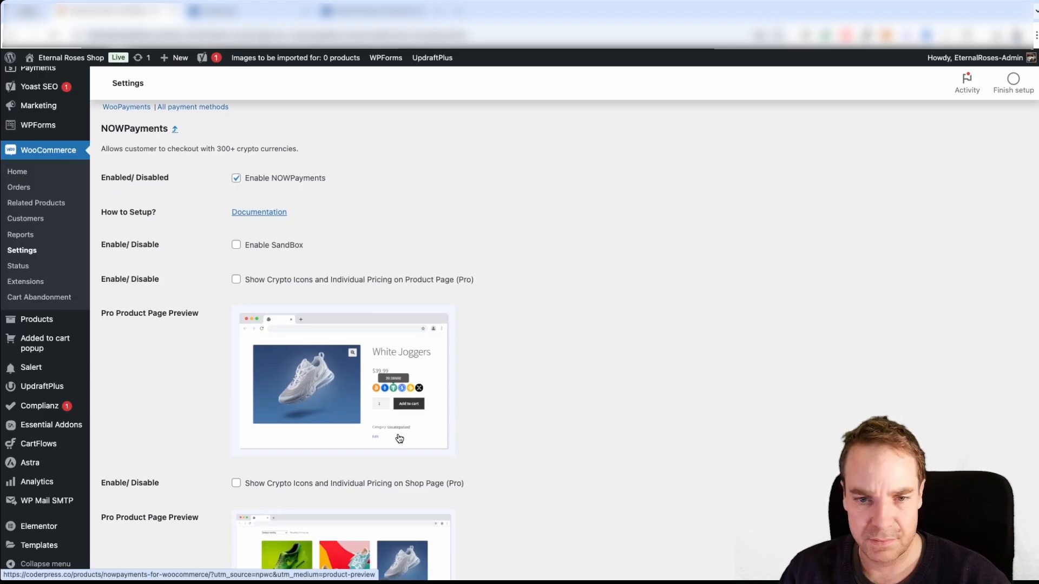
scroll(down, 3)
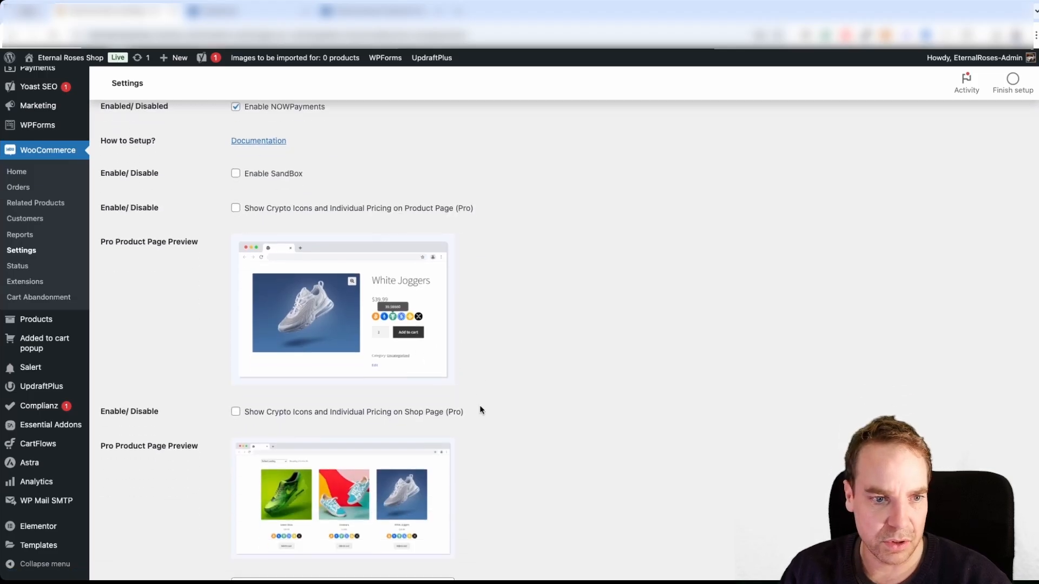
scroll(down, 3)
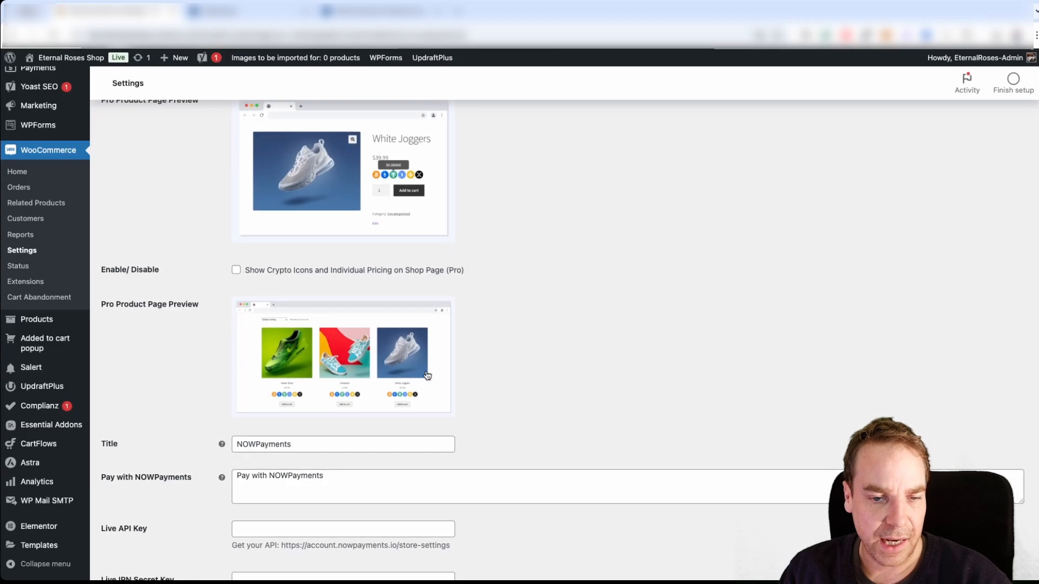
scroll(down, 3)
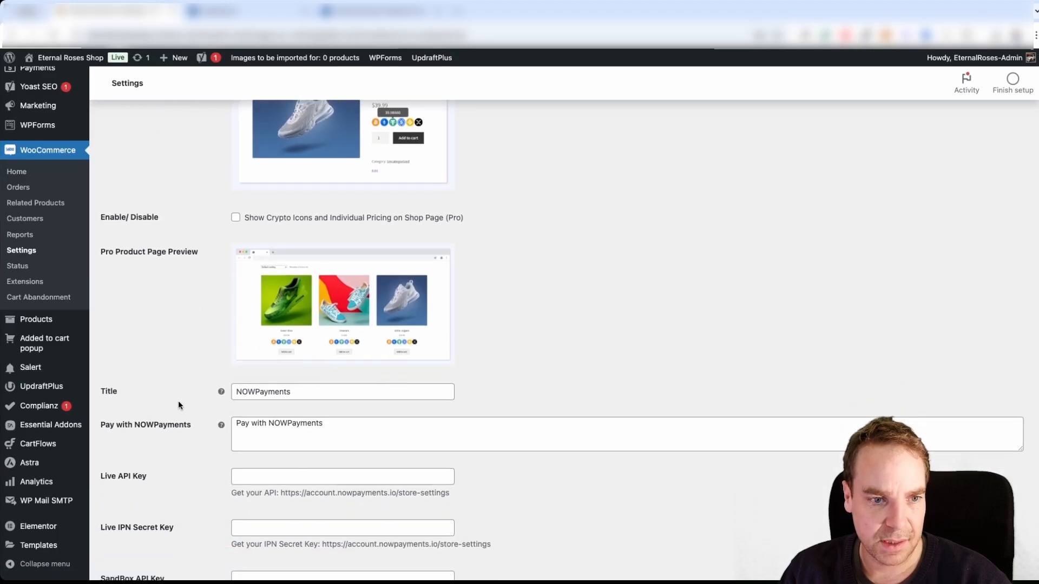
mouse_move(205, 402)
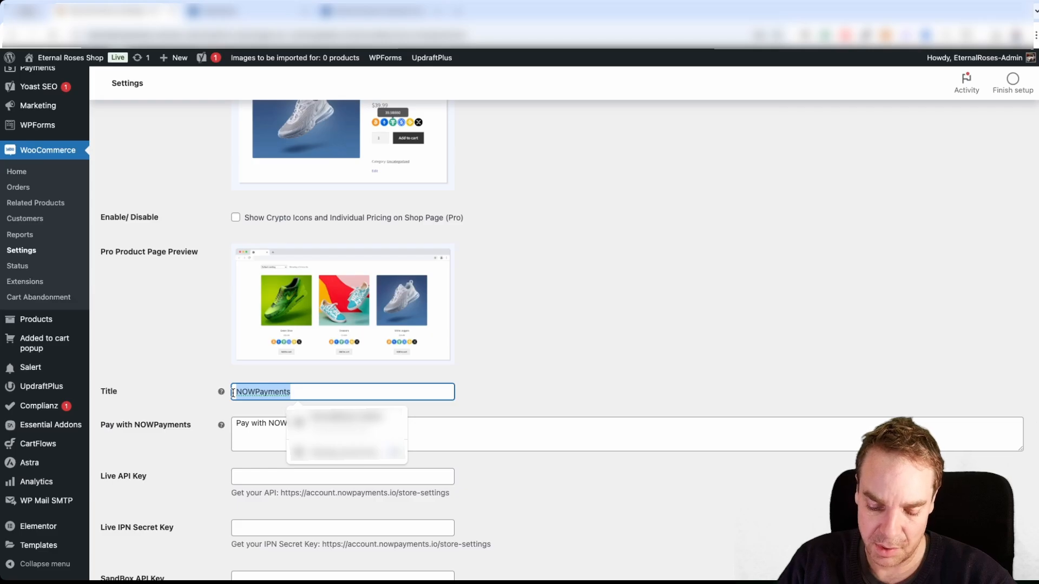
Set the title to Crypto-Payments and description to 'Pay with your favorite Crypto-Token'.
text(Cr)
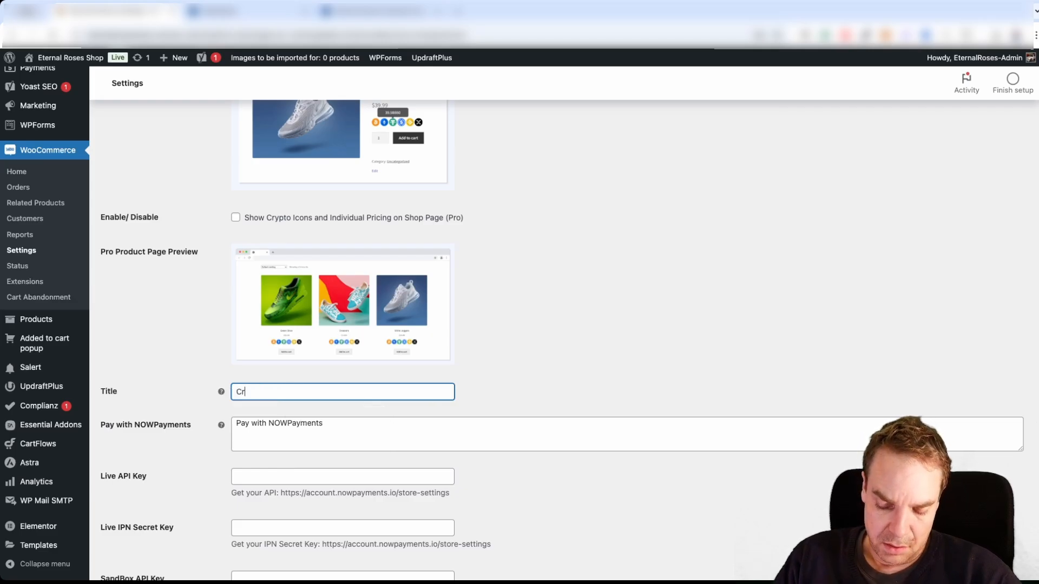
text(ypto)
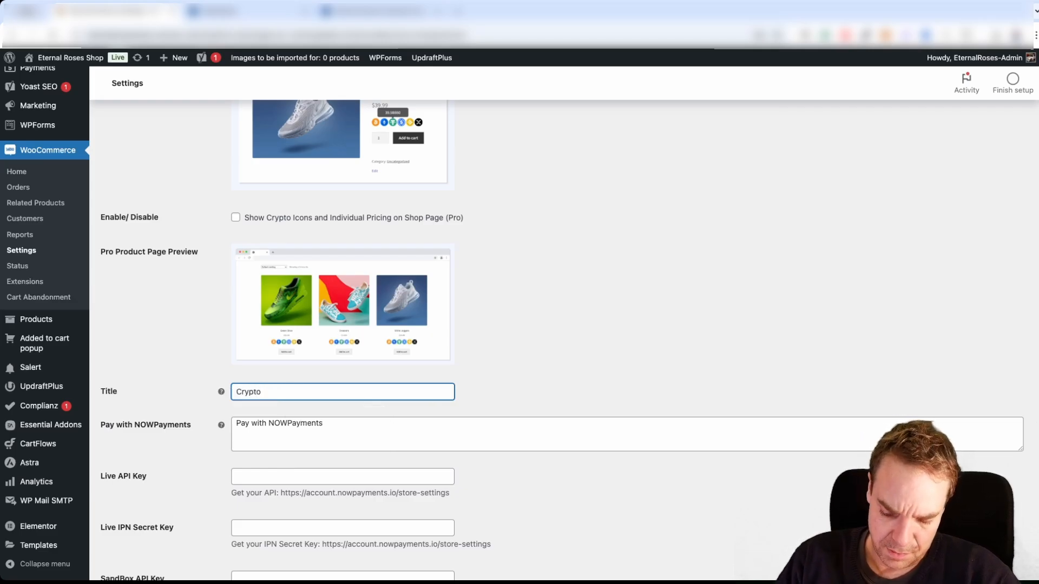
text(-Payment)
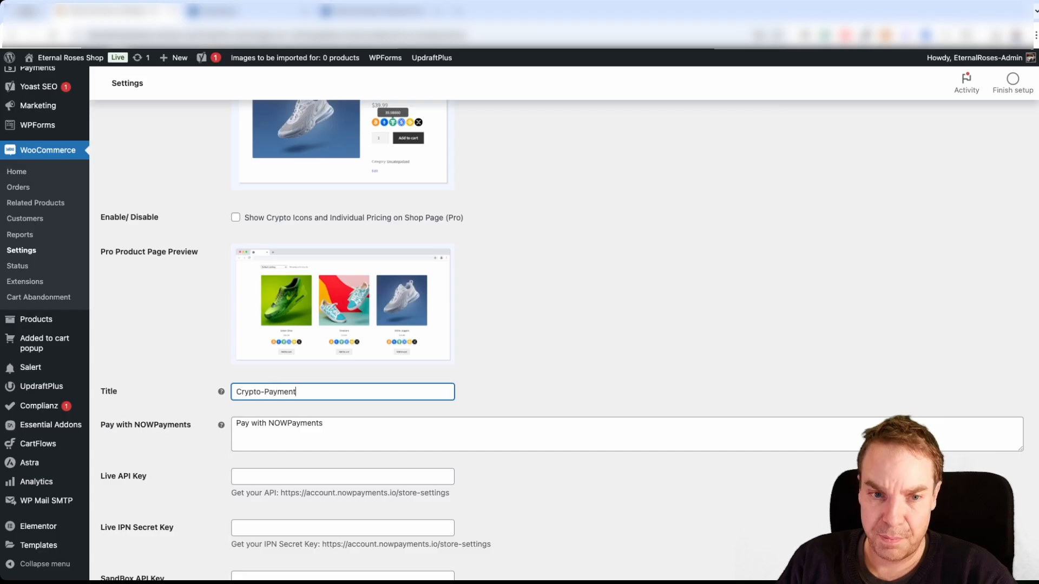
text(s)
click(627, 434)
text(ou)
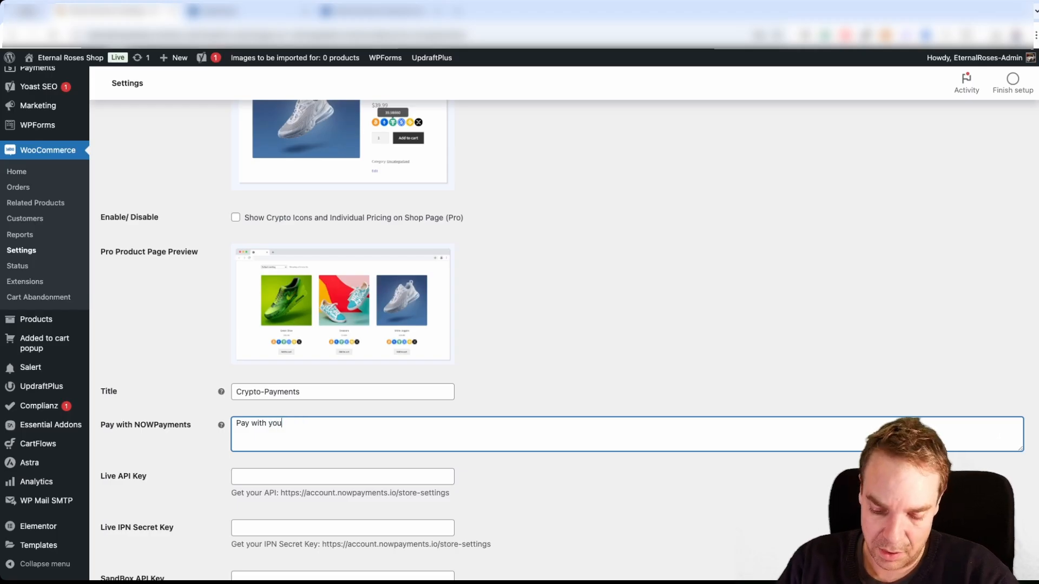
text(r favority Cry)
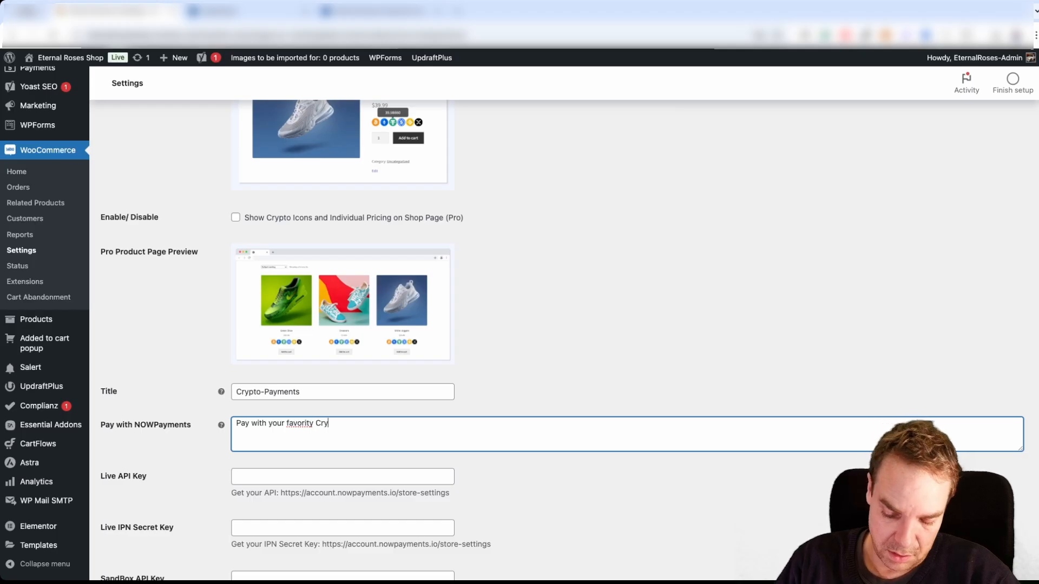
text(pto-)
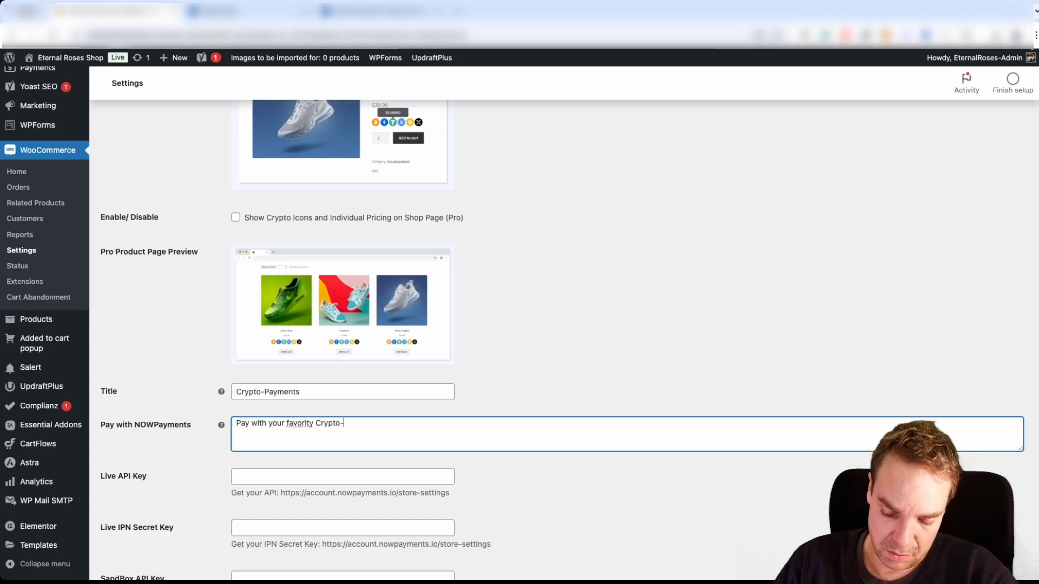
text(Token)
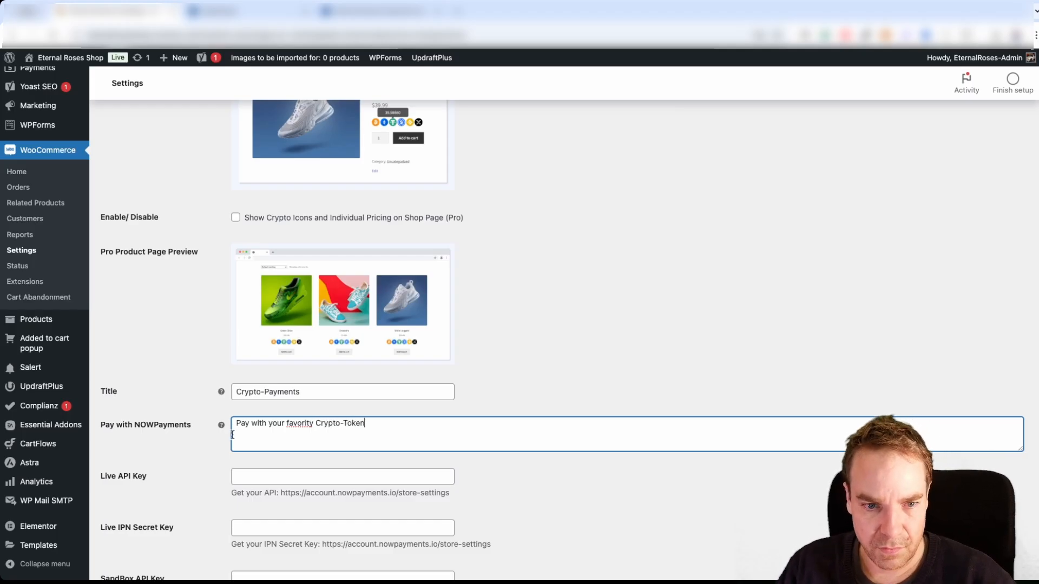
double_click(299, 424)
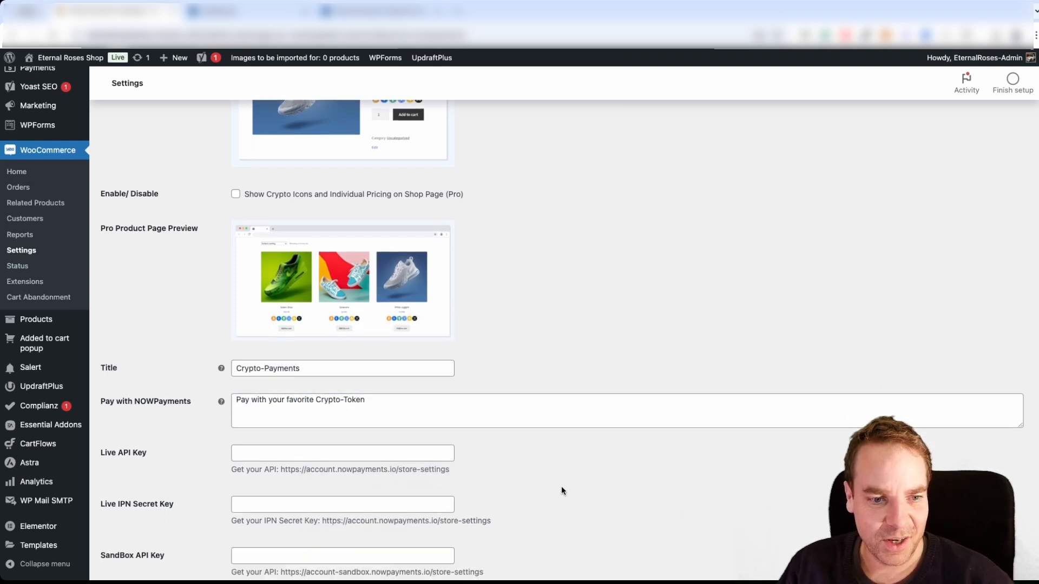
scroll(down, 3)
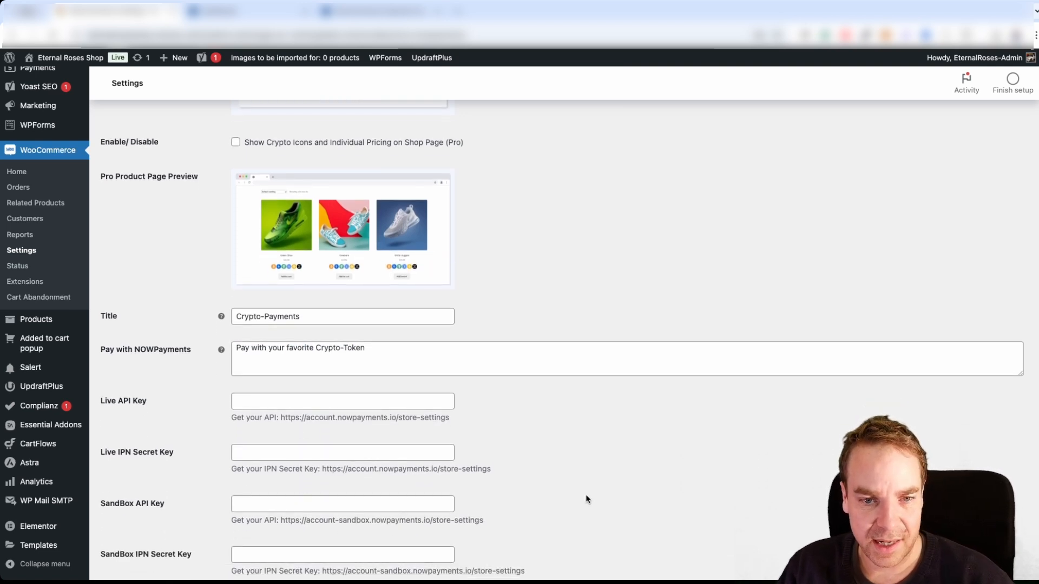
mouse_move(199, 431)
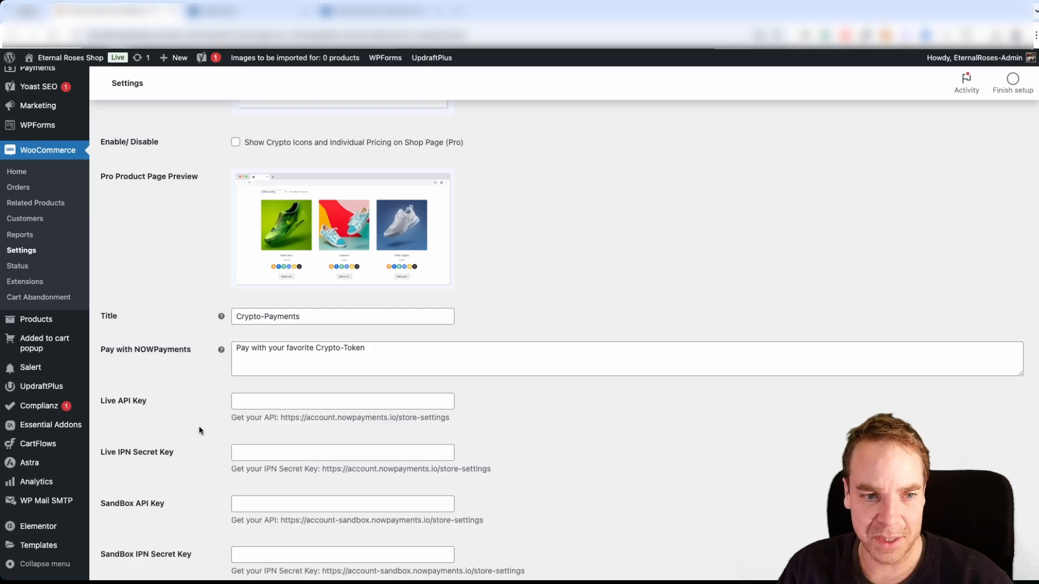
mouse_move(172, 397)
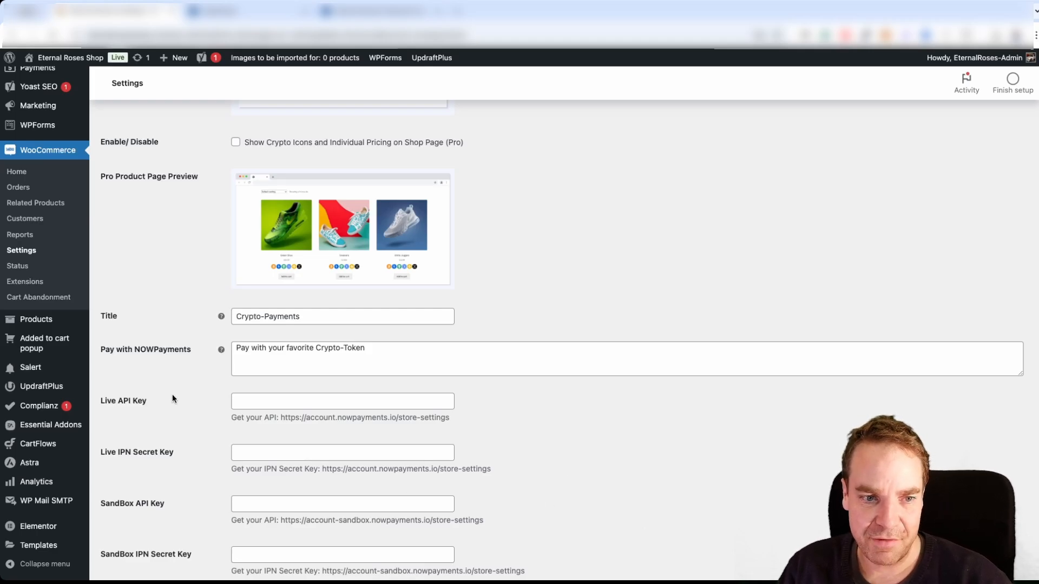
mouse_move(152, 402)
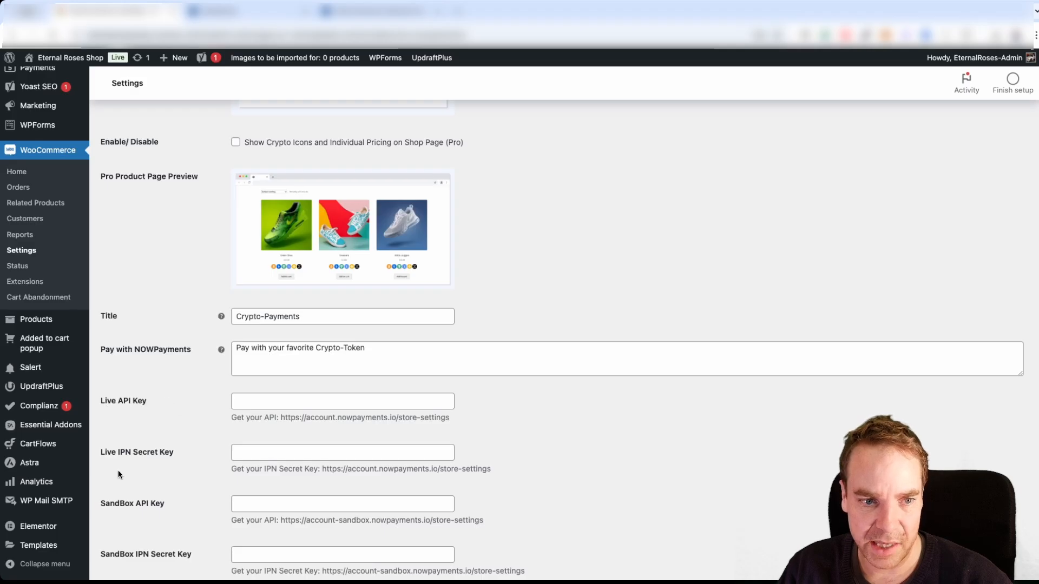
mouse_move(187, 455)
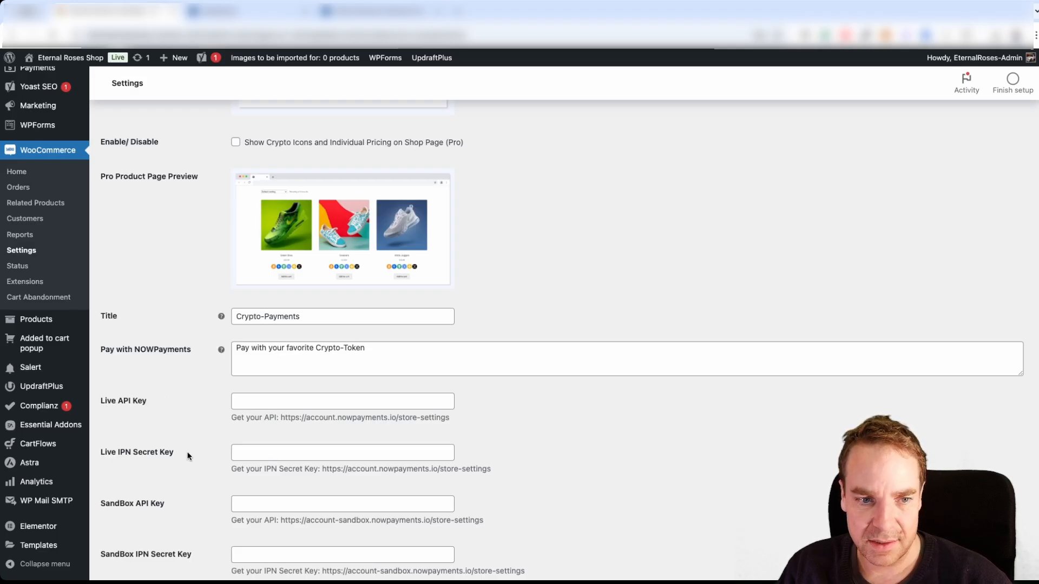
scroll(down, 3)
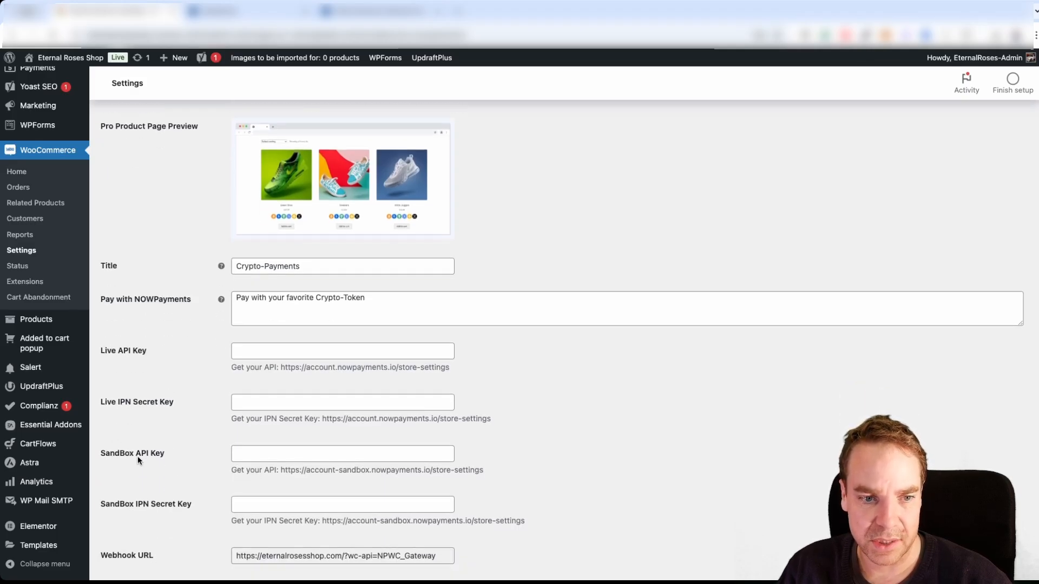
scroll(down, 3)
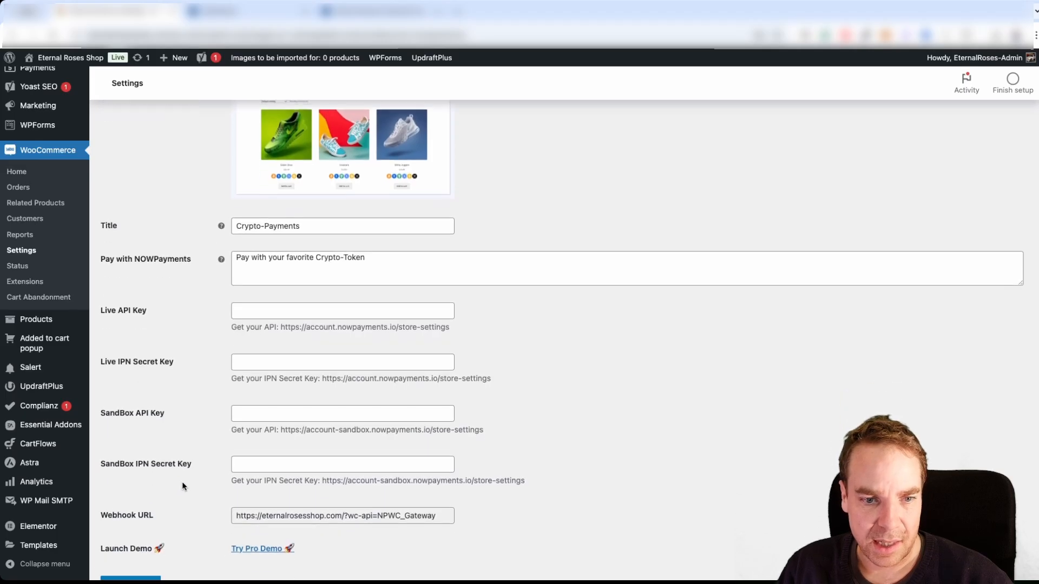
scroll(down, 3)
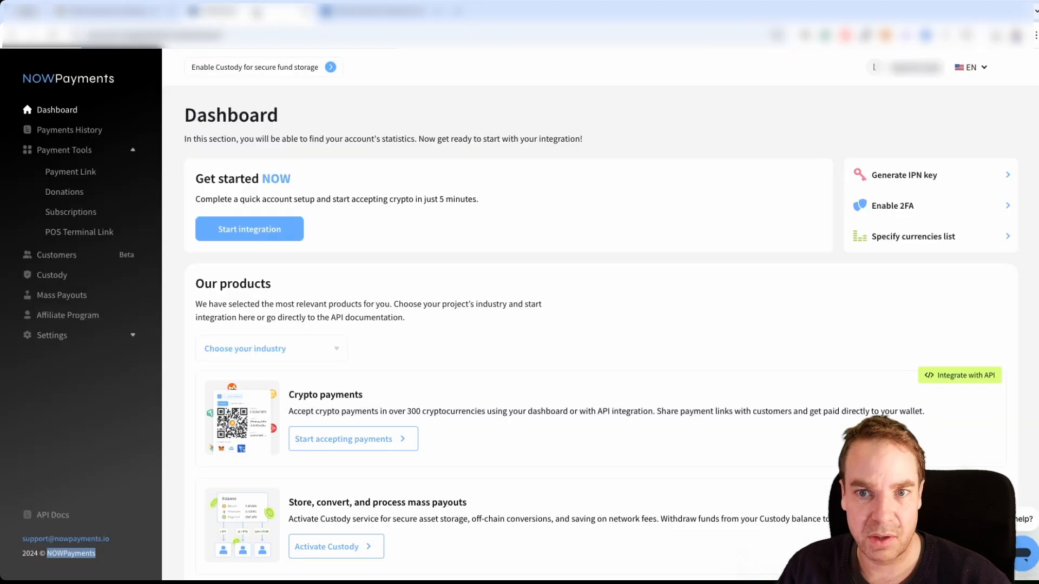
mouse_move(765, 163)
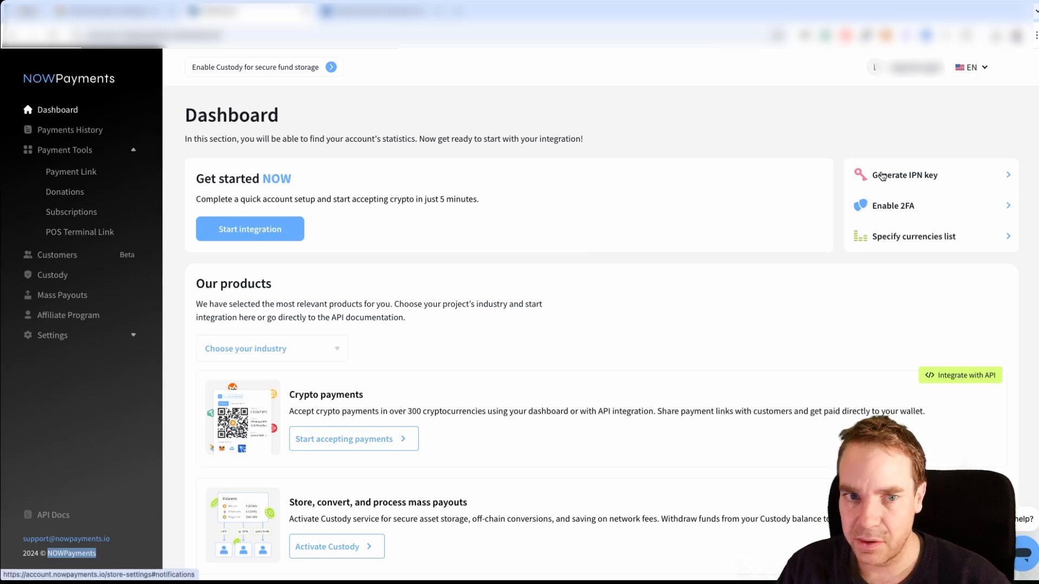
mouse_move(923, 185)
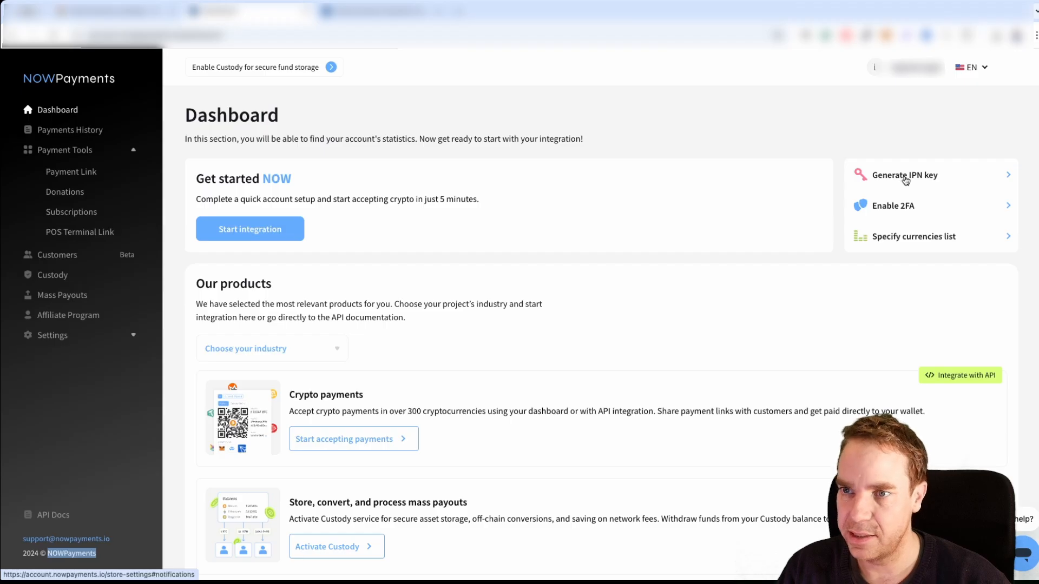
Go to Payments Settings > Instant payment notifications via Generate IPN key.
click(905, 174)
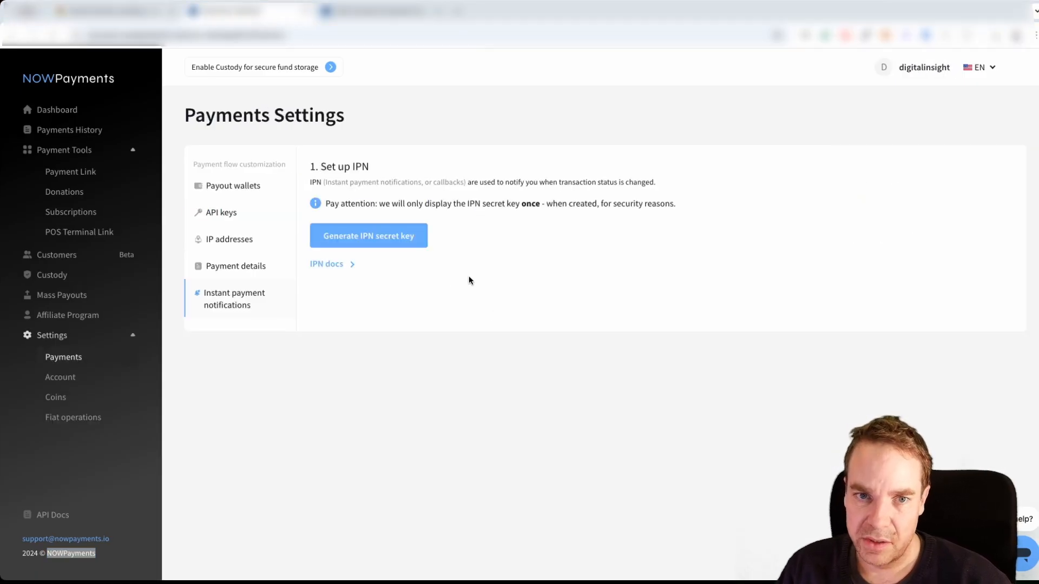
mouse_move(522, 262)
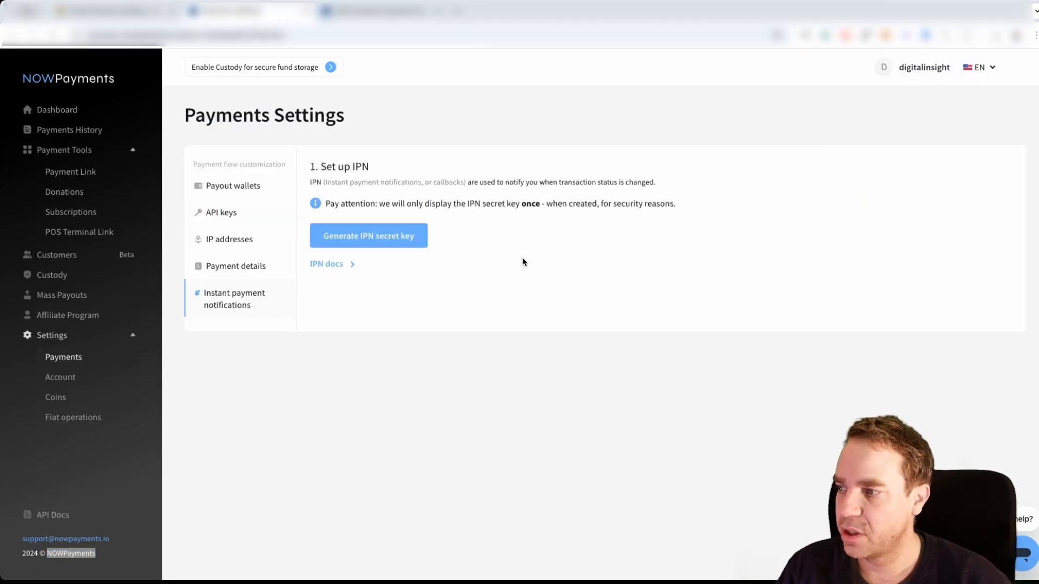
mouse_move(478, 230)
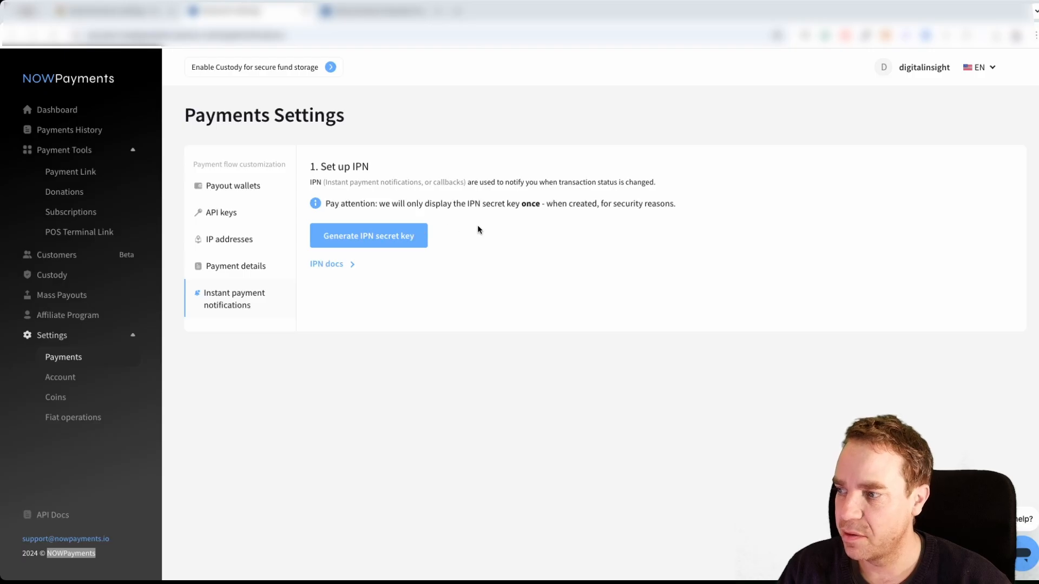
mouse_move(501, 205)
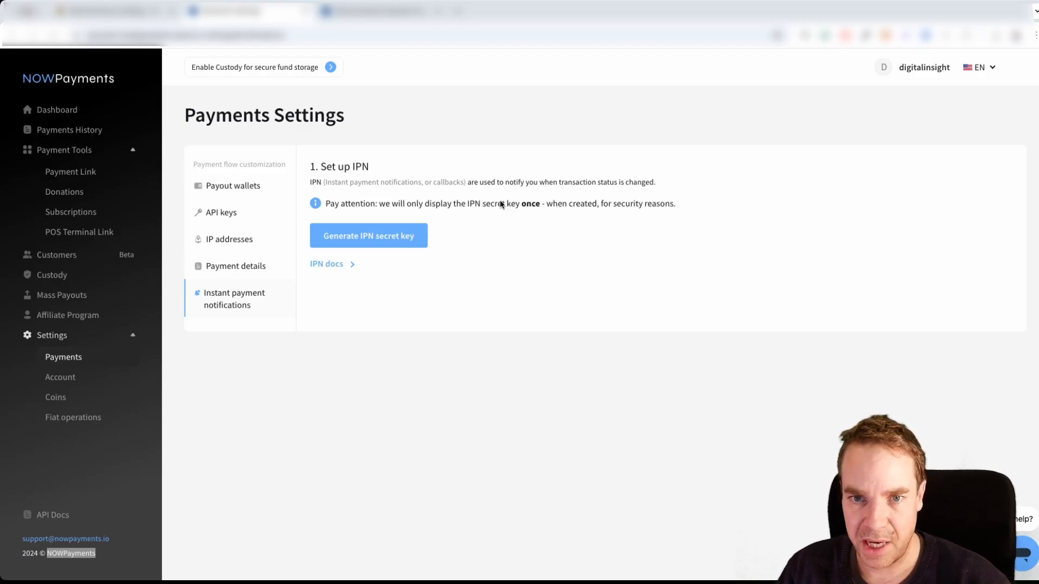
mouse_move(562, 203)
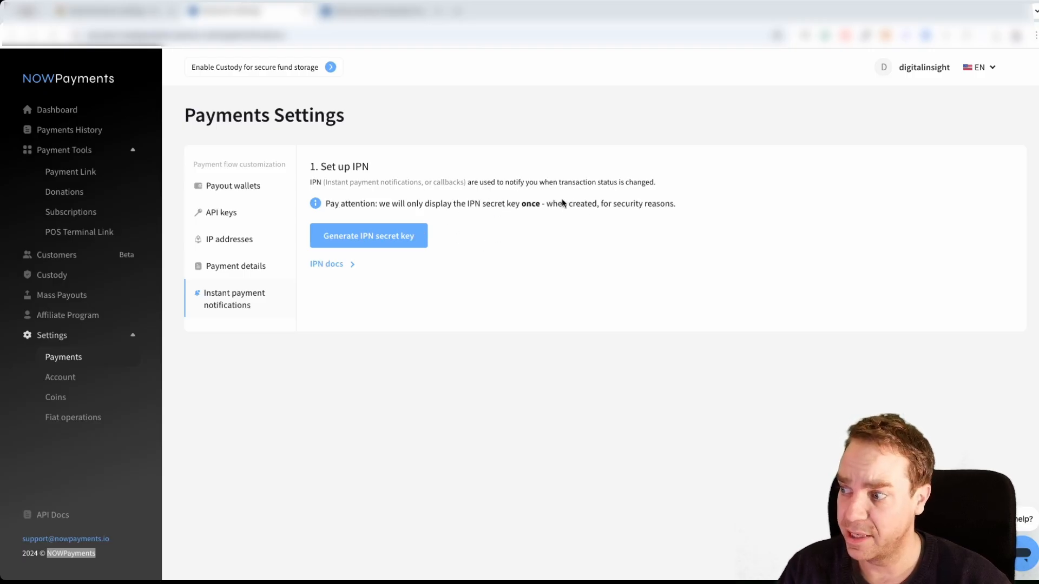
mouse_move(374, 258)
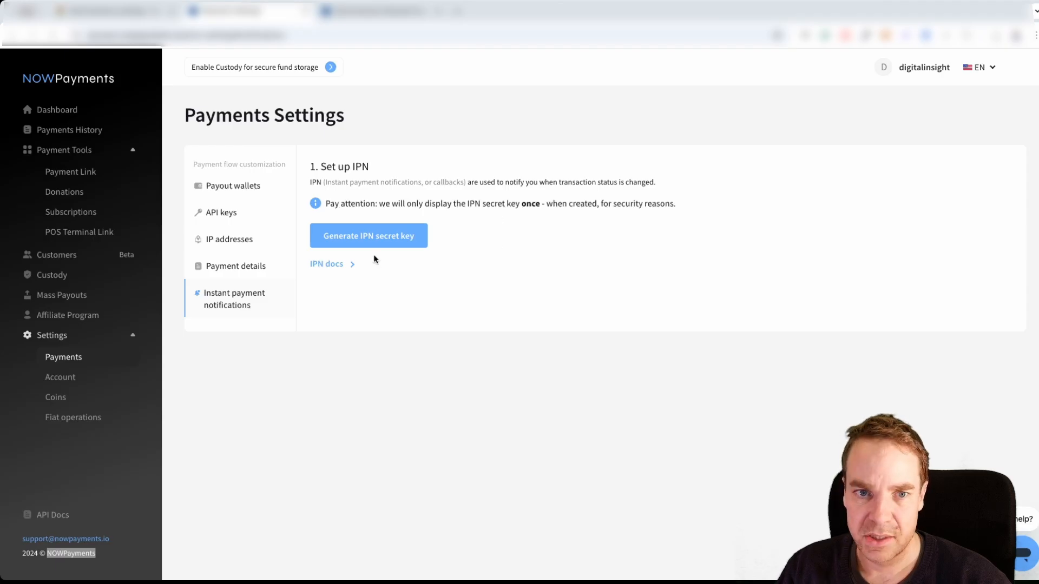
mouse_move(340, 243)
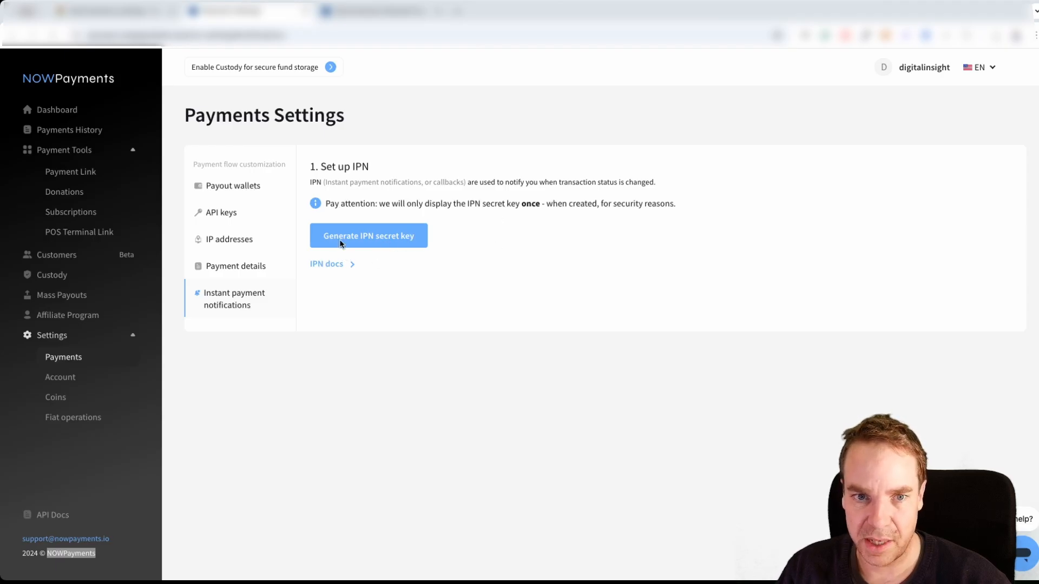
mouse_move(399, 243)
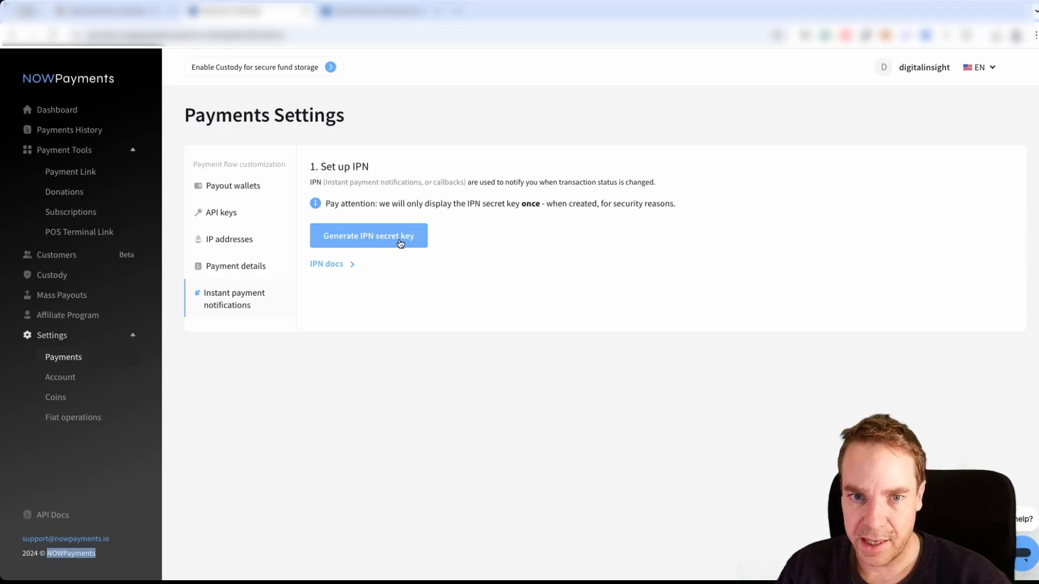
Generate a new IPN secret key, copy it, and confirm it was saved.
click(368, 236)
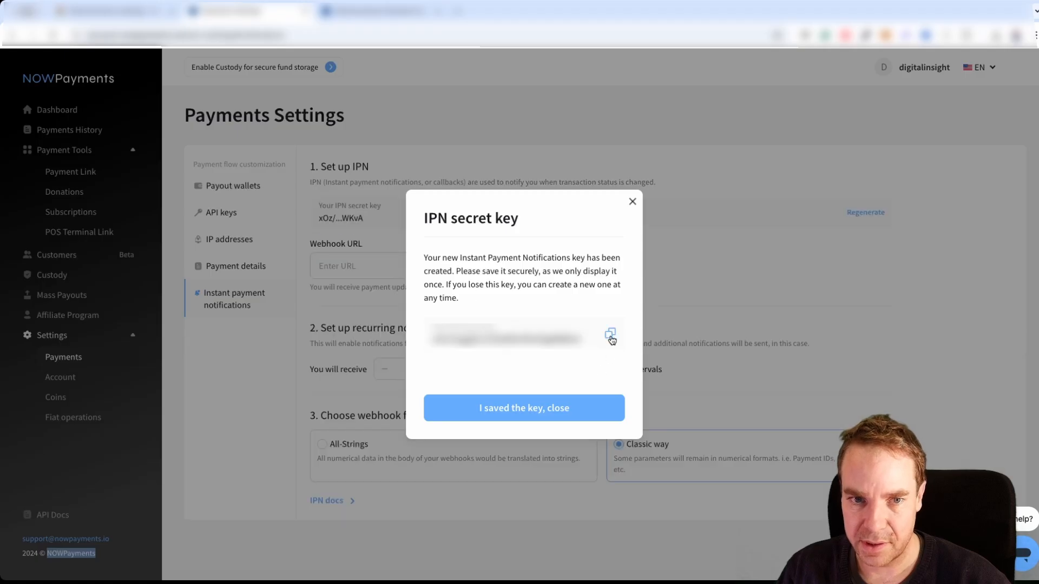
click(609, 334)
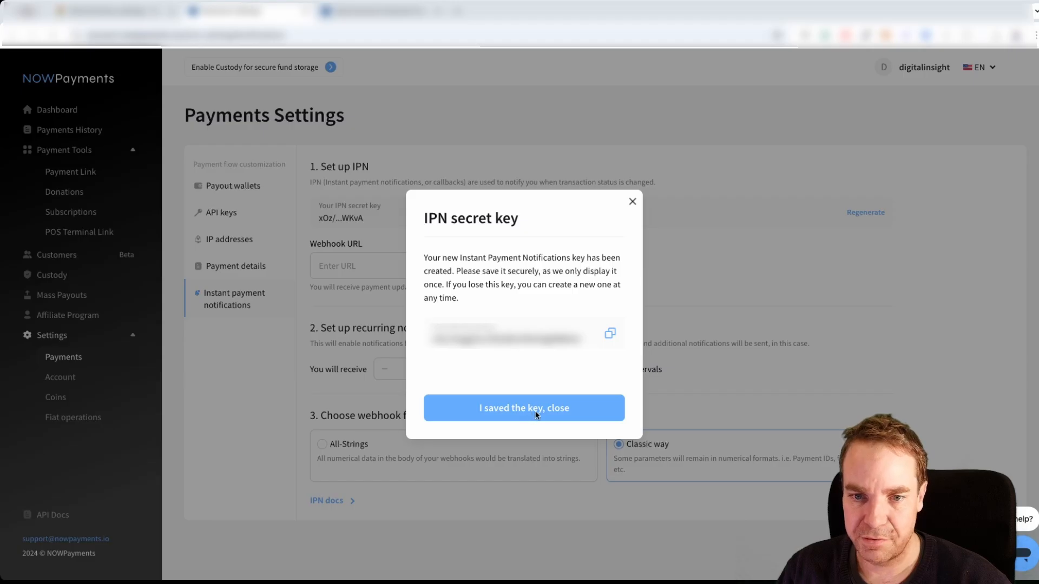
click(523, 408)
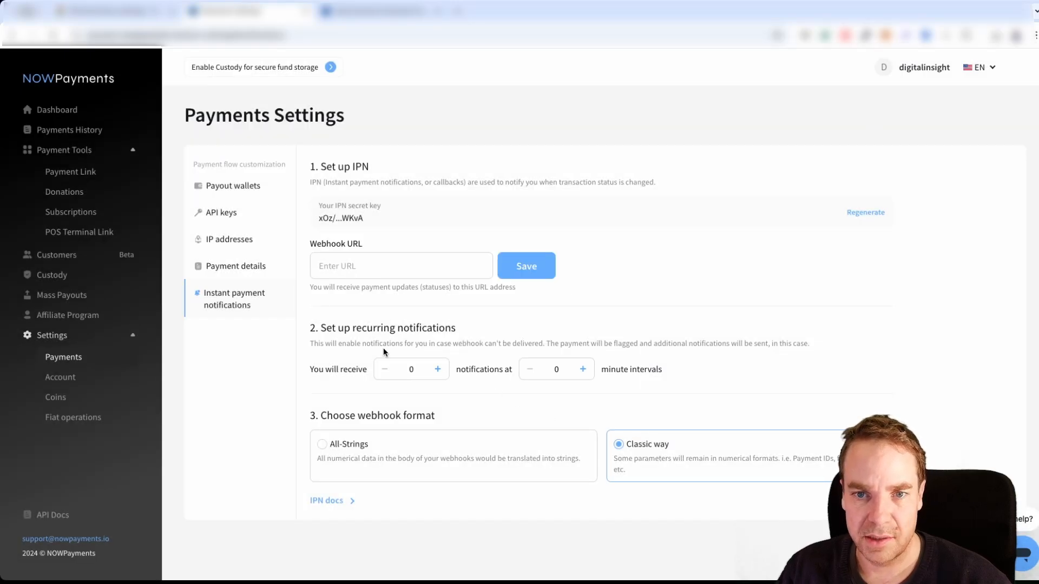
mouse_move(486, 319)
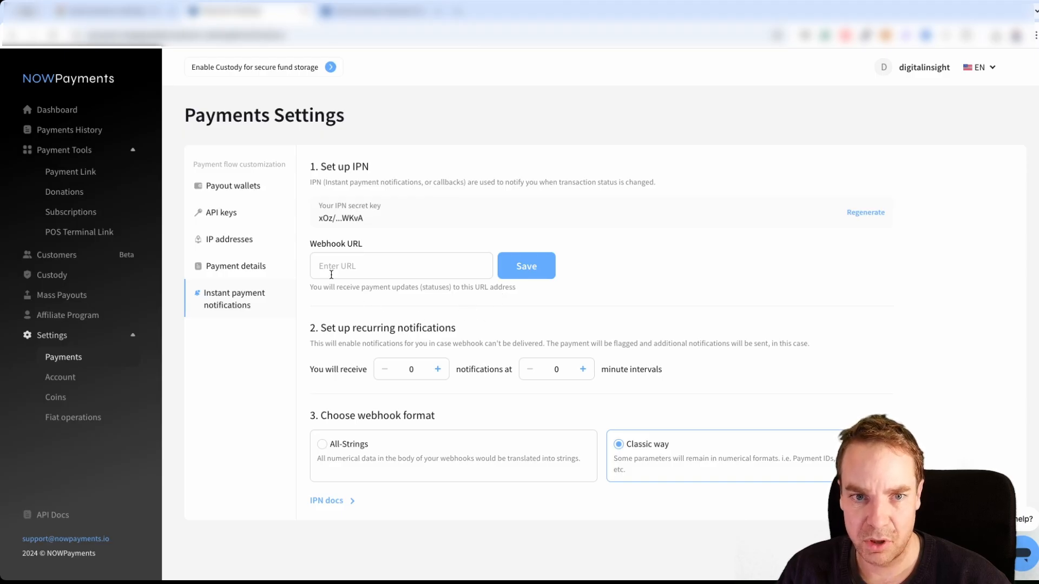
mouse_move(310, 300)
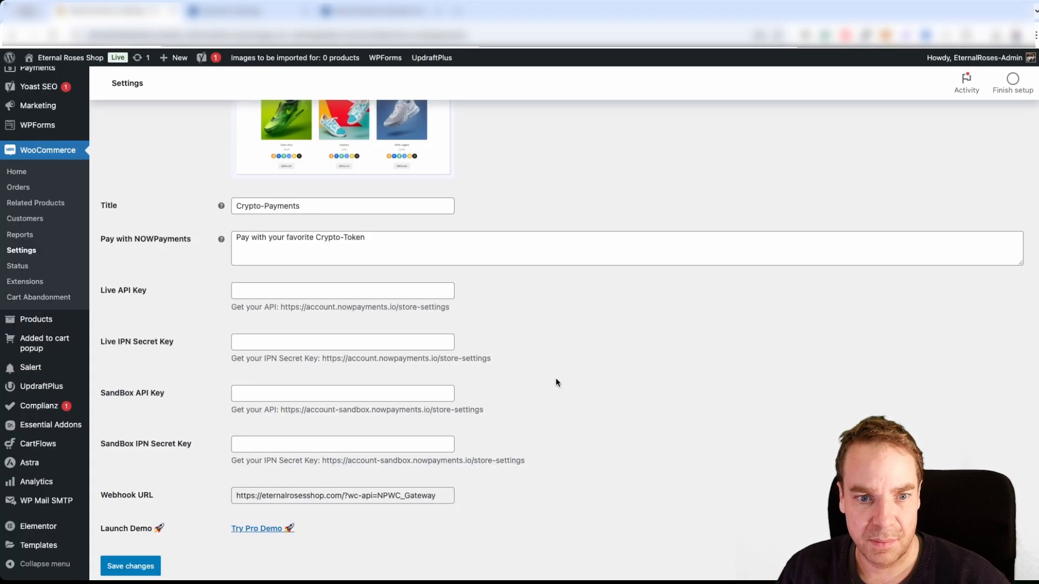
mouse_move(128, 501)
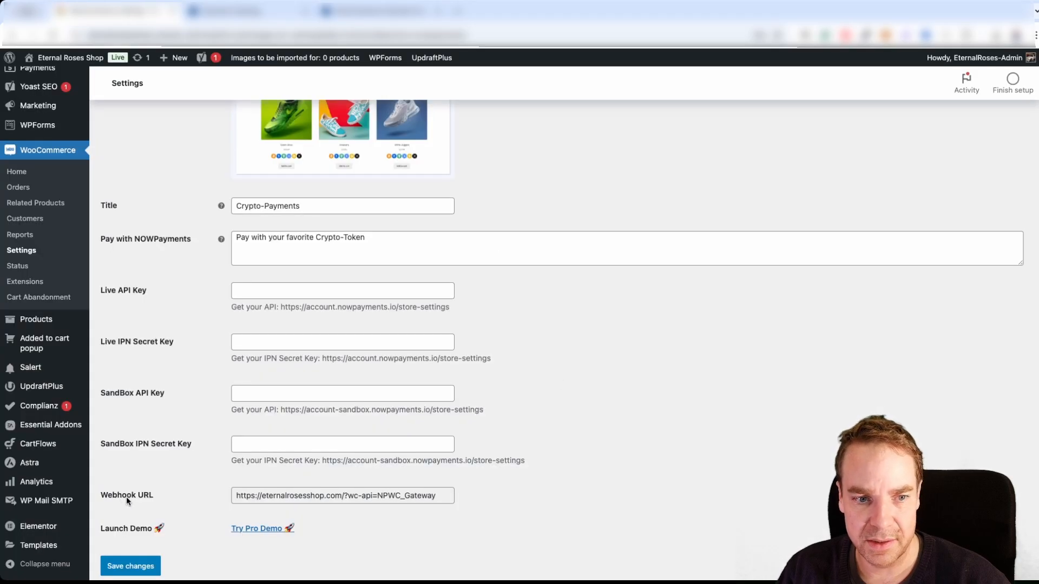
mouse_move(218, 506)
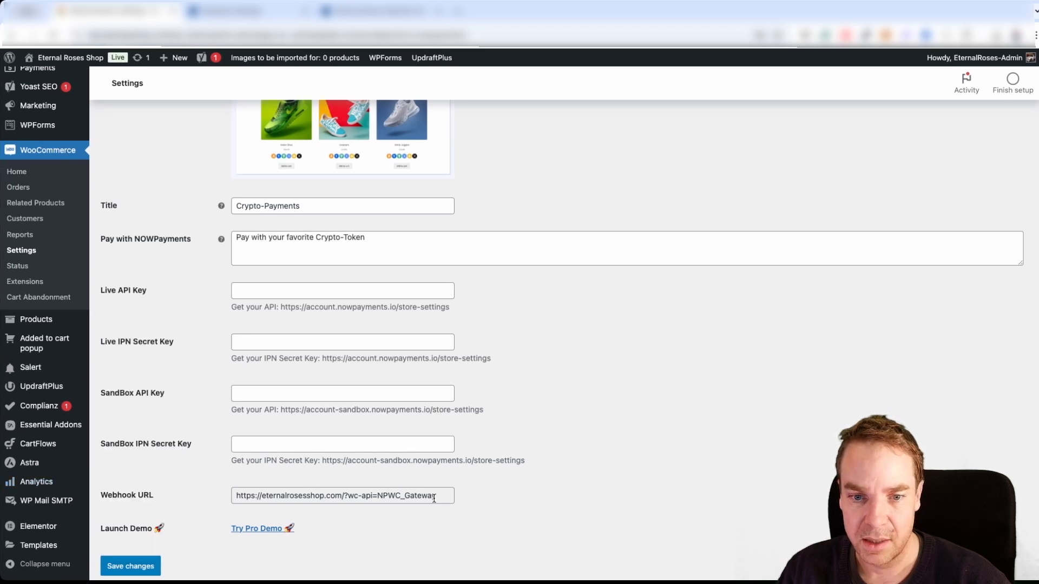
Select the store's full Webhook URL in the WordPress gateway settings for copying.
triple_click(342, 495)
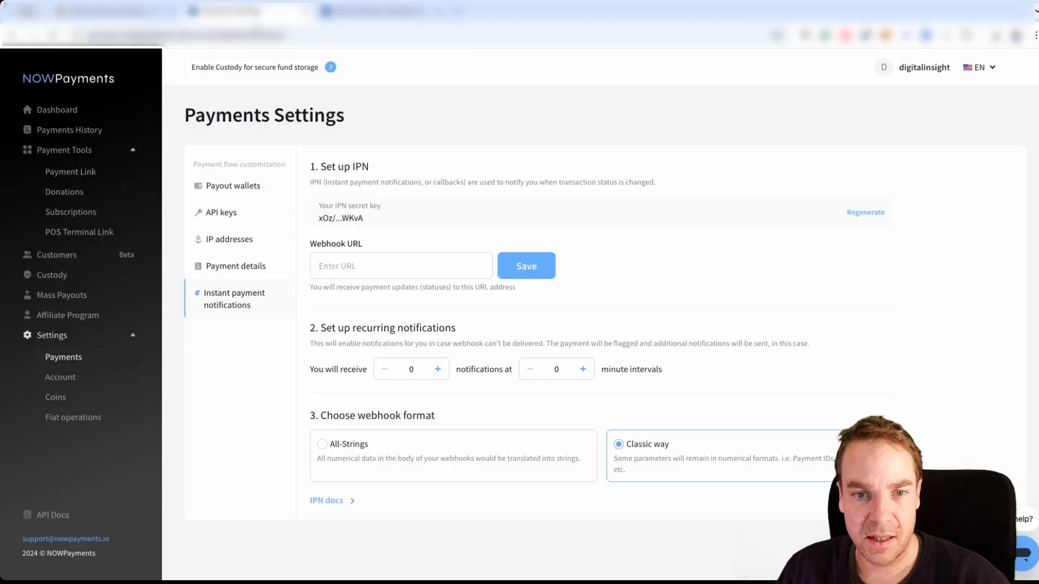
click(401, 266)
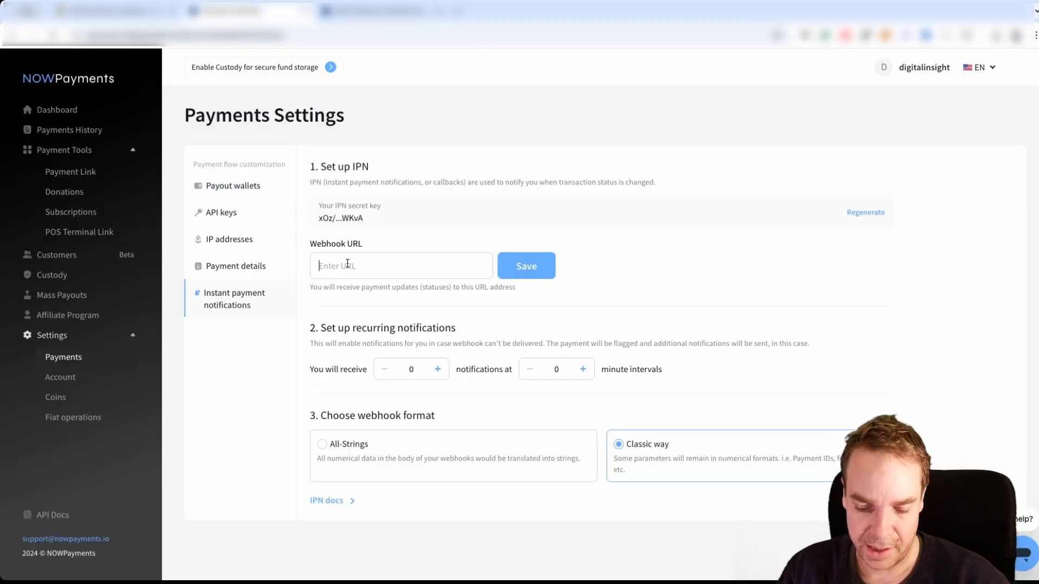
text(https://eternalrosesshop.com/?wc-api=NPWC_)
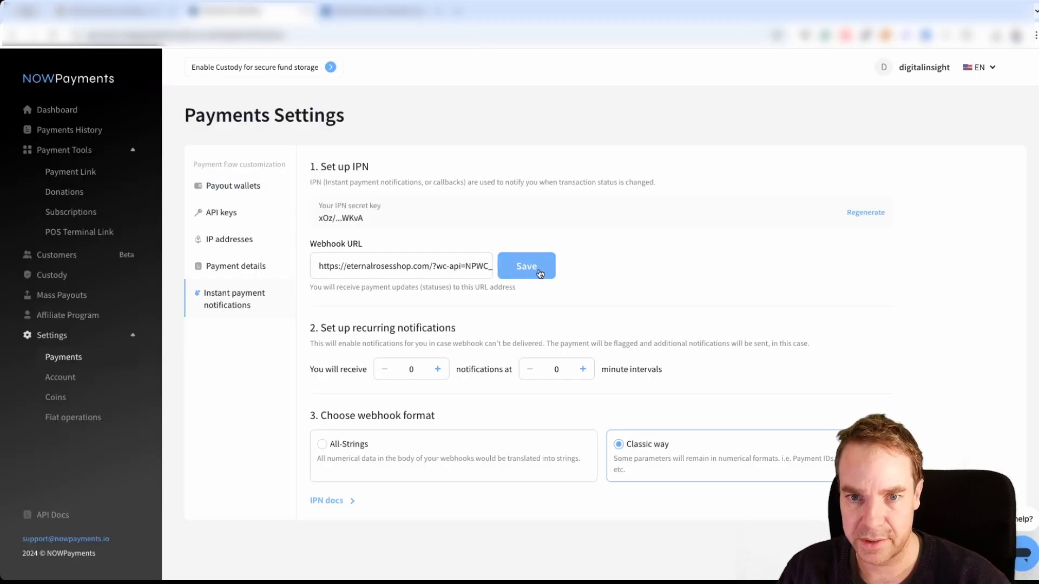
click(526, 266)
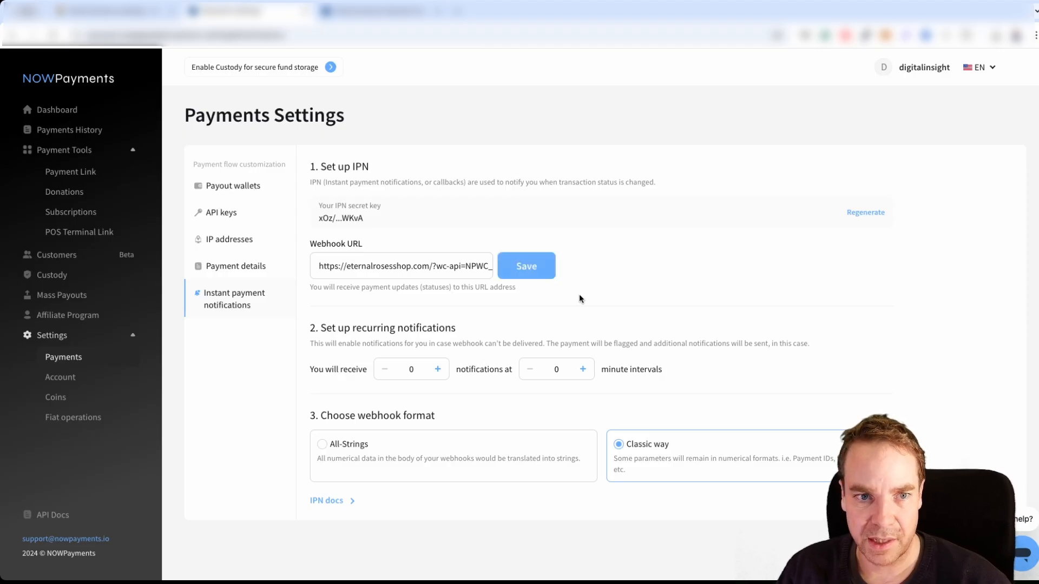
mouse_move(356, 288)
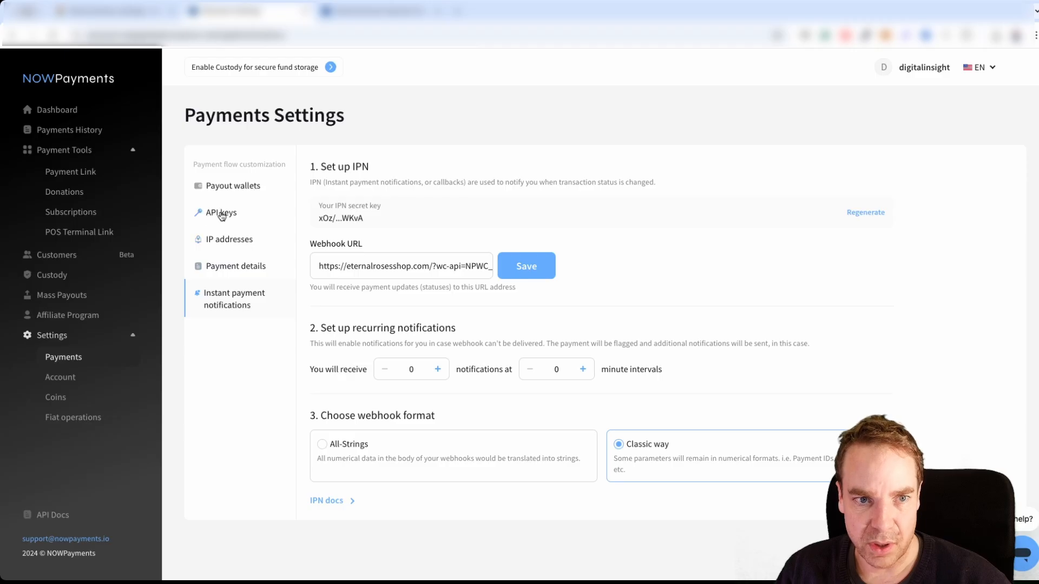
Show the account's API keys list with the existing key from 18 Nov 2024.
click(220, 212)
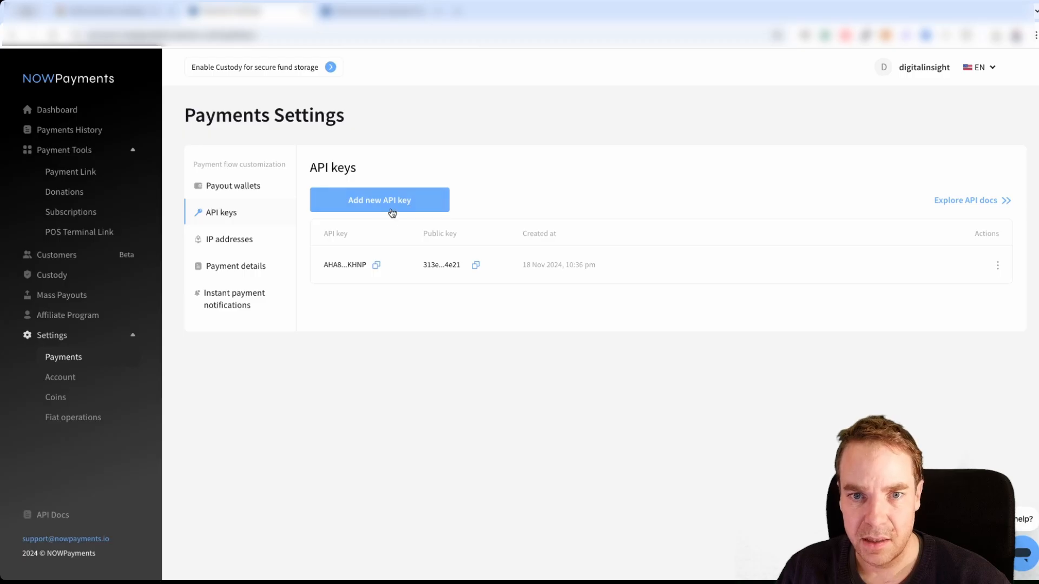
mouse_move(616, 234)
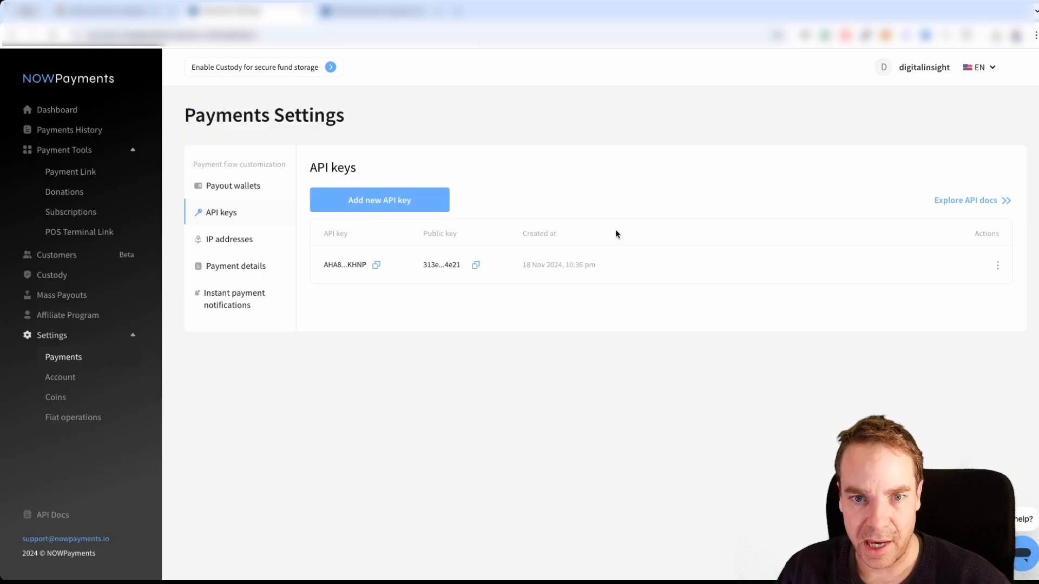
mouse_move(358, 268)
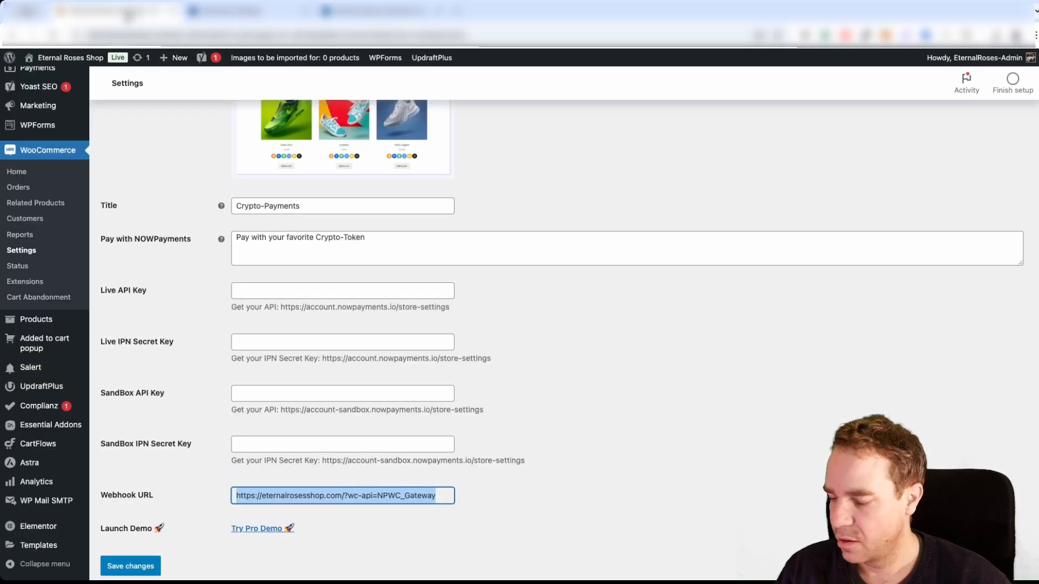
mouse_move(171, 297)
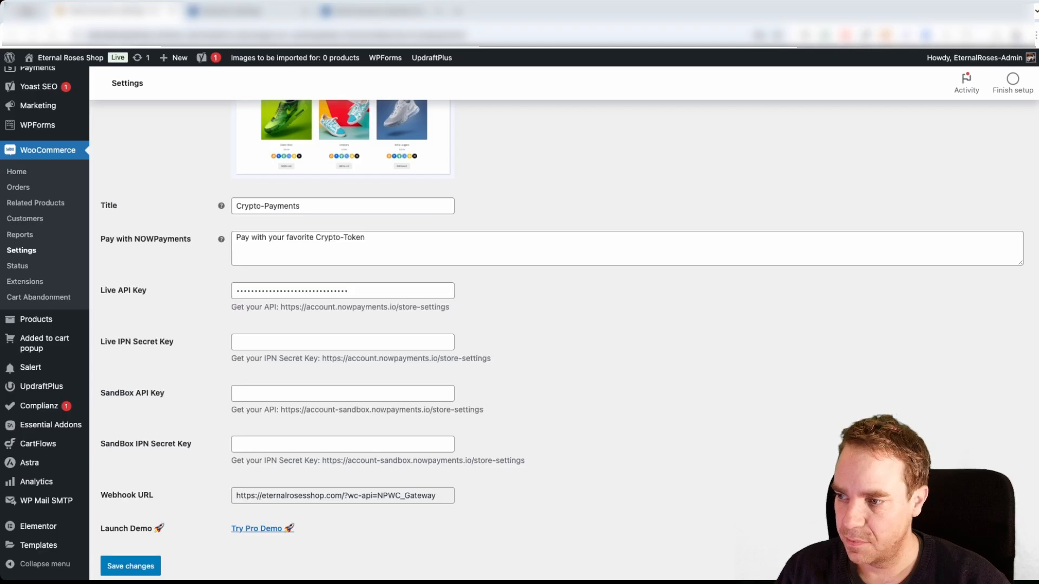
mouse_move(413, 426)
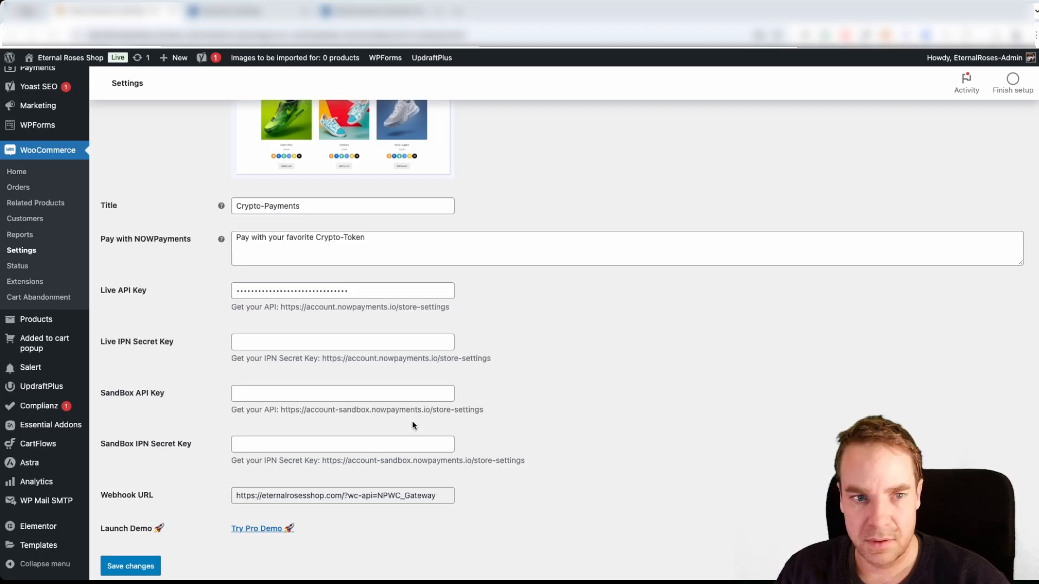
Fill in the live IPN secret key and save the Crypto-Payments gateway settings.
click(343, 290)
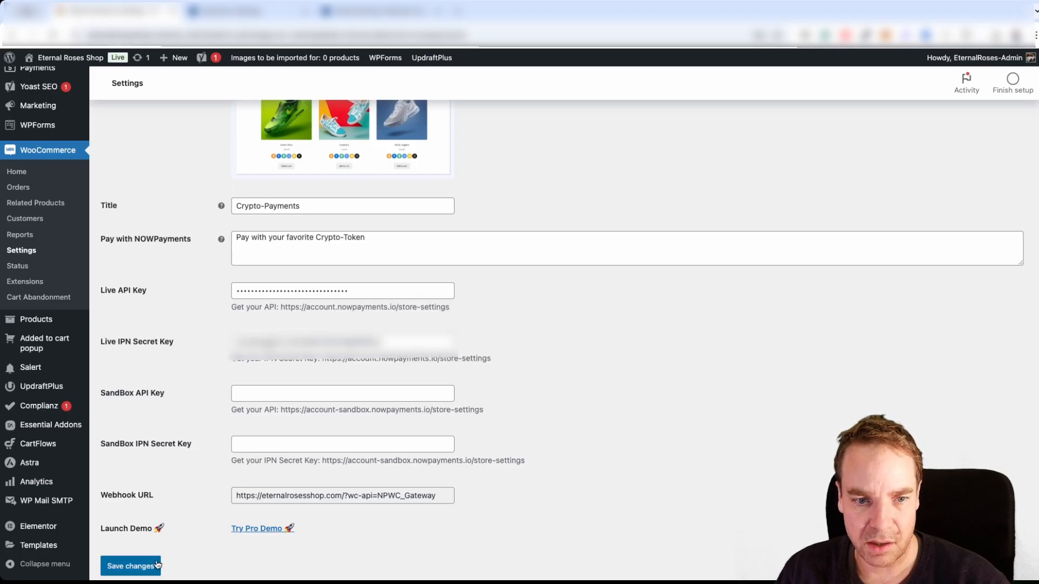
click(130, 566)
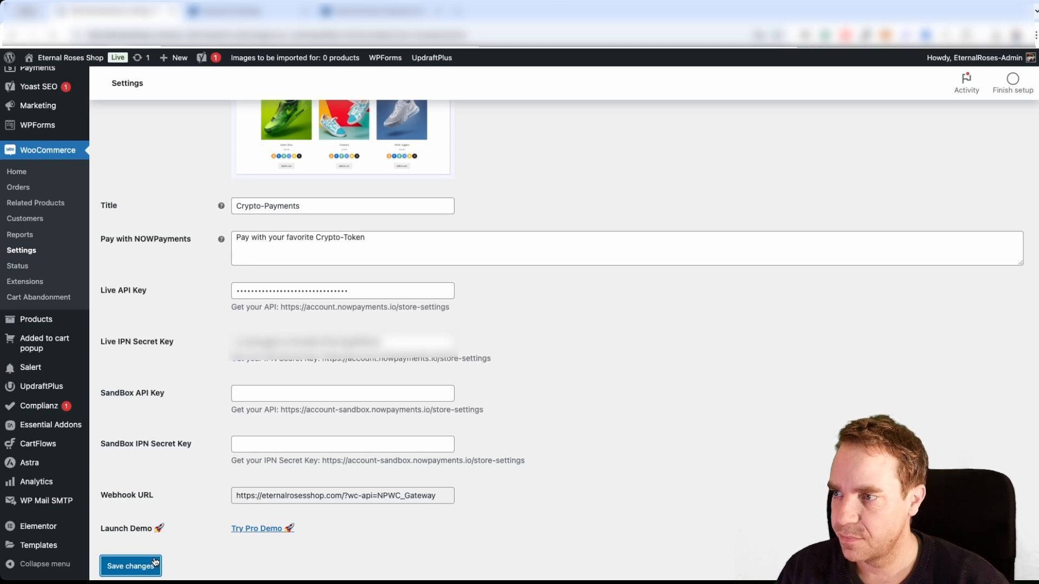
click(131, 566)
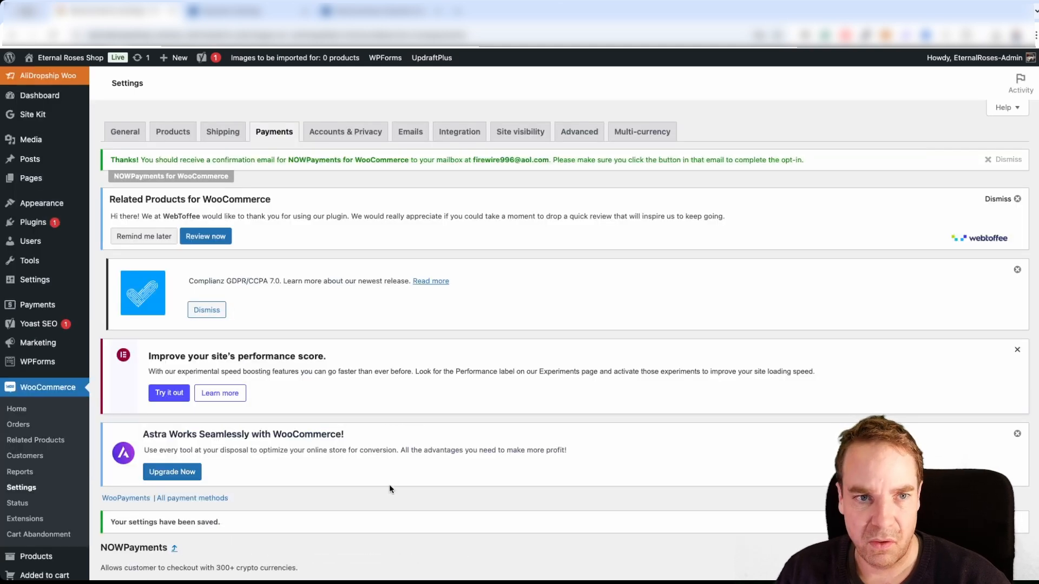
Scroll the Payments tab to reach the full list of payment methods.
scroll(down, 3)
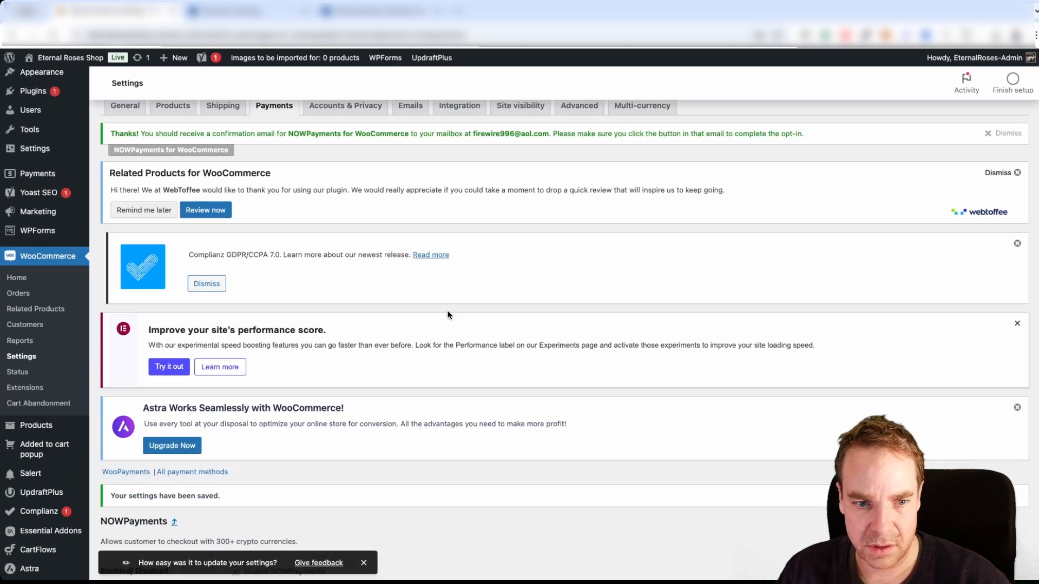
scroll(down, 3)
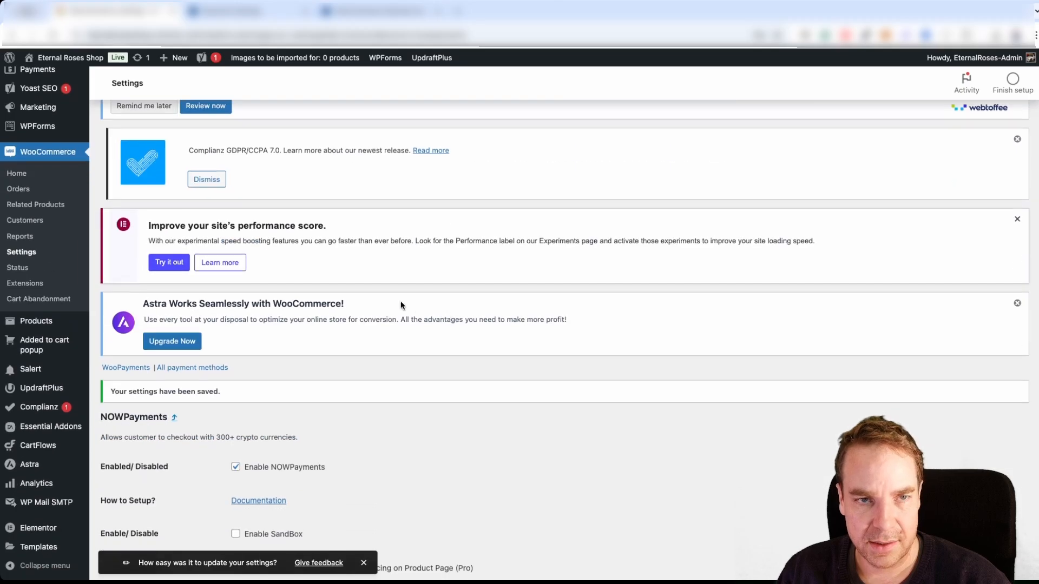
scroll(up, 3)
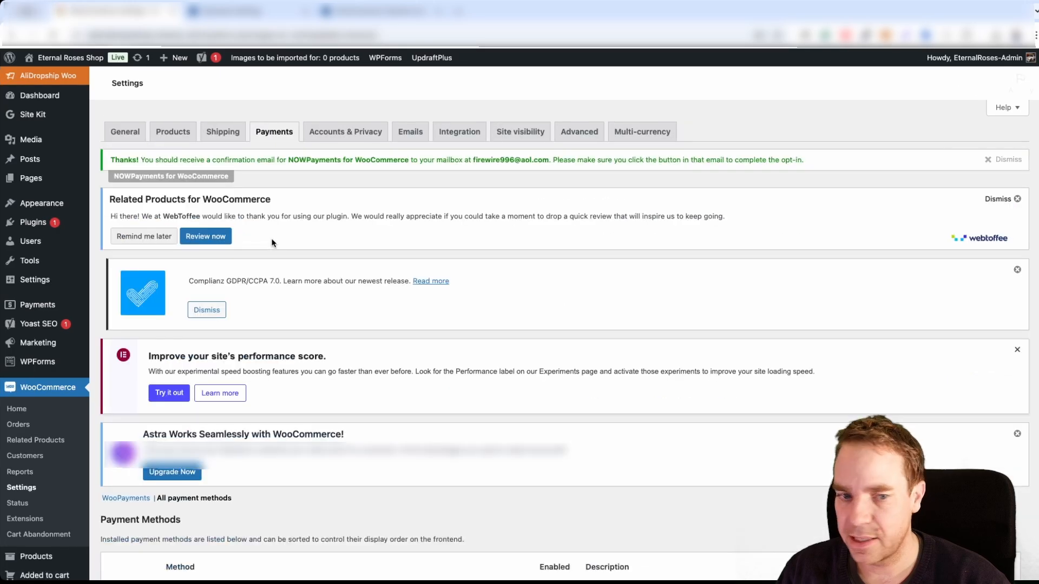
scroll(down, 3)
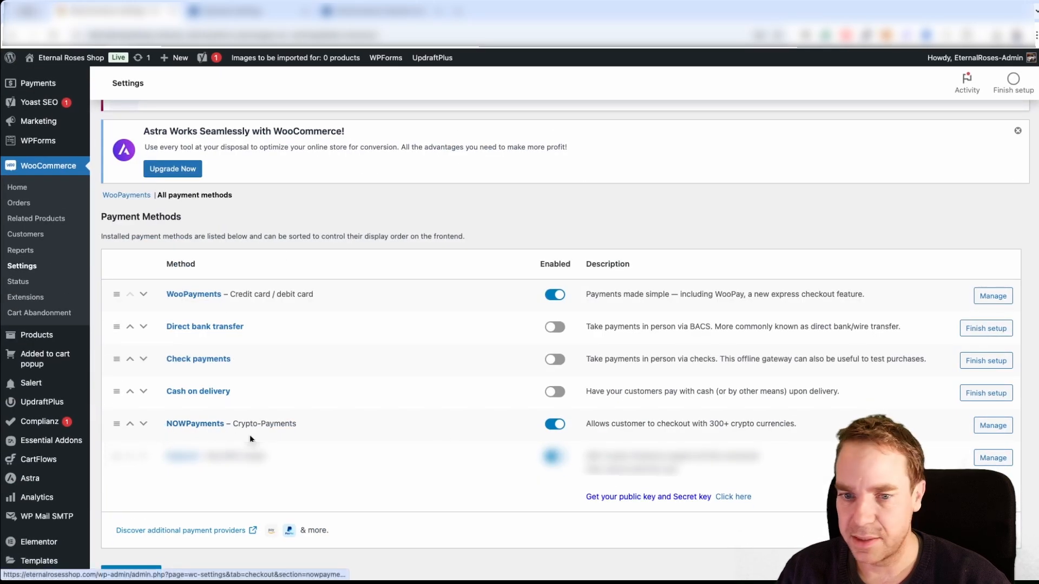
mouse_move(386, 165)
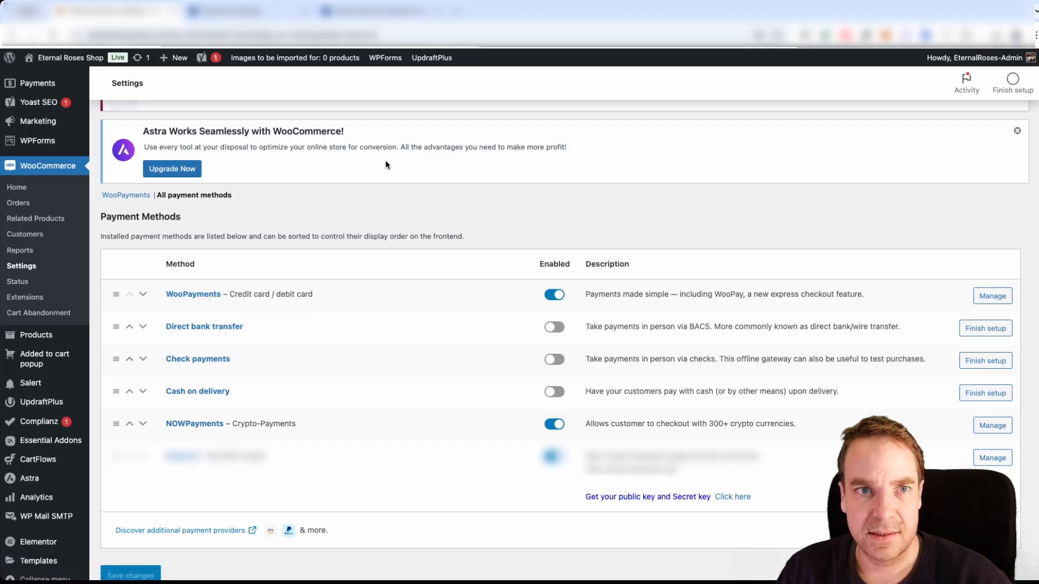
mouse_move(442, 212)
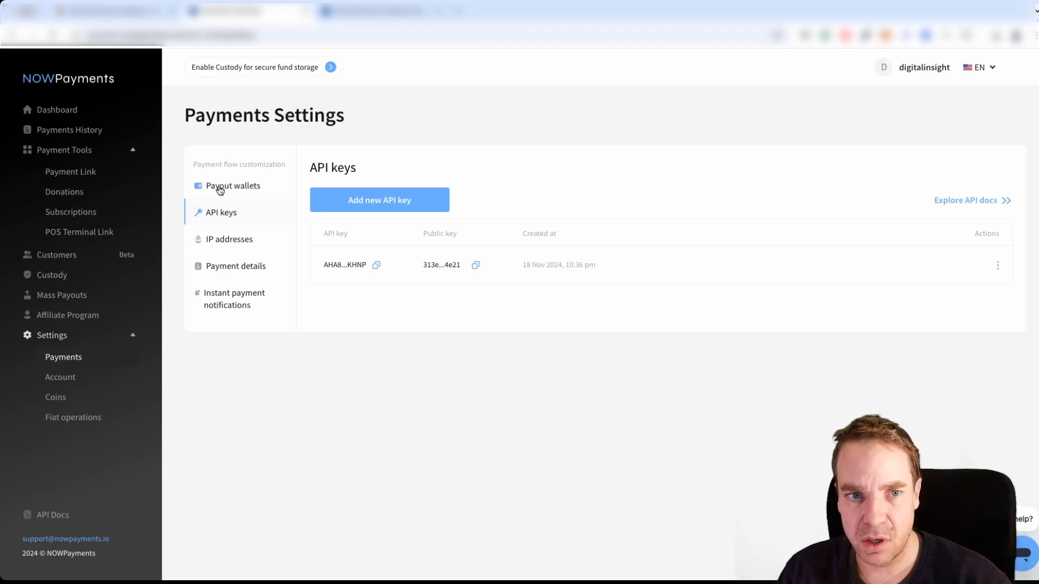
View the Payout wallets page listing the SOL wallet marked as main.
click(233, 185)
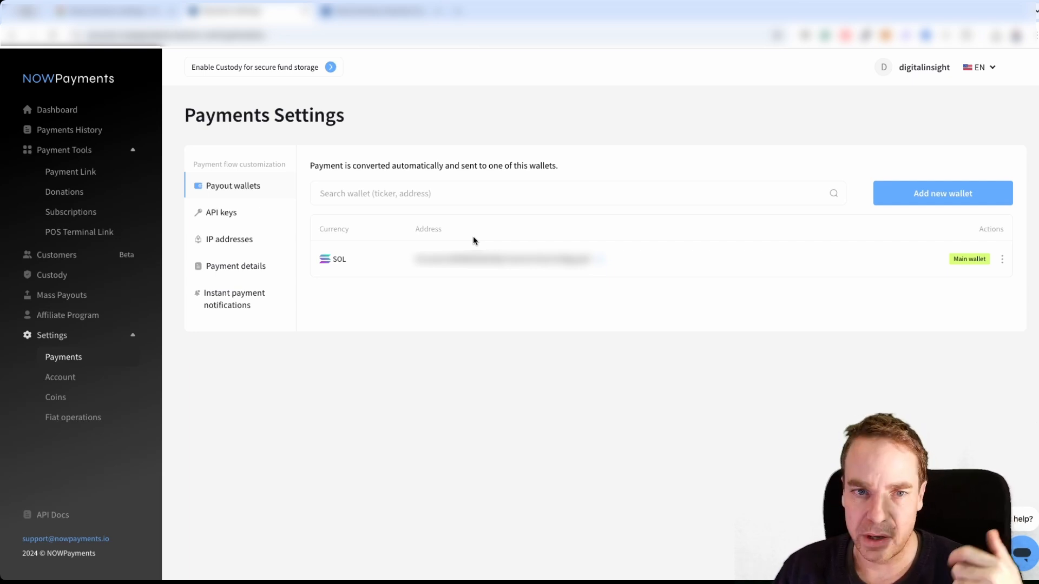
mouse_move(355, 275)
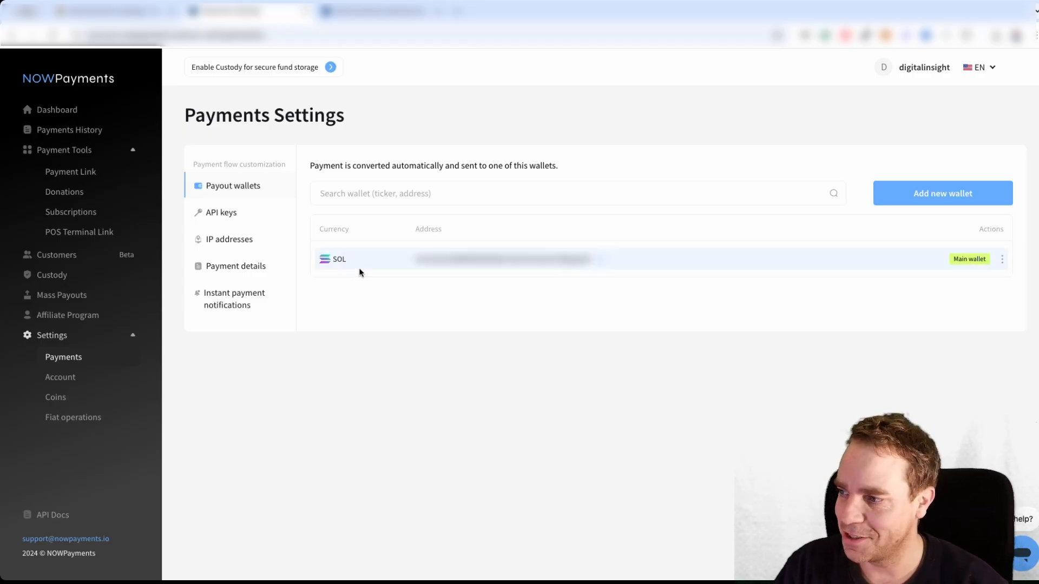
mouse_move(388, 297)
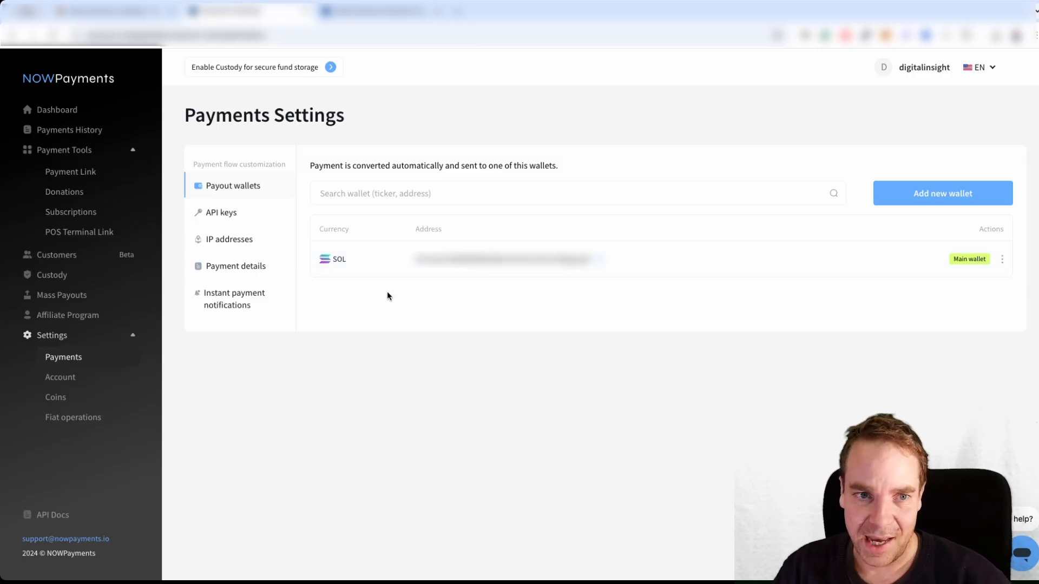
mouse_move(468, 307)
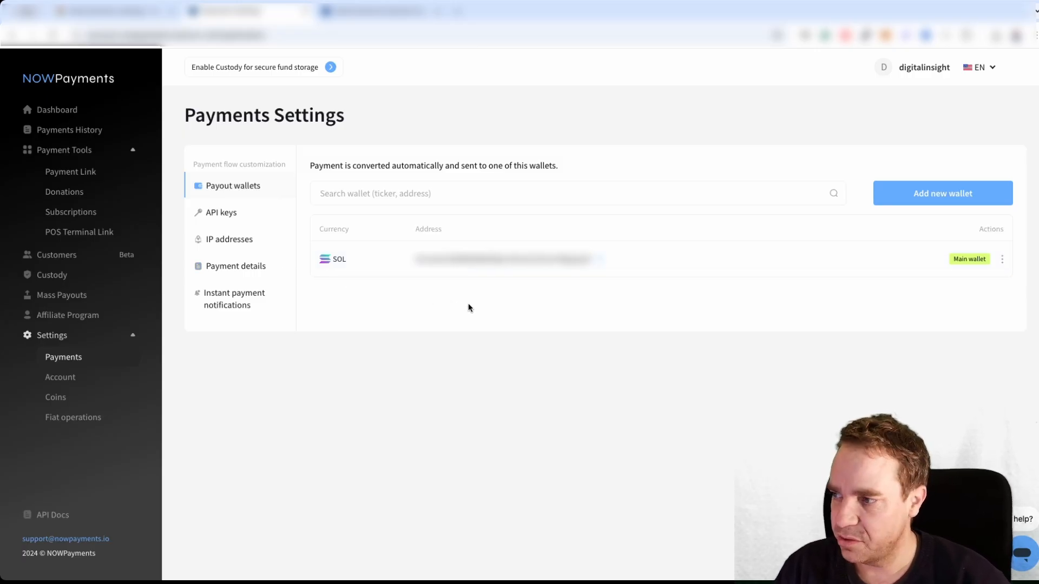
mouse_move(568, 317)
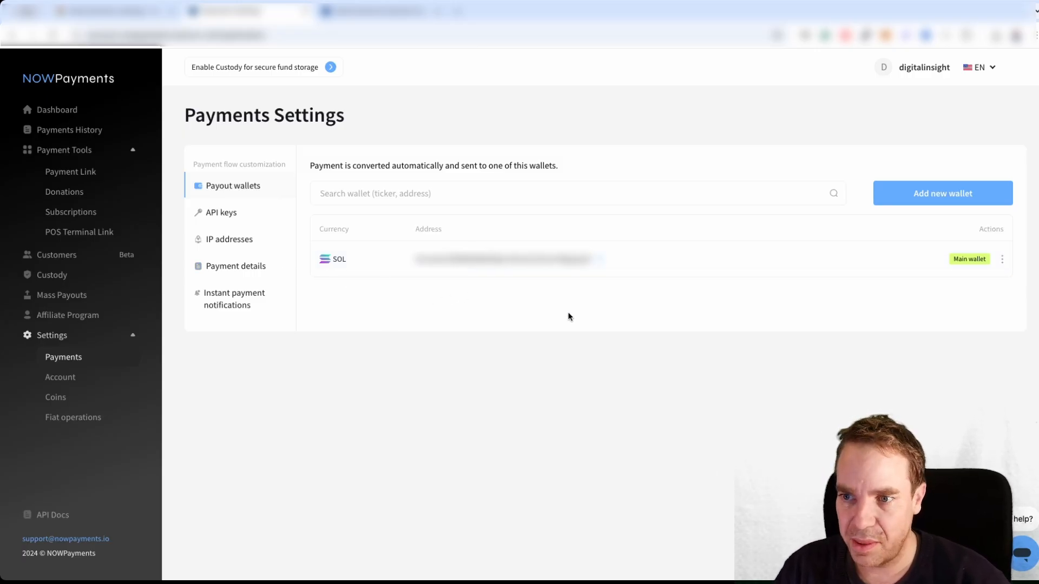
mouse_move(551, 326)
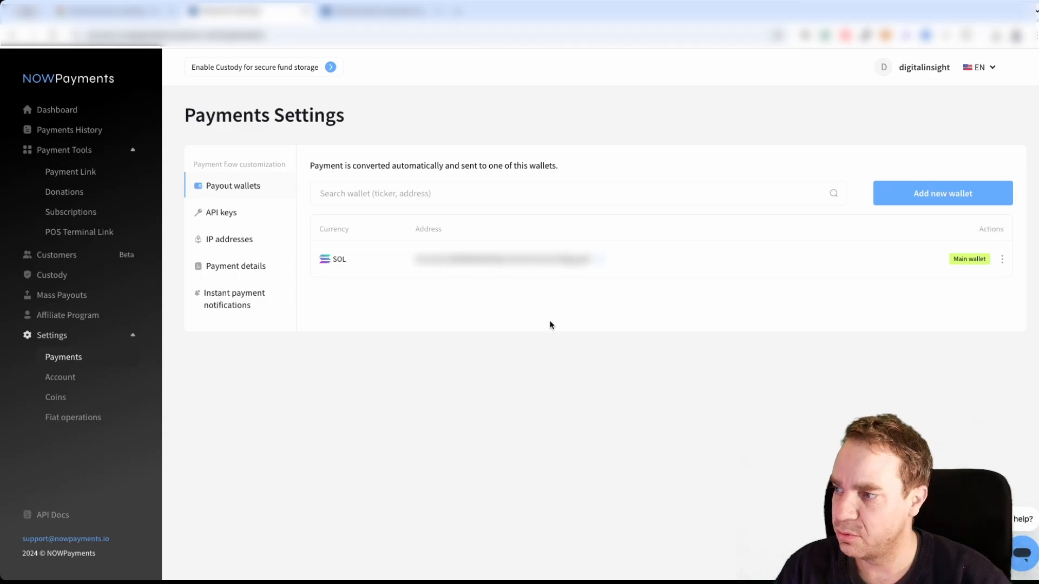
mouse_move(565, 315)
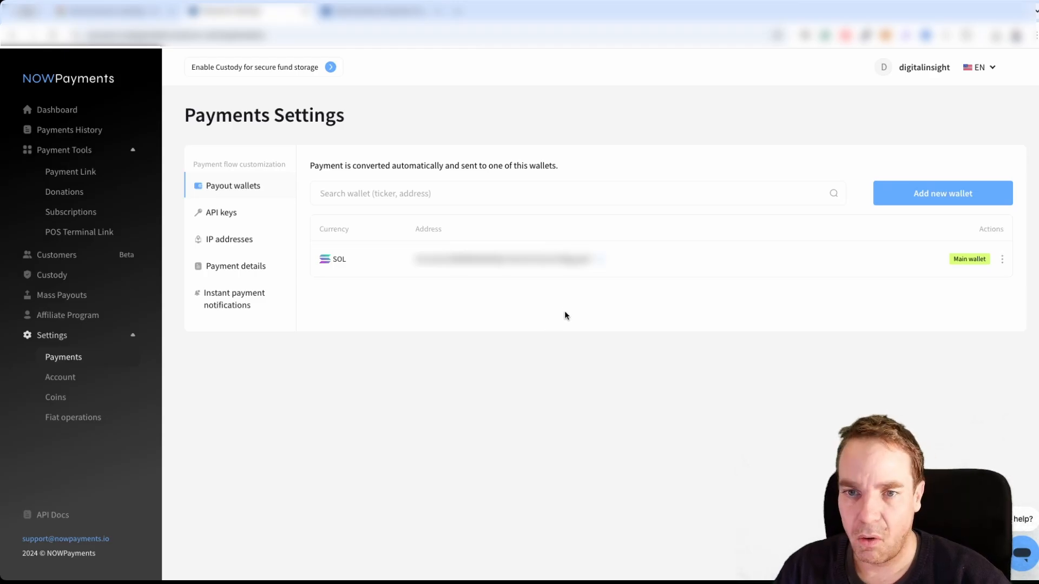
mouse_move(615, 318)
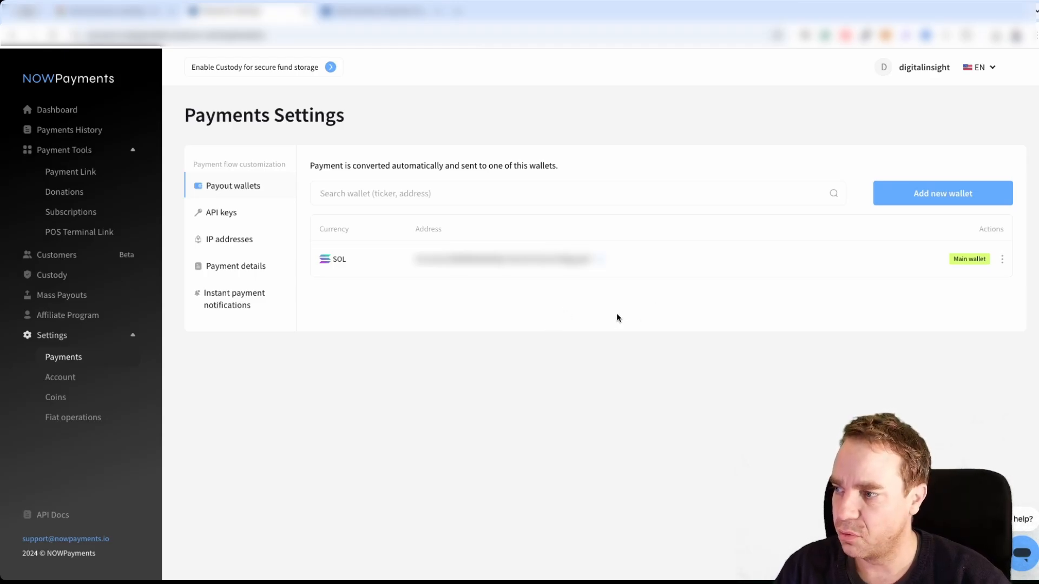
mouse_move(443, 339)
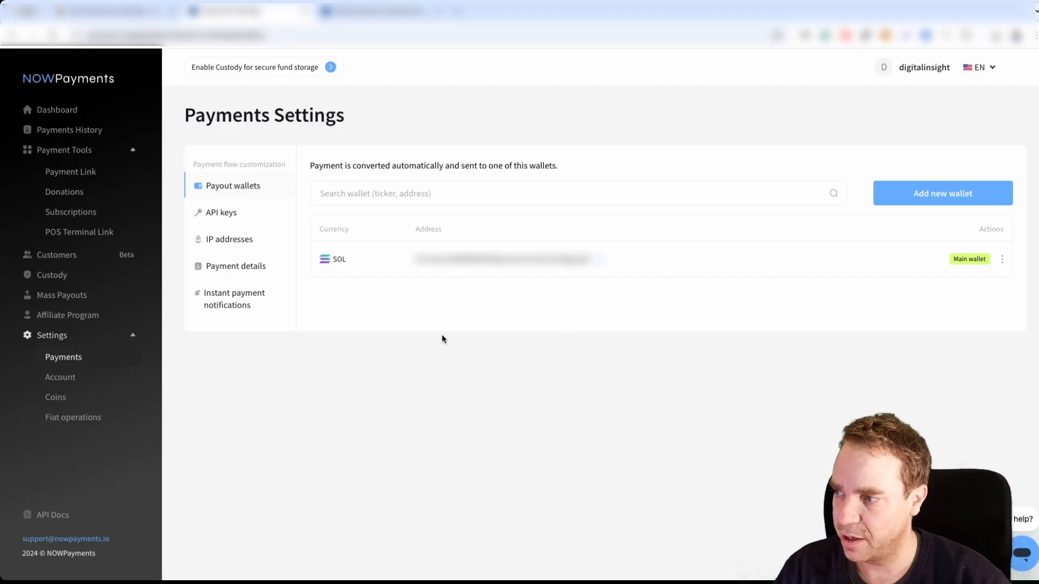
mouse_move(228, 291)
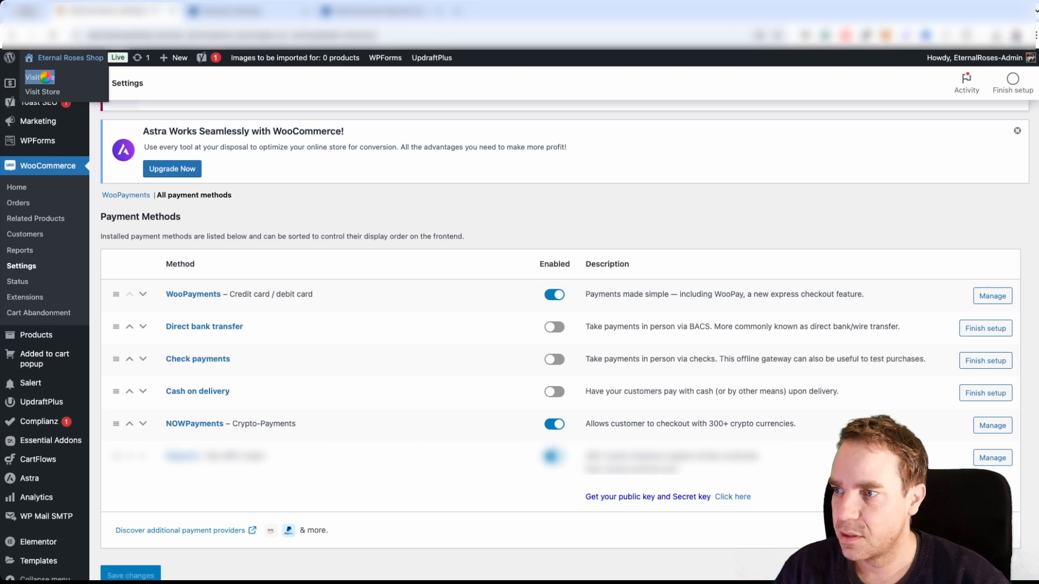
Visit the storefront in a new tab and proceed from the cart to checkout.
right_click(40, 81)
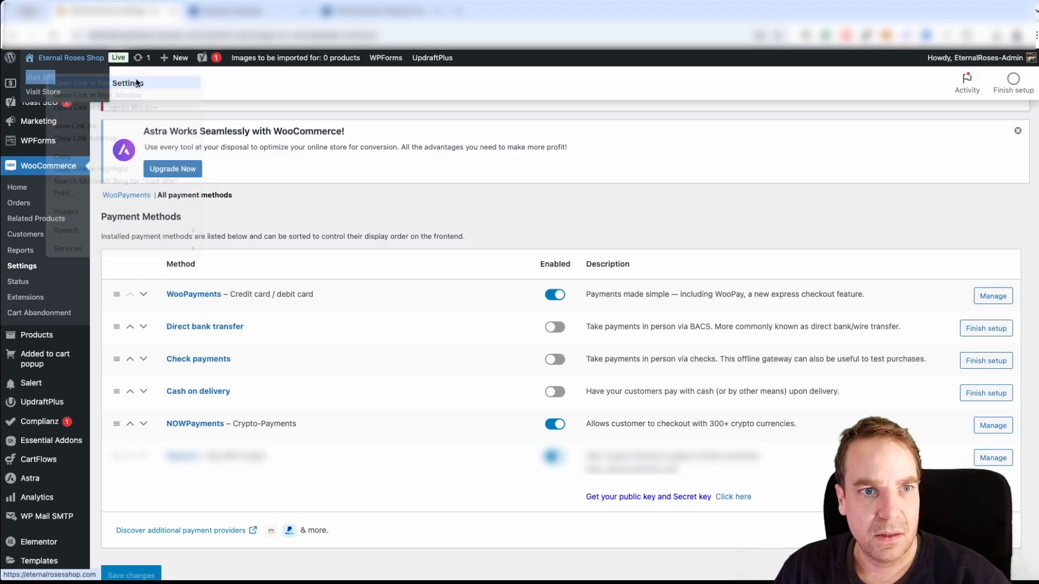
click(42, 91)
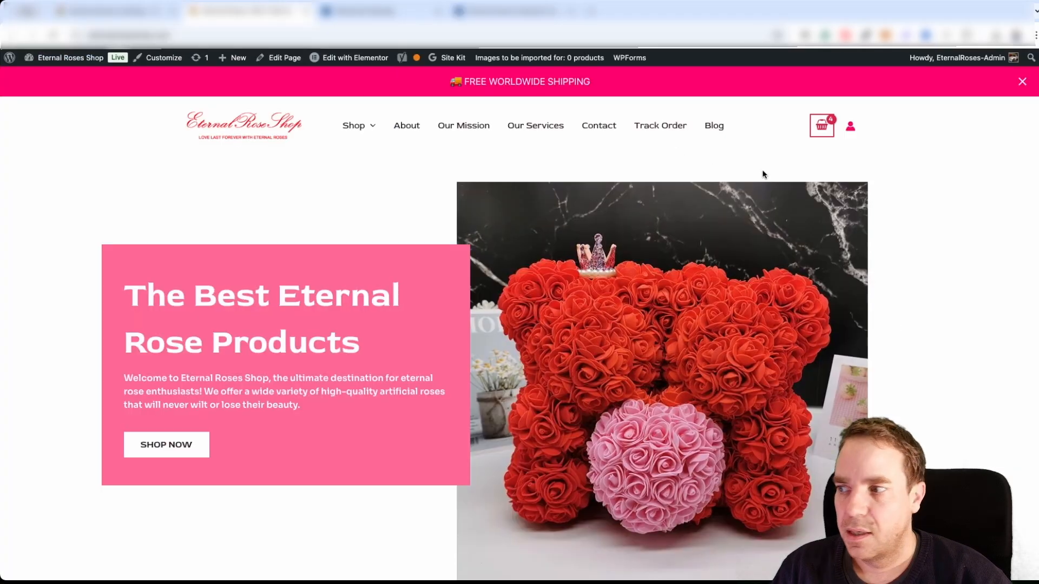
click(820, 125)
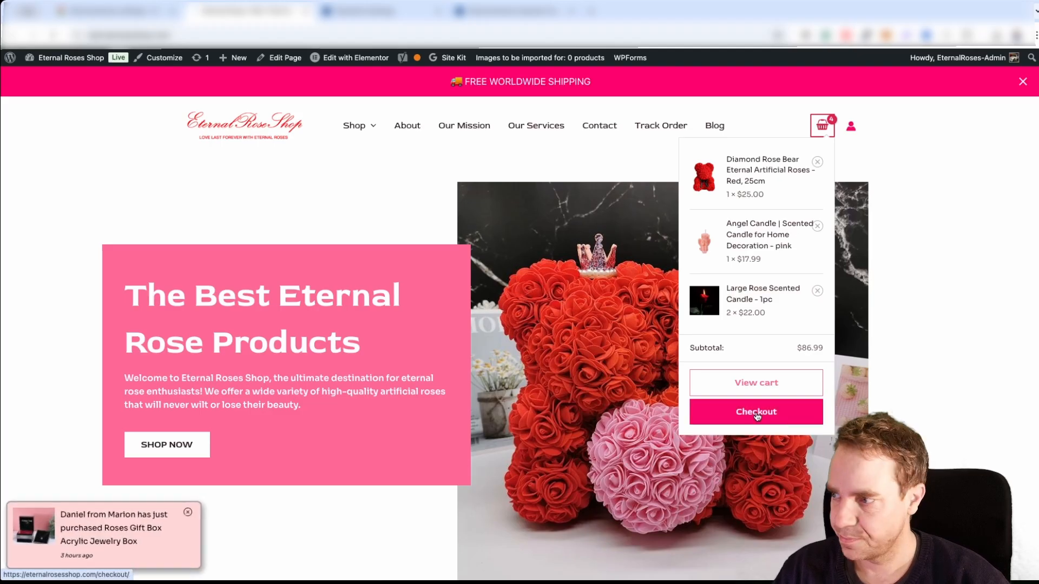
click(754, 411)
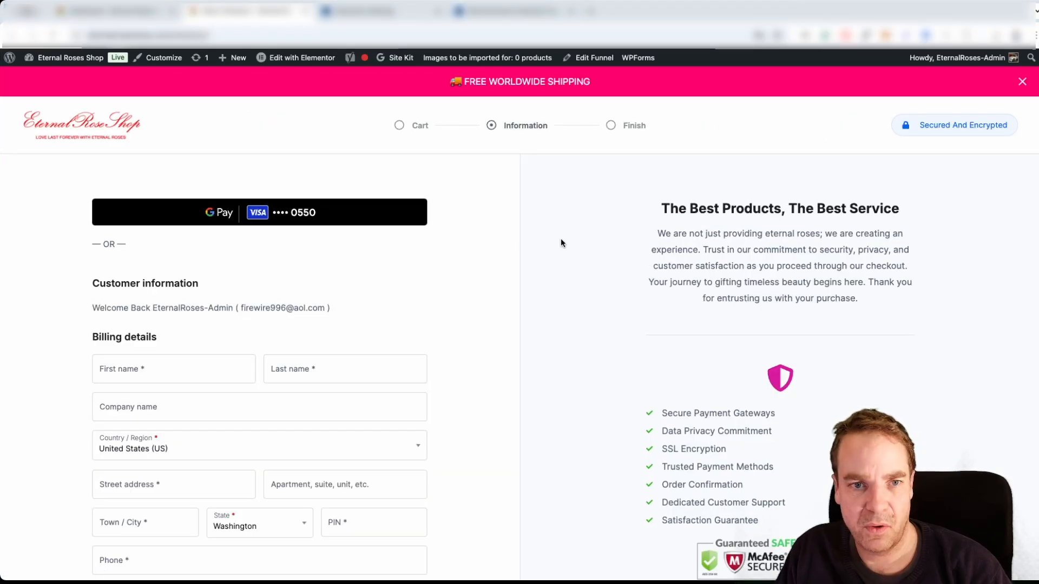
Scroll the checkout page down to the Payment section.
scroll(down, 3)
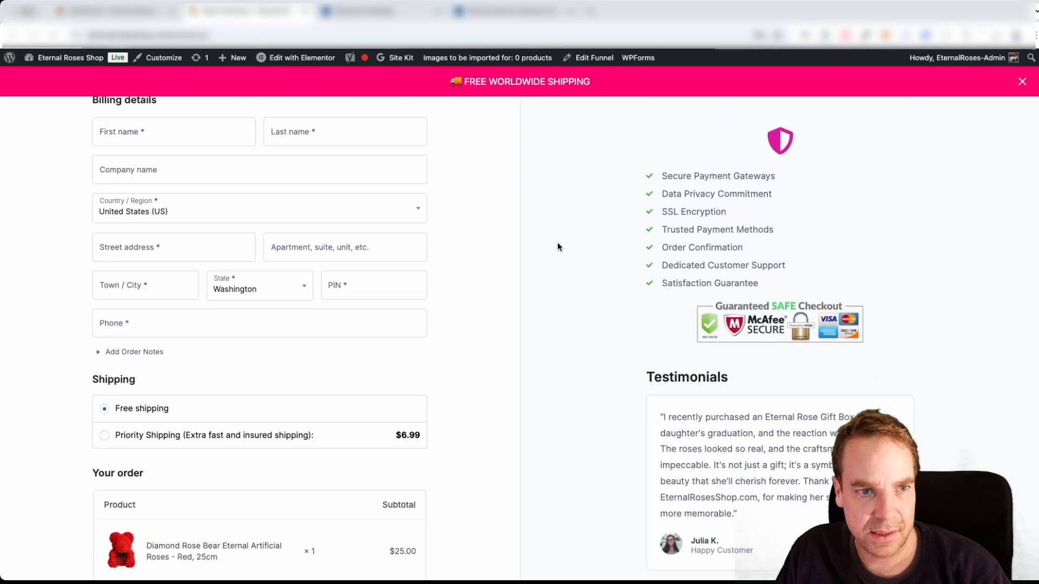
scroll(down, 3)
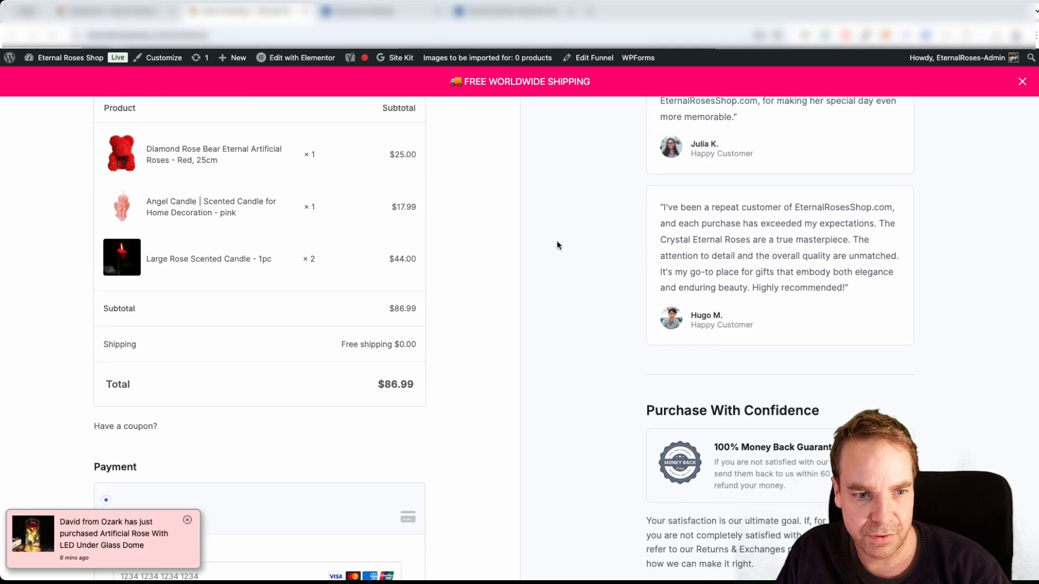
scroll(down, 3)
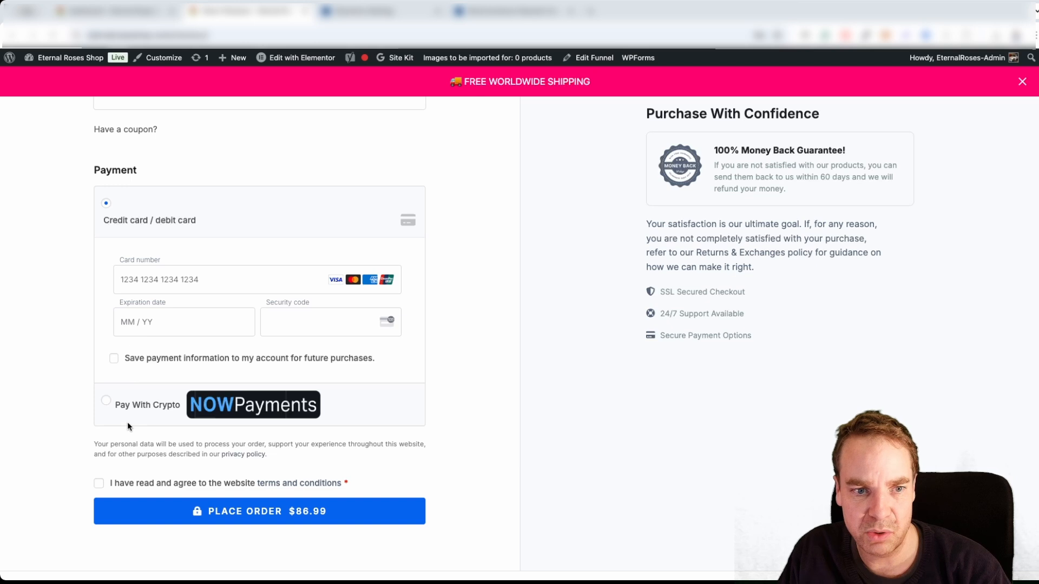
mouse_move(143, 413)
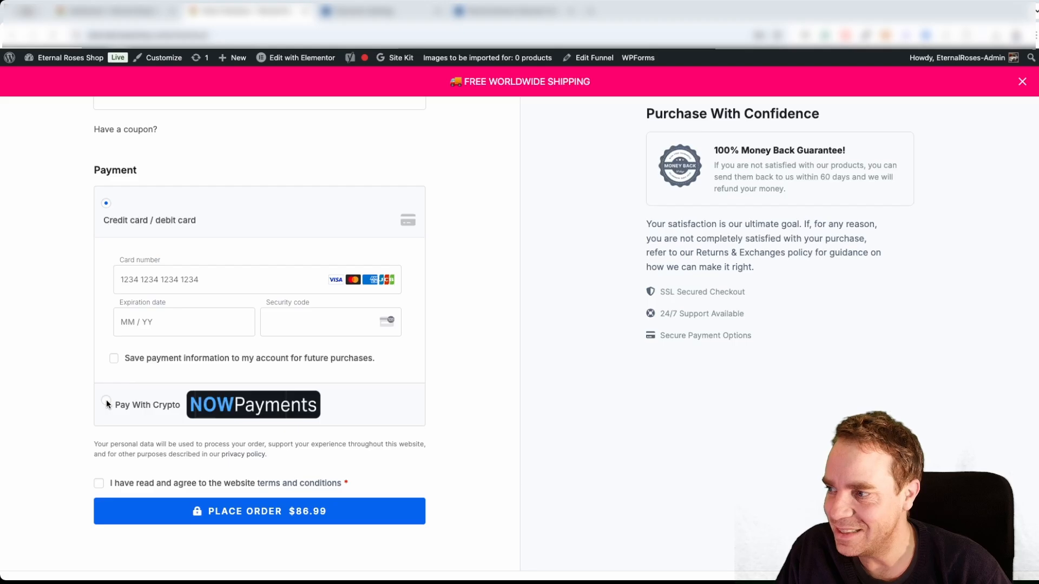
mouse_move(184, 338)
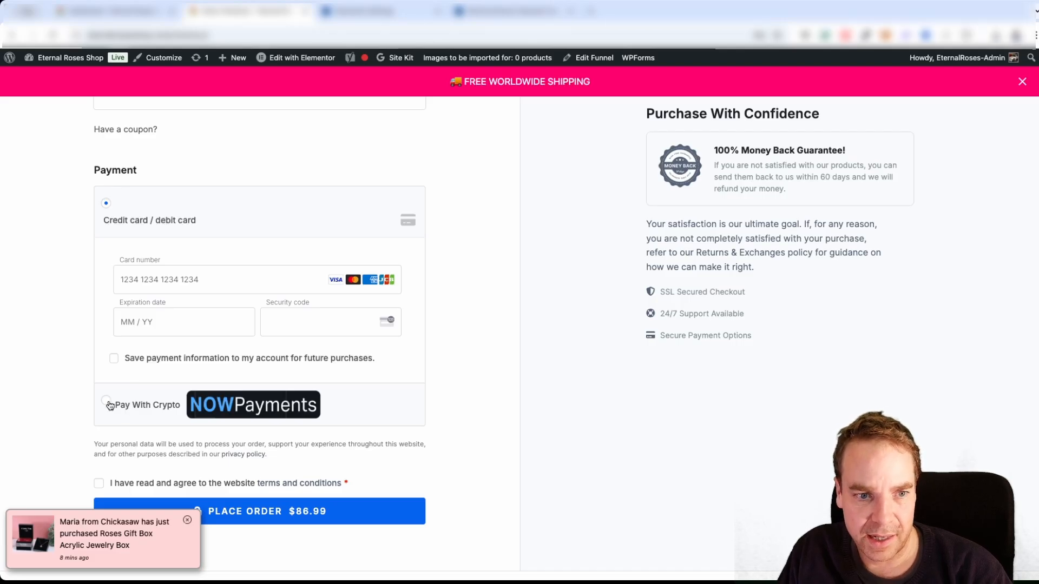
Select Pay With Crypto as the order's payment method, total $86.99.
click(105, 405)
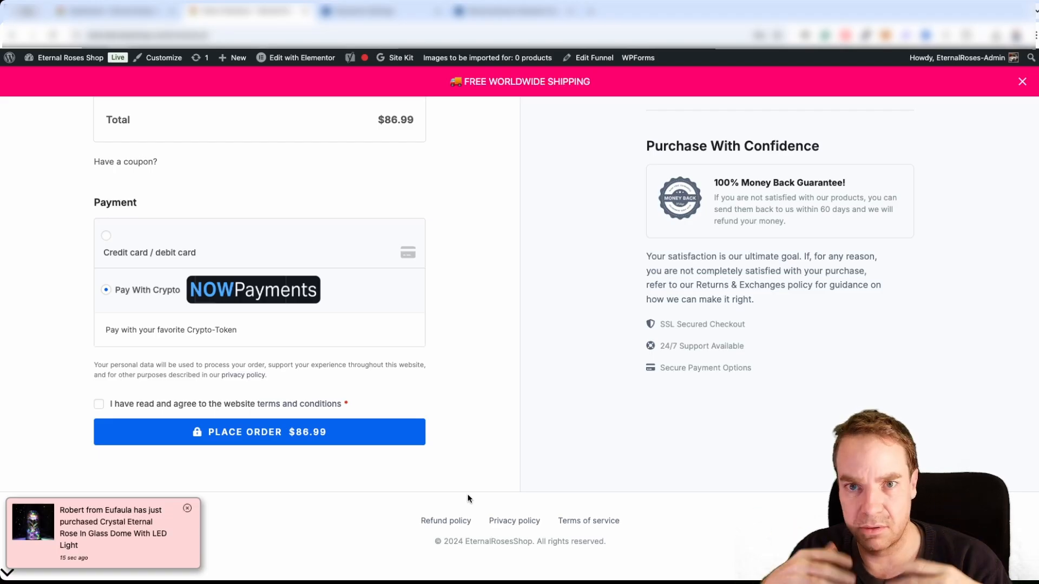
click(187, 508)
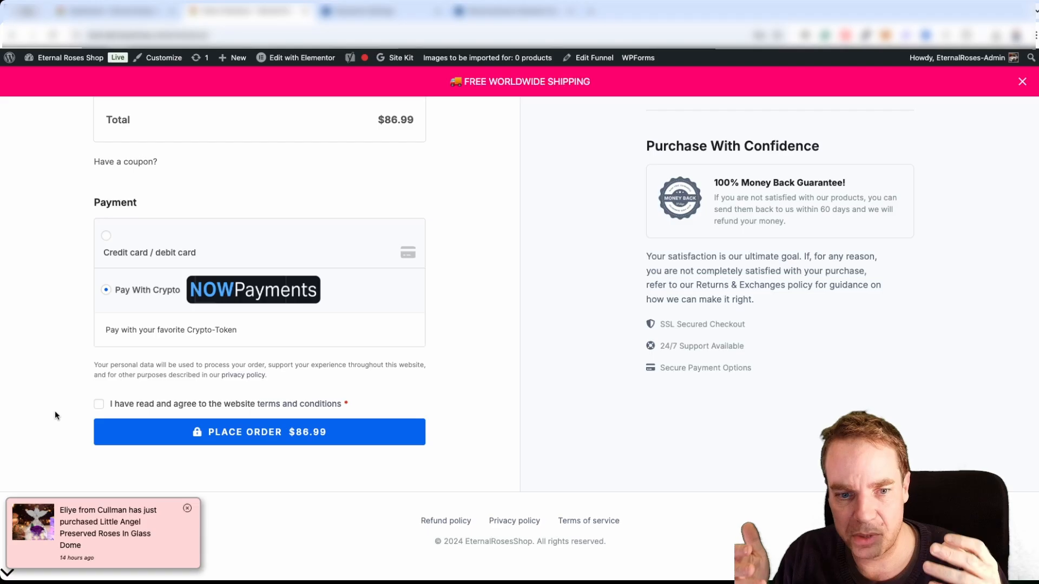
click(187, 509)
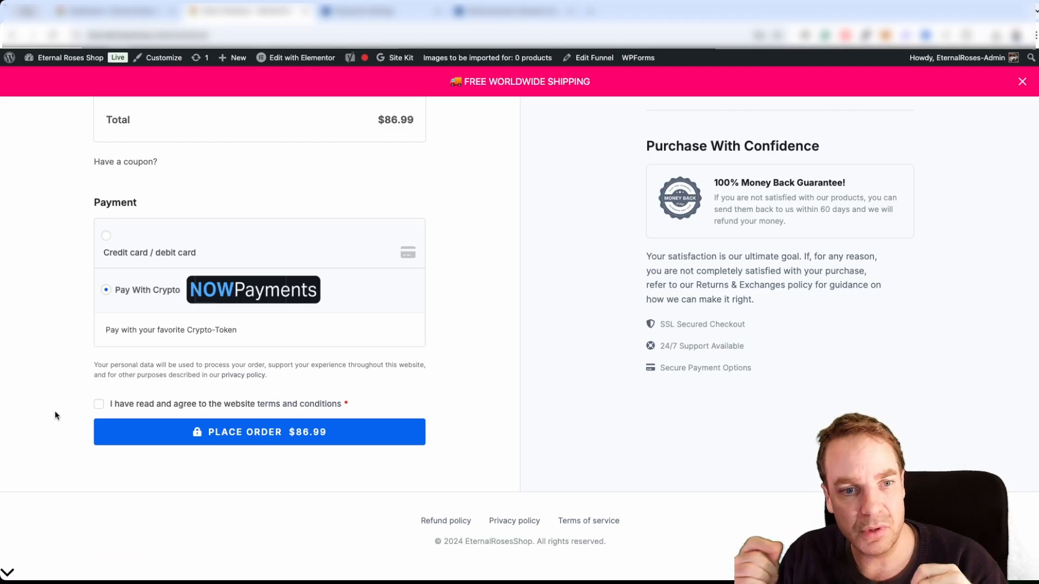